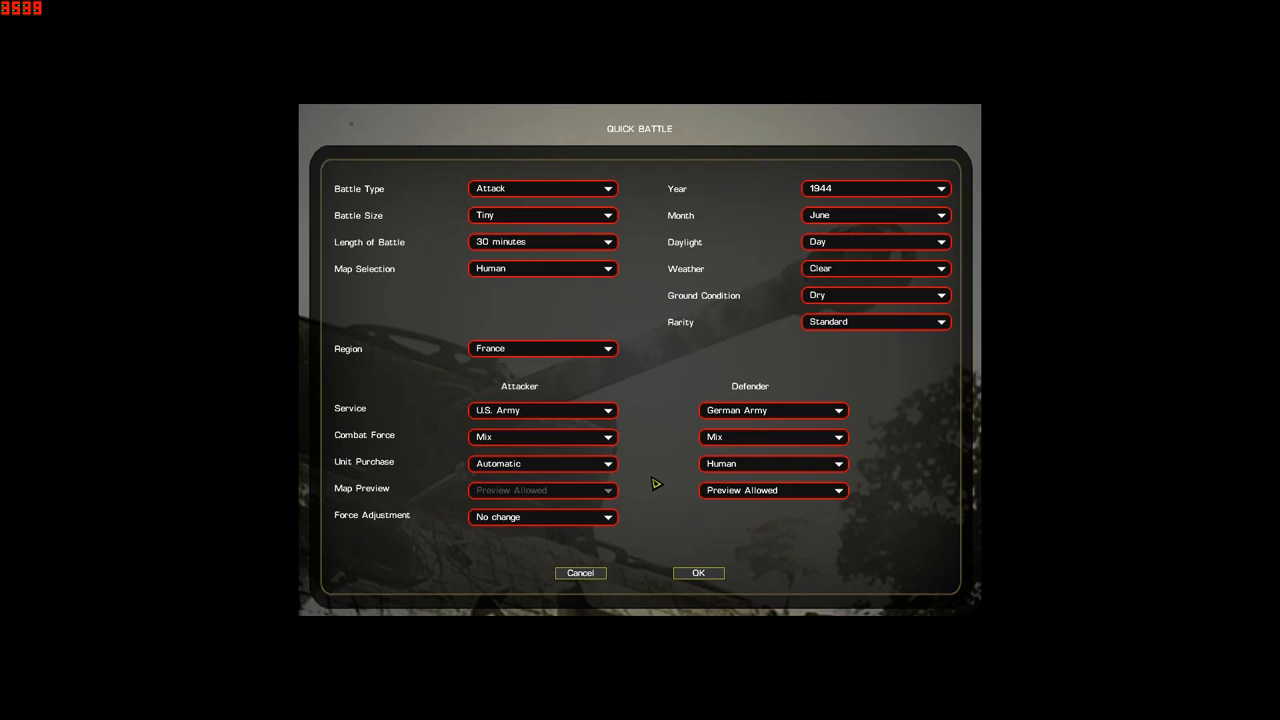
{"action": "mouse_move", "coordinate": [660, 486]}
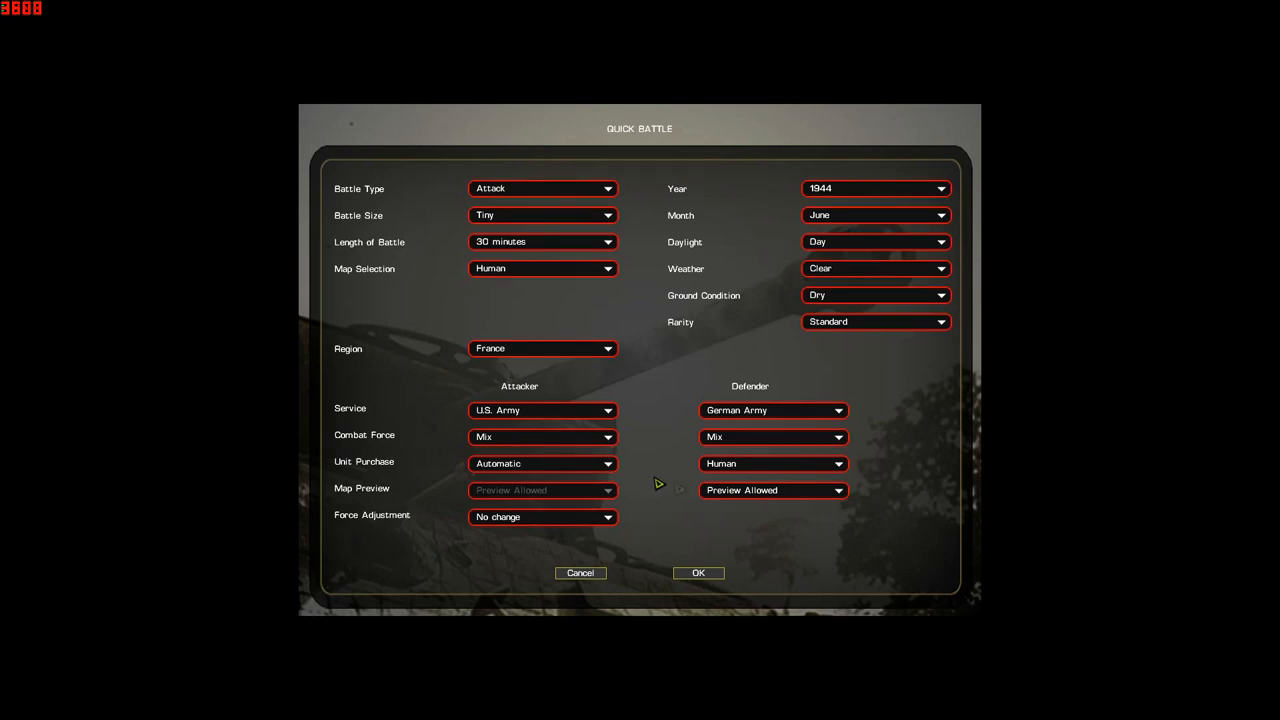
{"action": "mouse_move", "coordinate": [702, 578]}
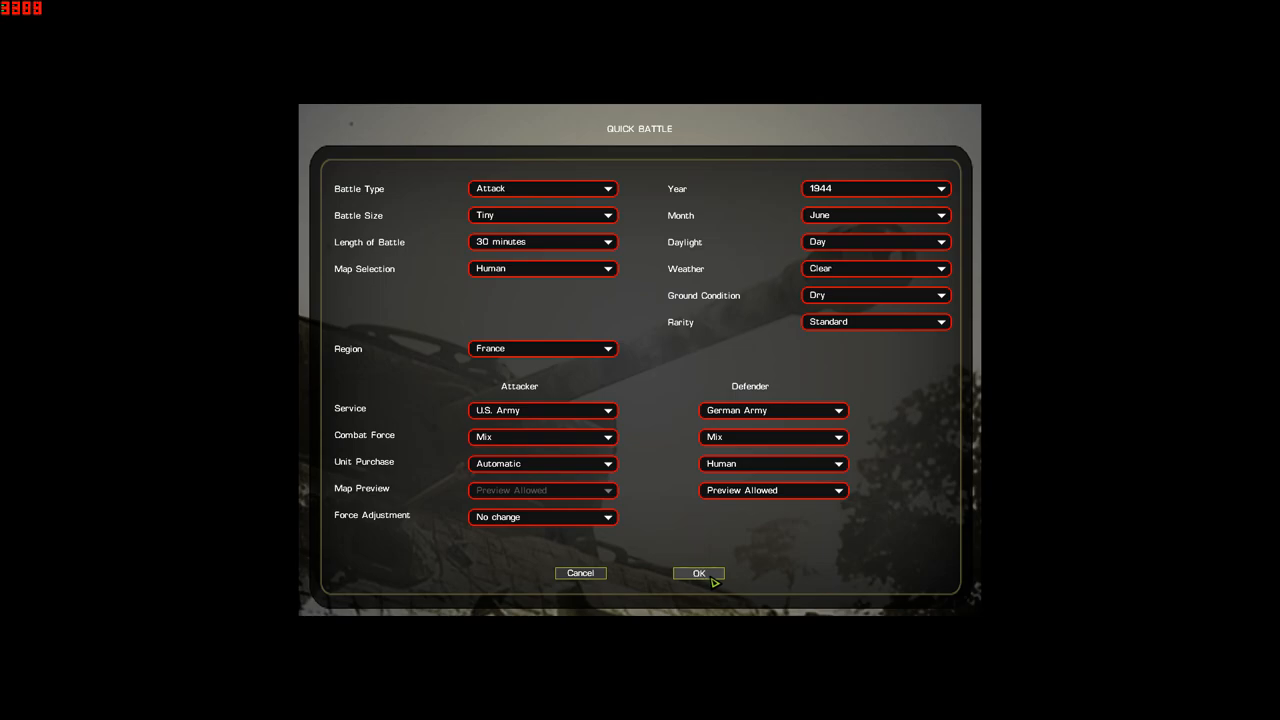
Accept quick battle settings, pick the small bocage village attack map, fight, and accept player options.
{"action": "left_click", "coordinate": [698, 572]}
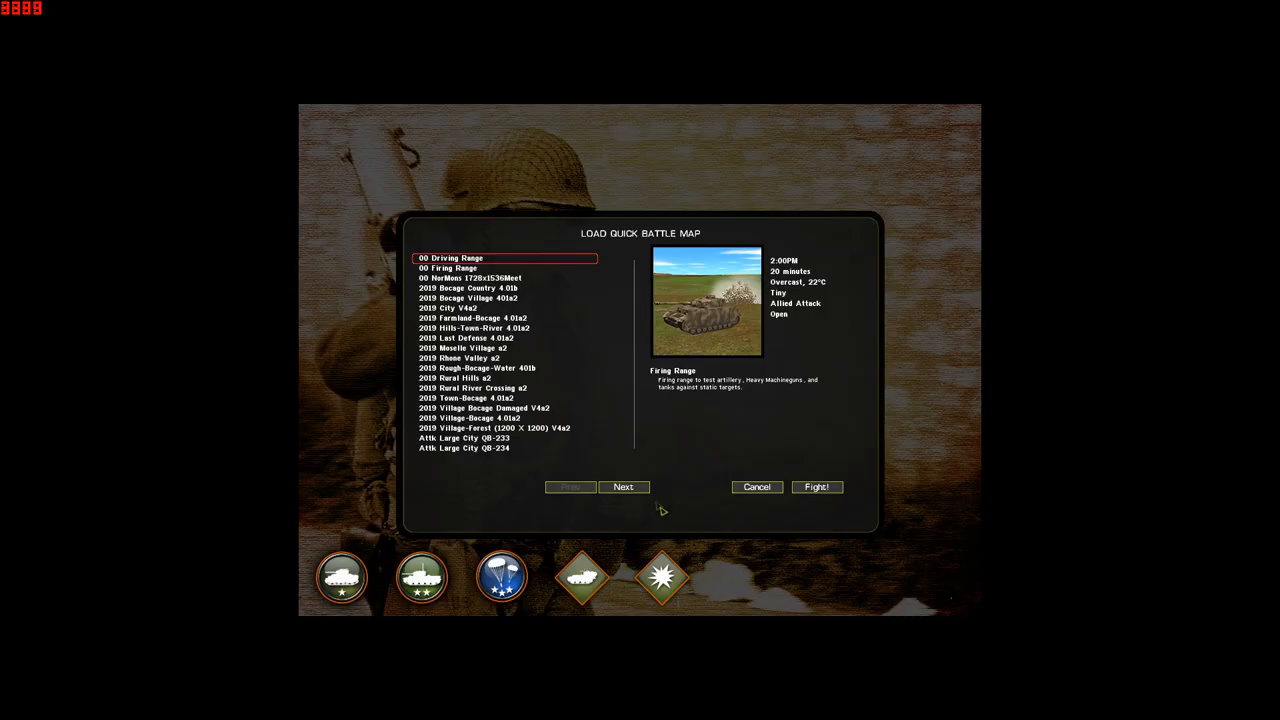
{"action": "left_click", "coordinate": [624, 488]}
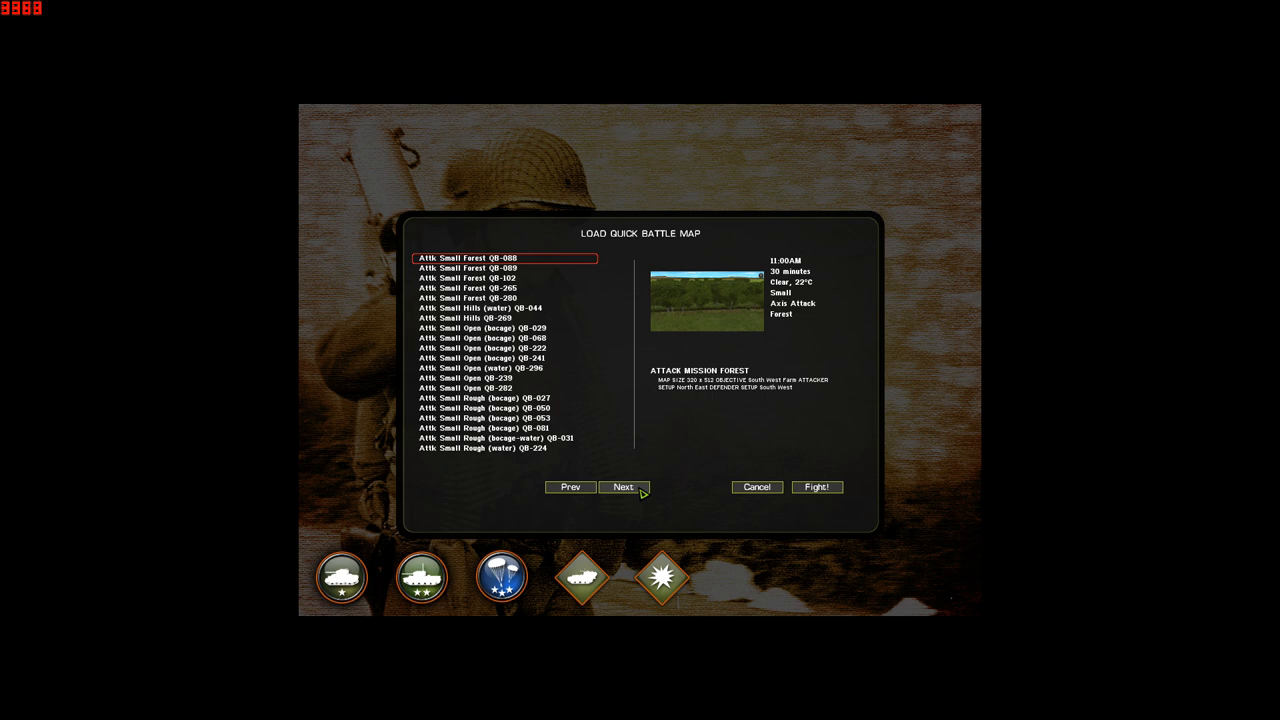
{"action": "left_click", "coordinate": [624, 488]}
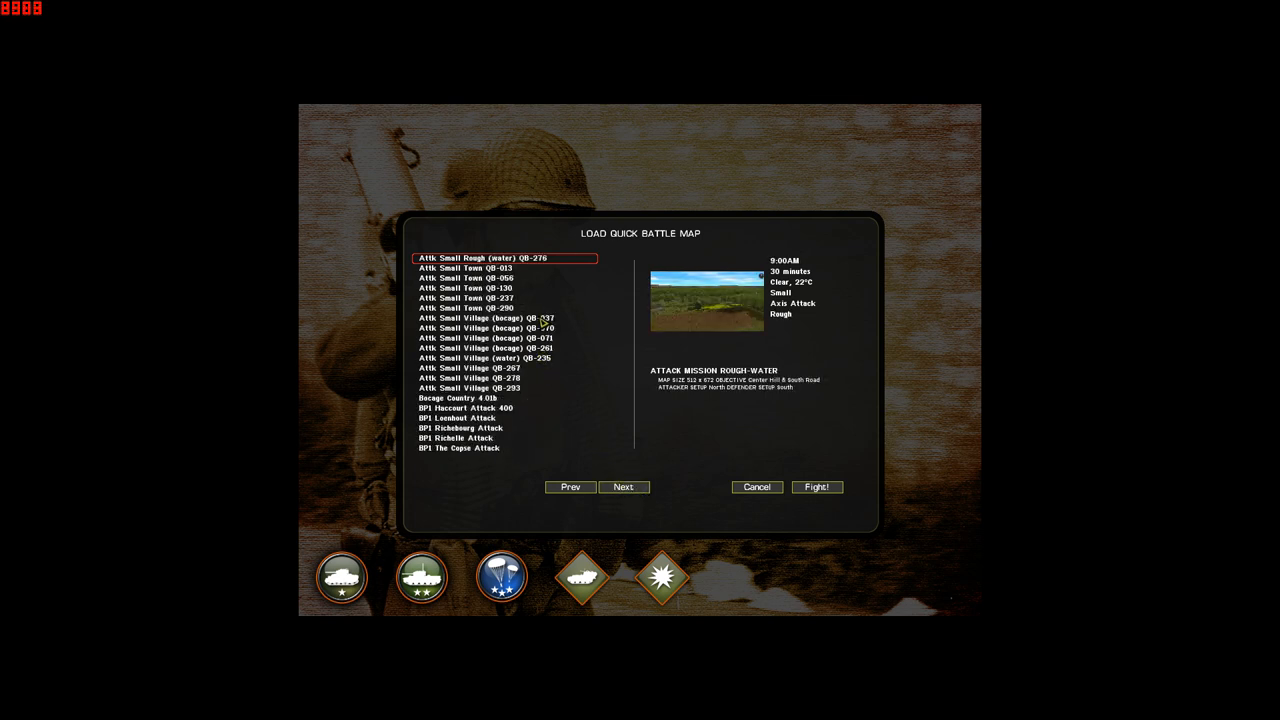
{"action": "left_click", "coordinate": [508, 316]}
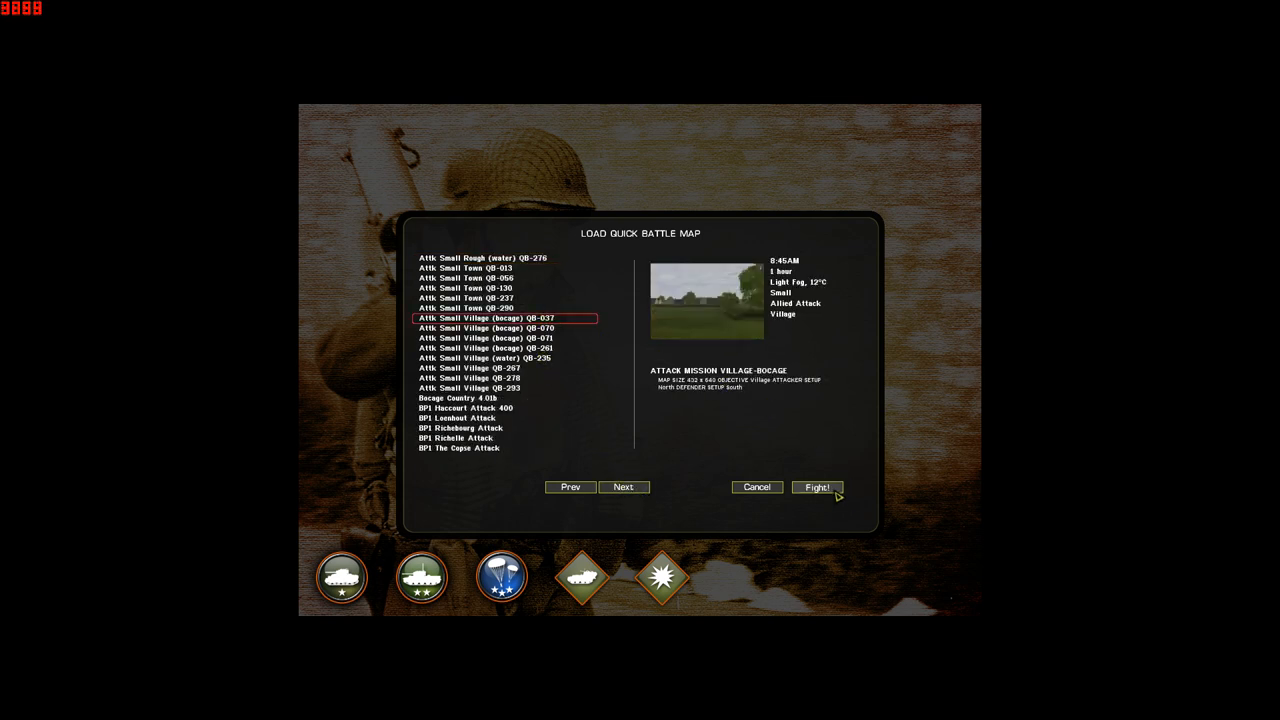
{"action": "left_click", "coordinate": [816, 488]}
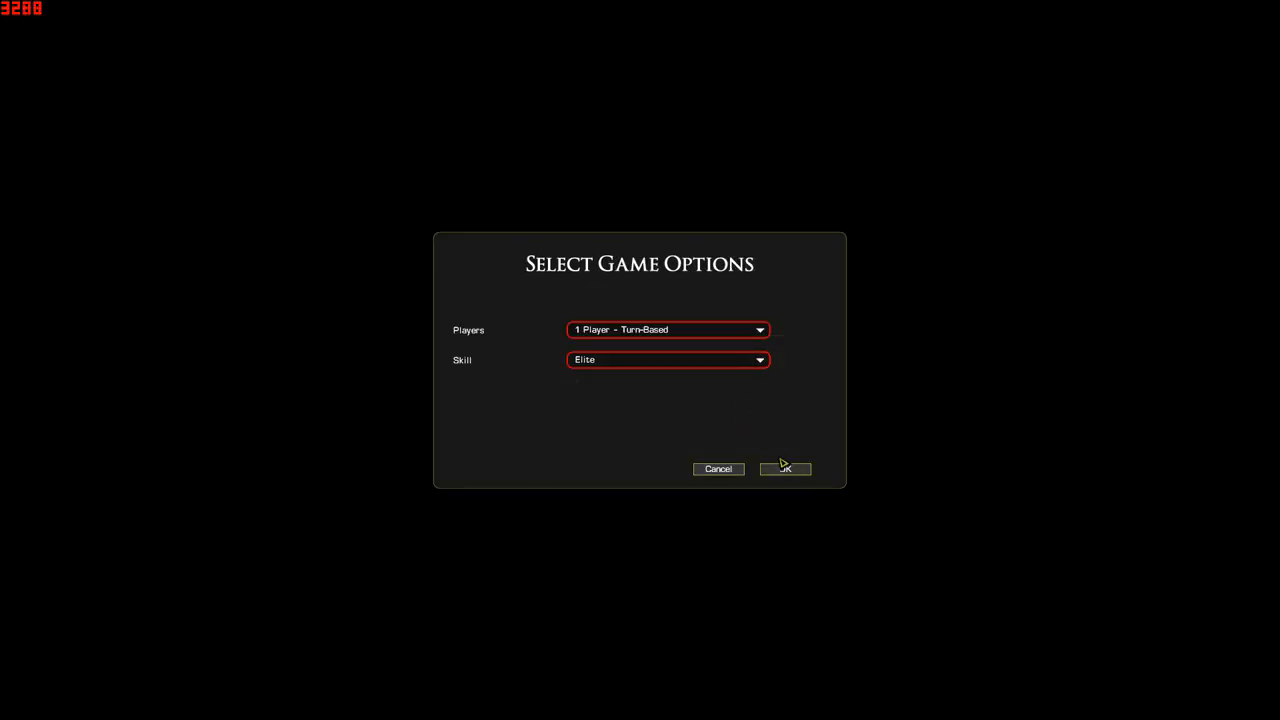
{"action": "left_click", "coordinate": [784, 468]}
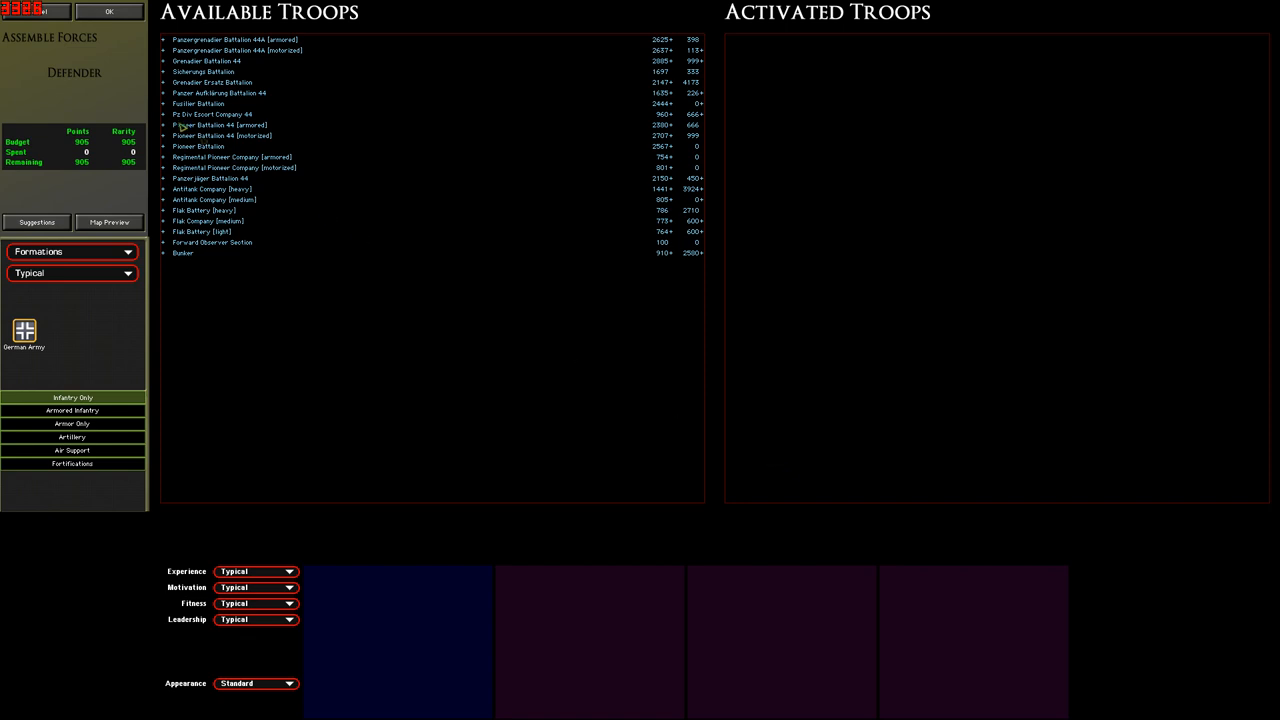
{"action": "mouse_move", "coordinate": [62, 300]}
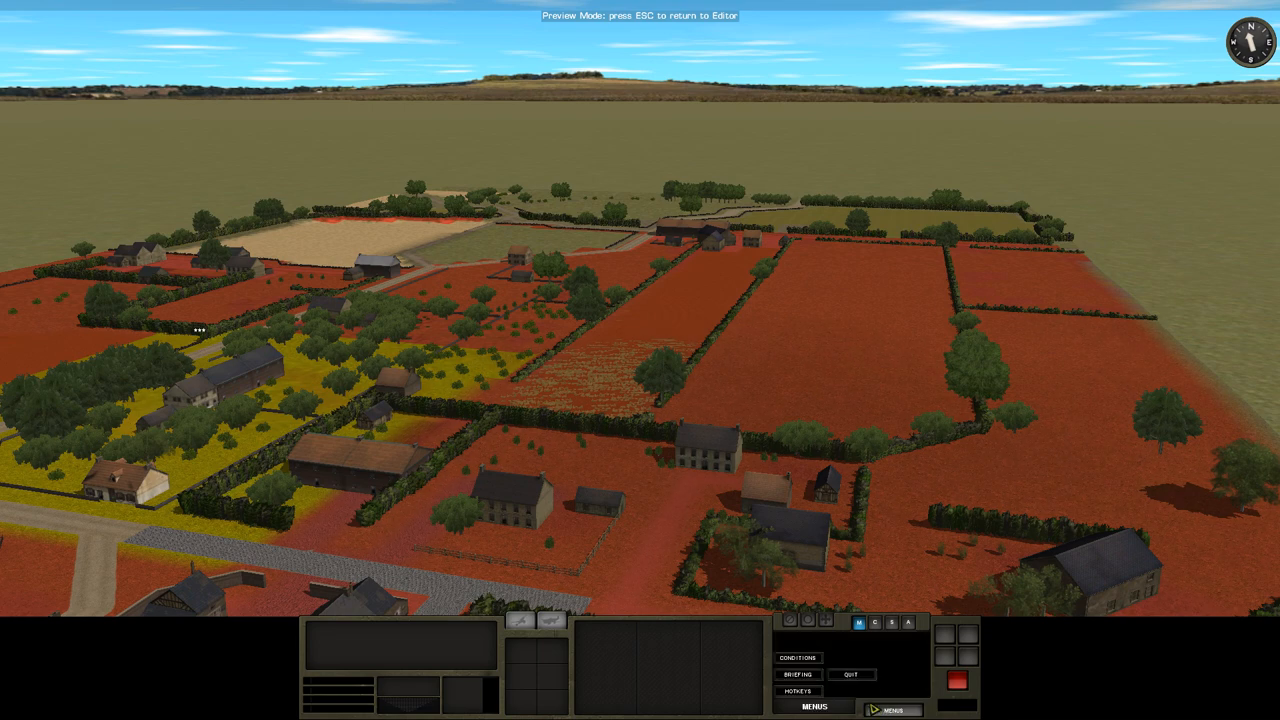
{"action": "left_click", "coordinate": [800, 658]}
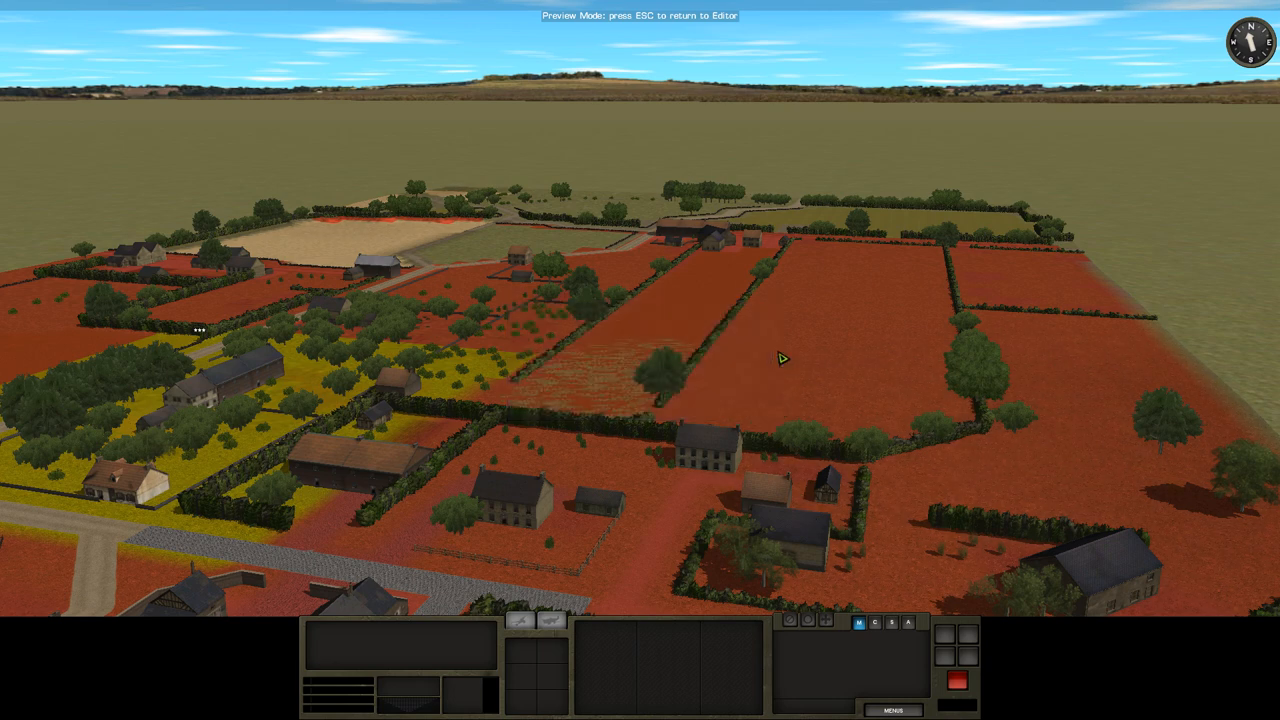
{"action": "key", "text": "Escape"}
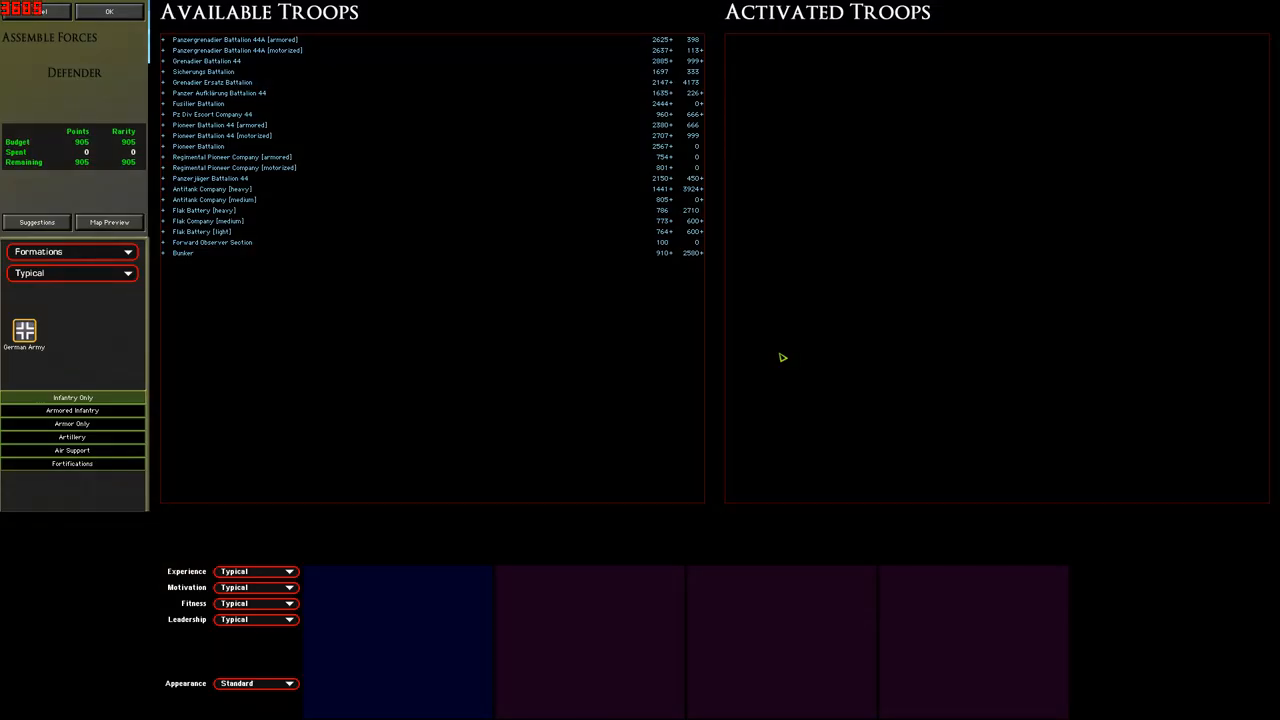
{"action": "mouse_move", "coordinate": [780, 402]}
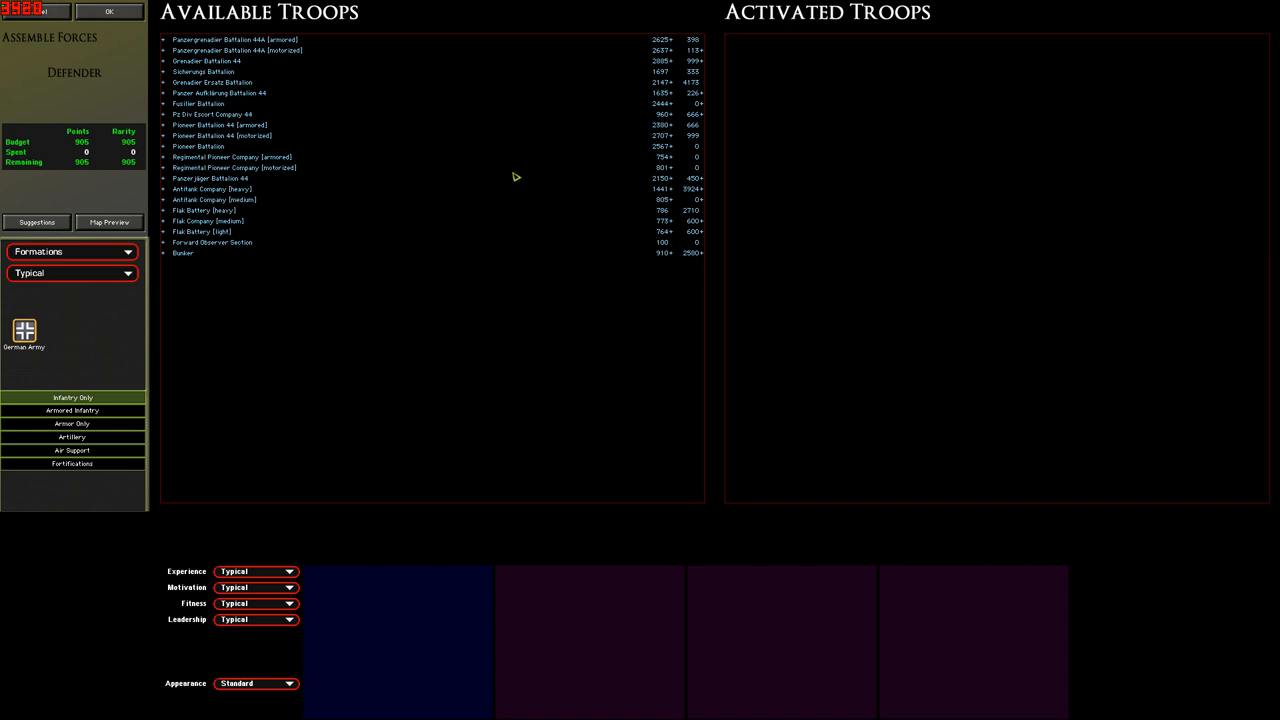
{"action": "mouse_move", "coordinate": [308, 52]}
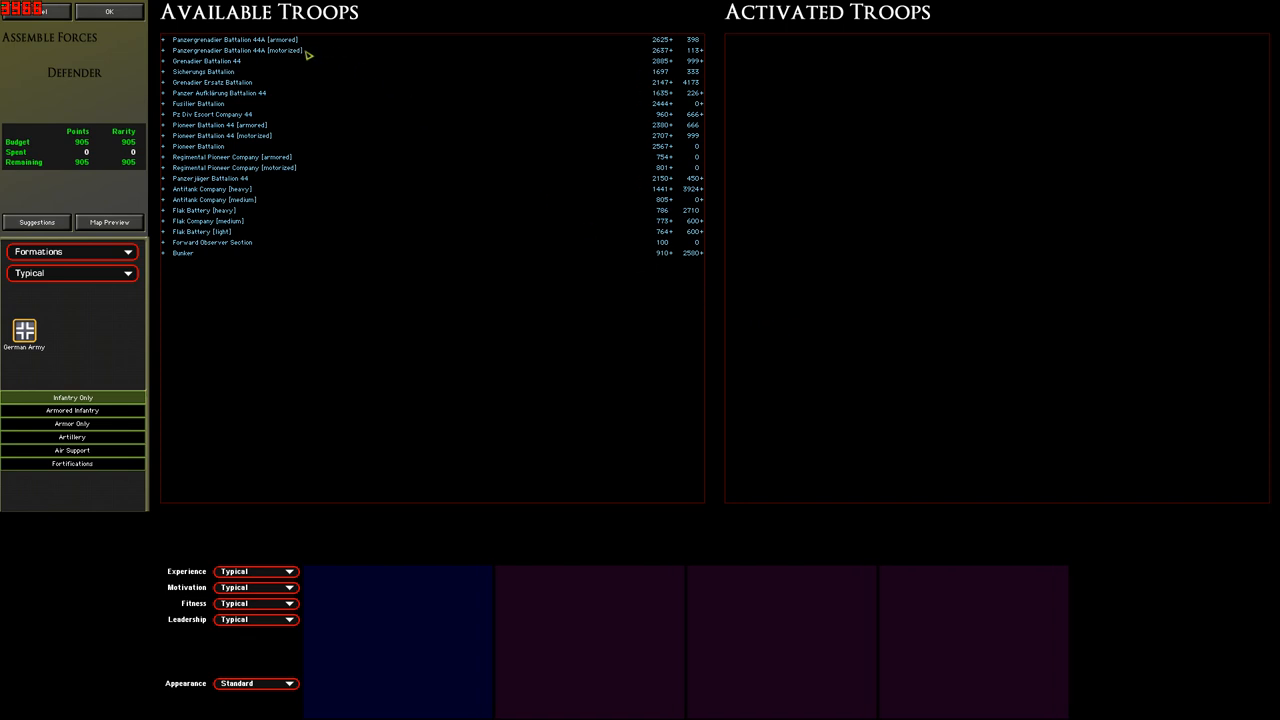
Purchase the Panzergrenadier Battalion 44A (motorized) into the defender's activated troops.
{"action": "left_click", "coordinate": [240, 48]}
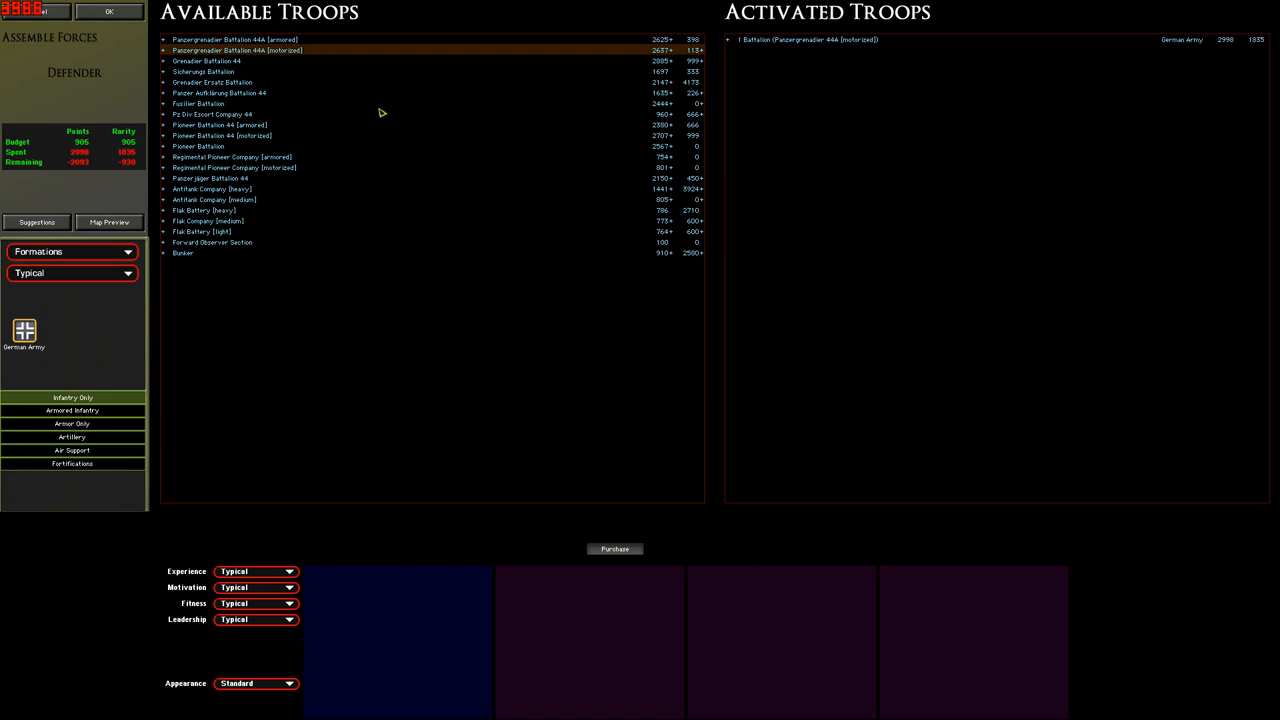
{"action": "mouse_move", "coordinate": [748, 62]}
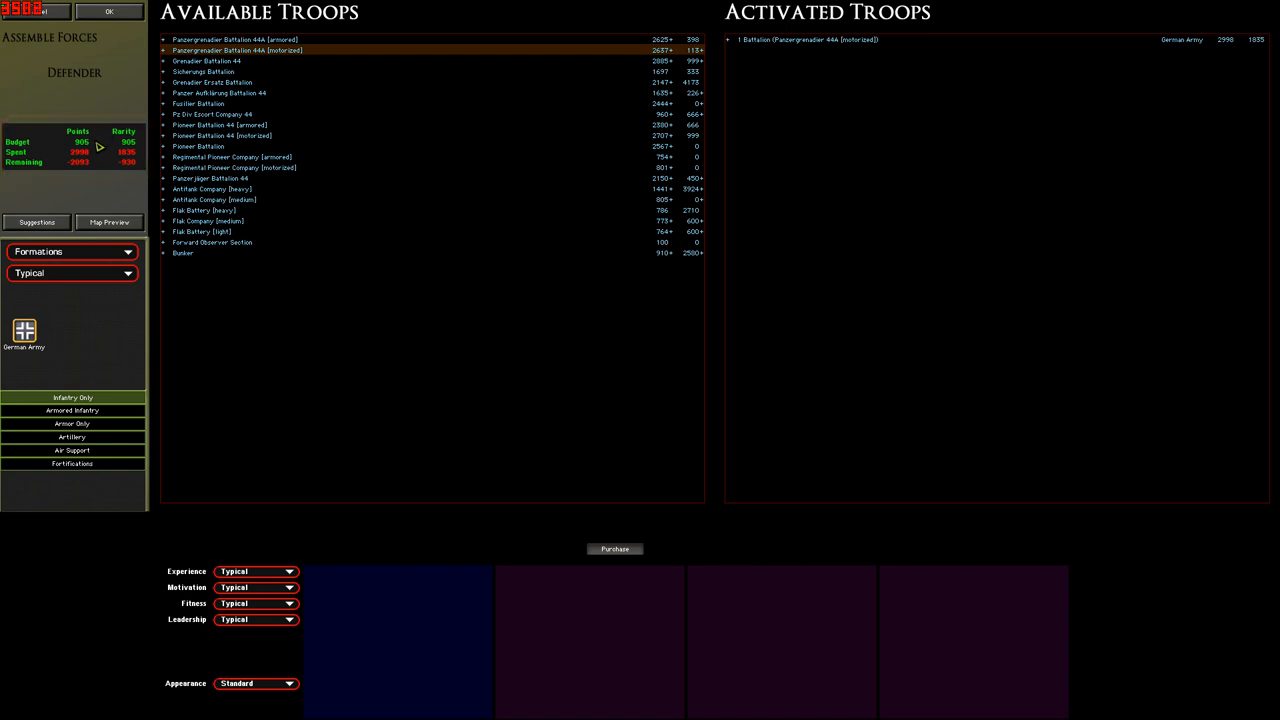
{"action": "mouse_move", "coordinate": [104, 182]}
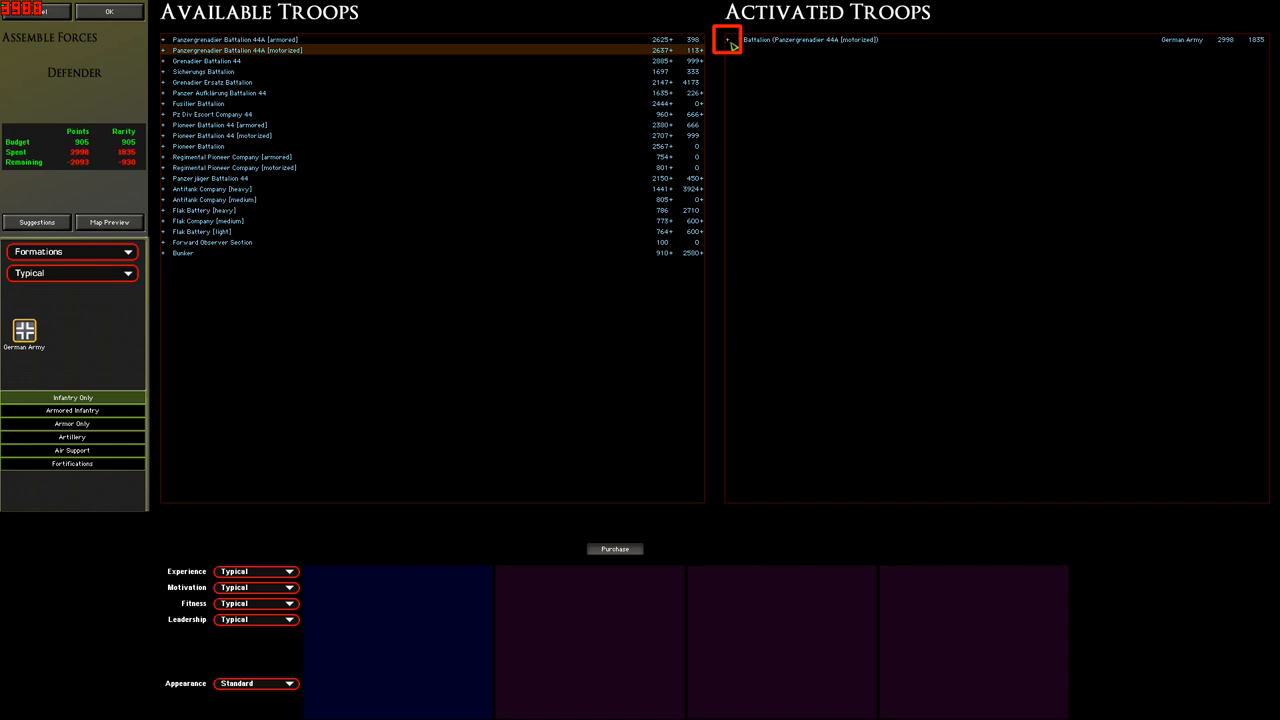
Expand the activated Panzergrenadier Battalion to list its headquarters teams and companies.
{"action": "left_click", "coordinate": [724, 40]}
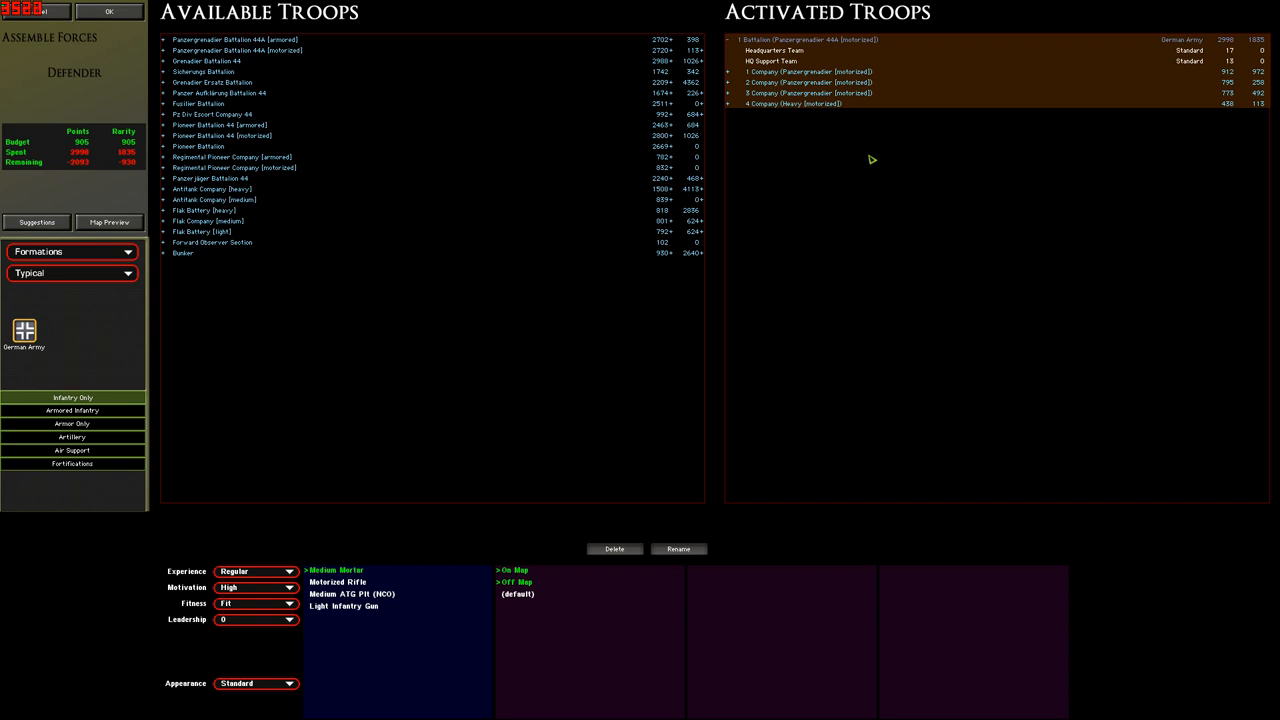
Delete 4 Company (Heavy) from the battalion to bring points spent within budget.
{"action": "left_click", "coordinate": [790, 104]}
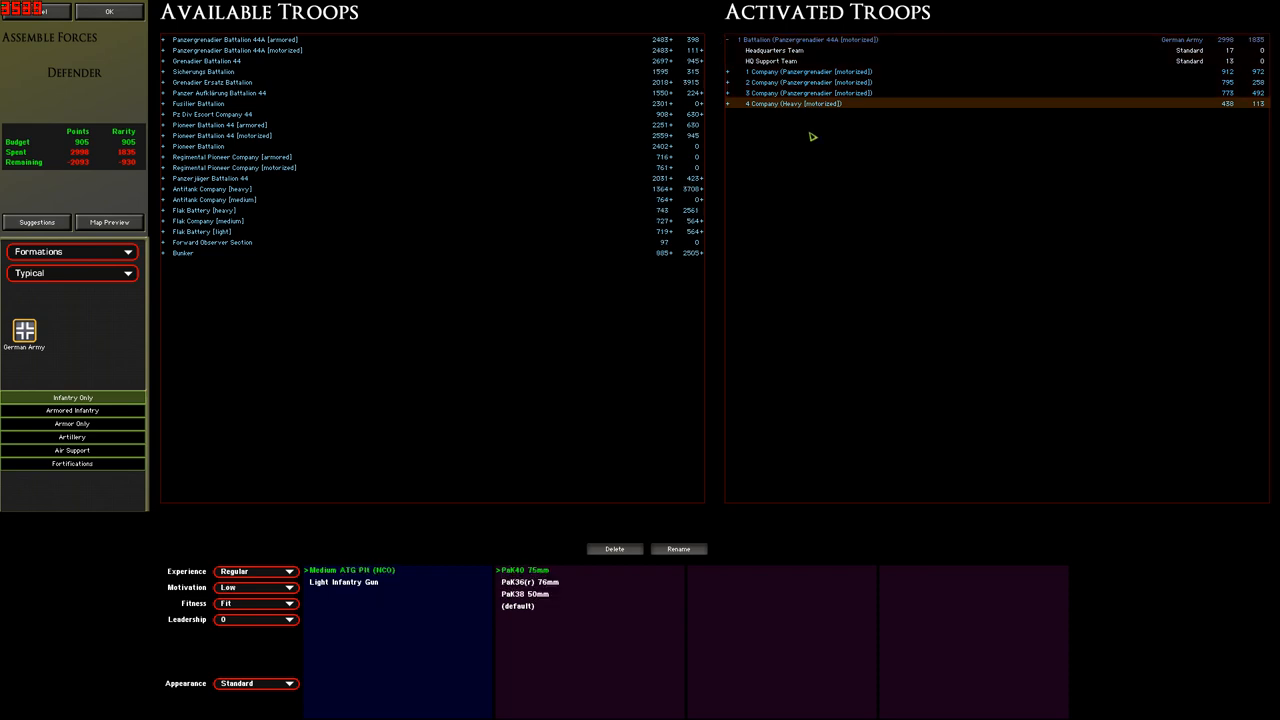
{"action": "mouse_move", "coordinate": [628, 560]}
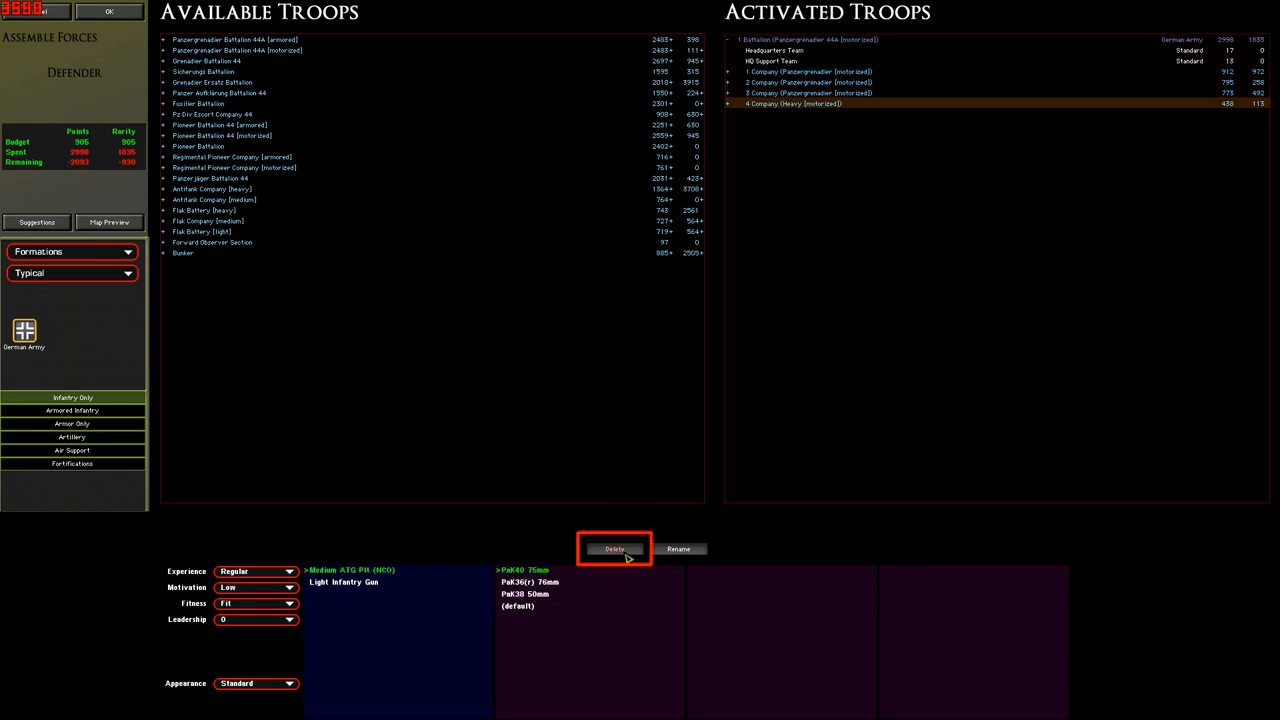
{"action": "left_click", "coordinate": [612, 548]}
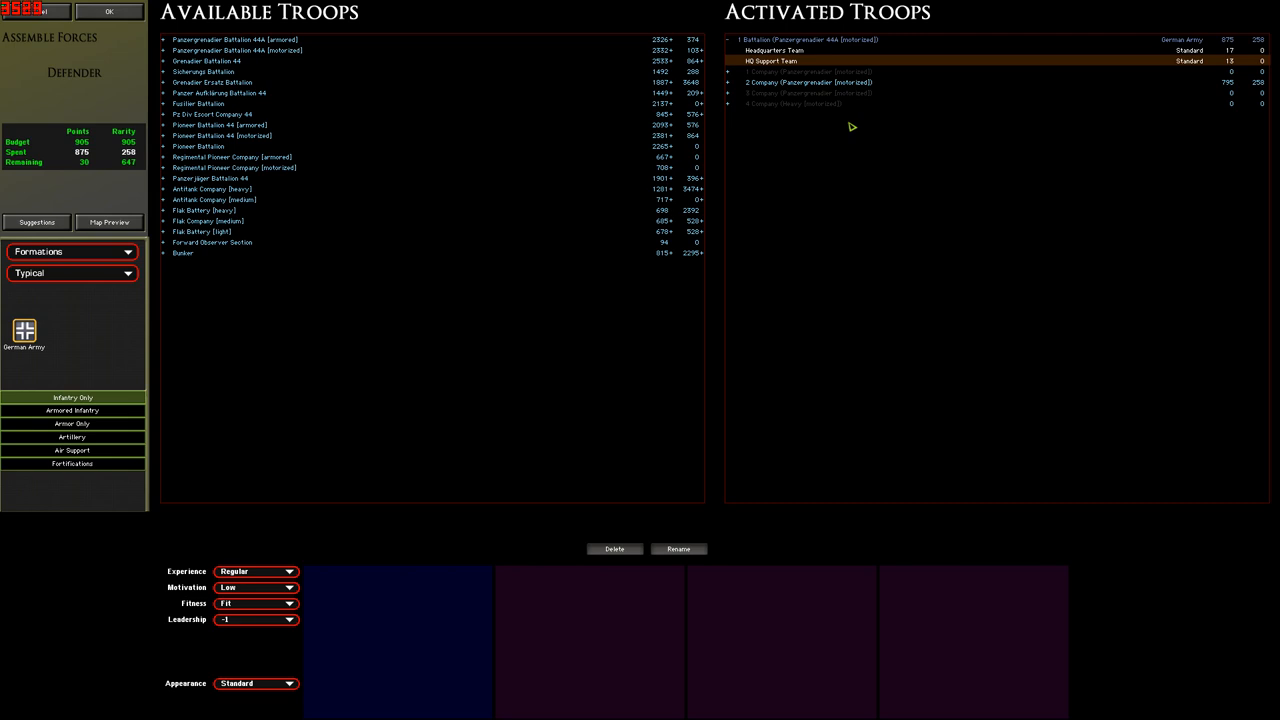
{"action": "mouse_move", "coordinate": [828, 120]}
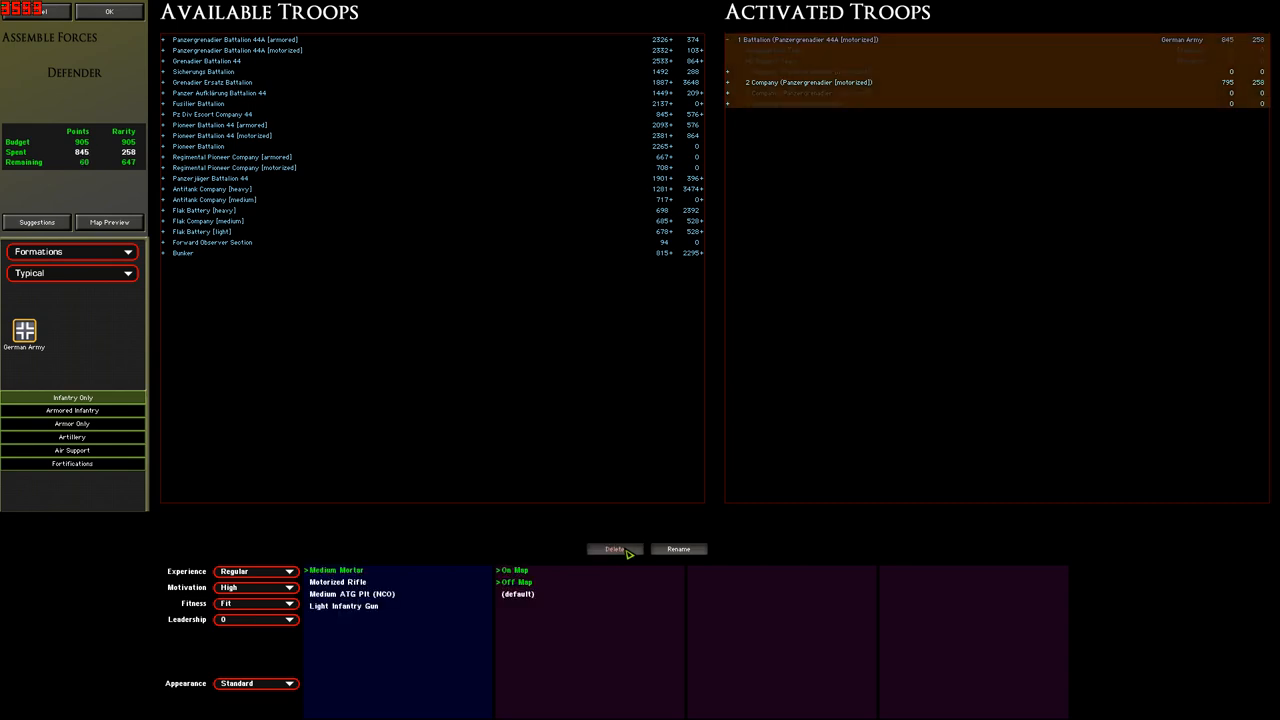
{"action": "mouse_move", "coordinate": [824, 122]}
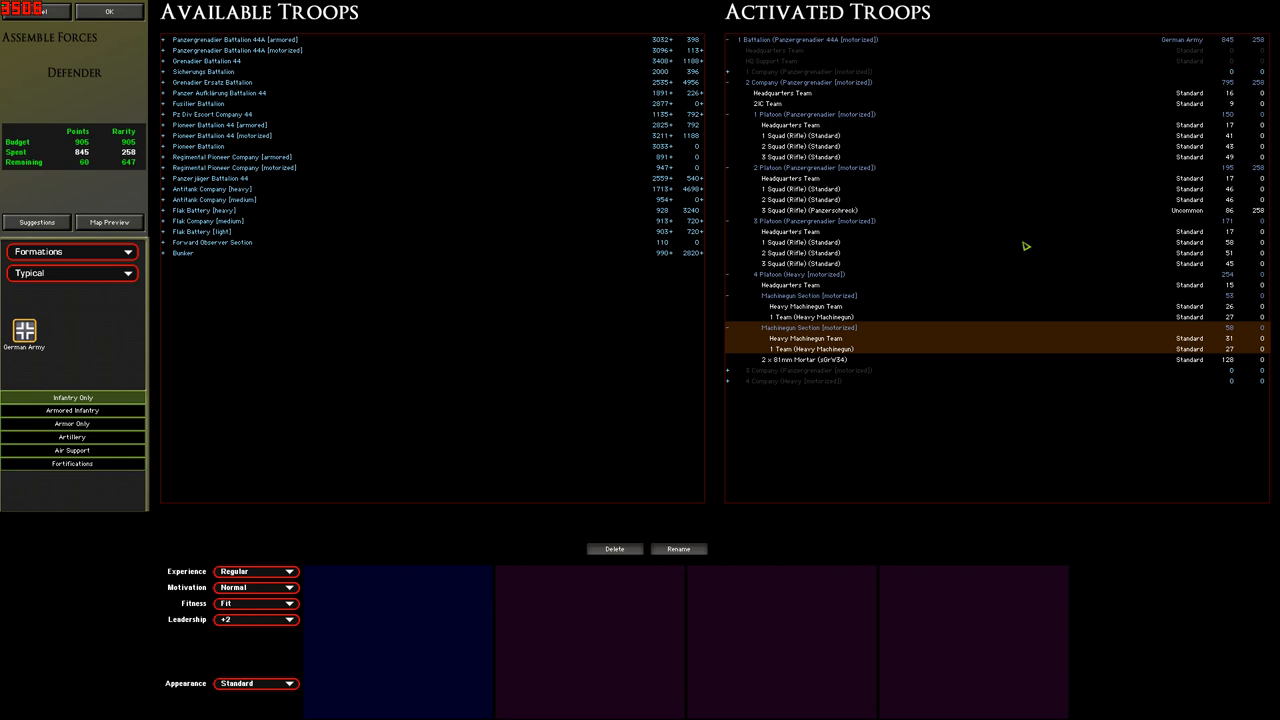
Review a 2 Company rifle squad's equipment and keep the unit's default appearance.
{"action": "left_click", "coordinate": [800, 136]}
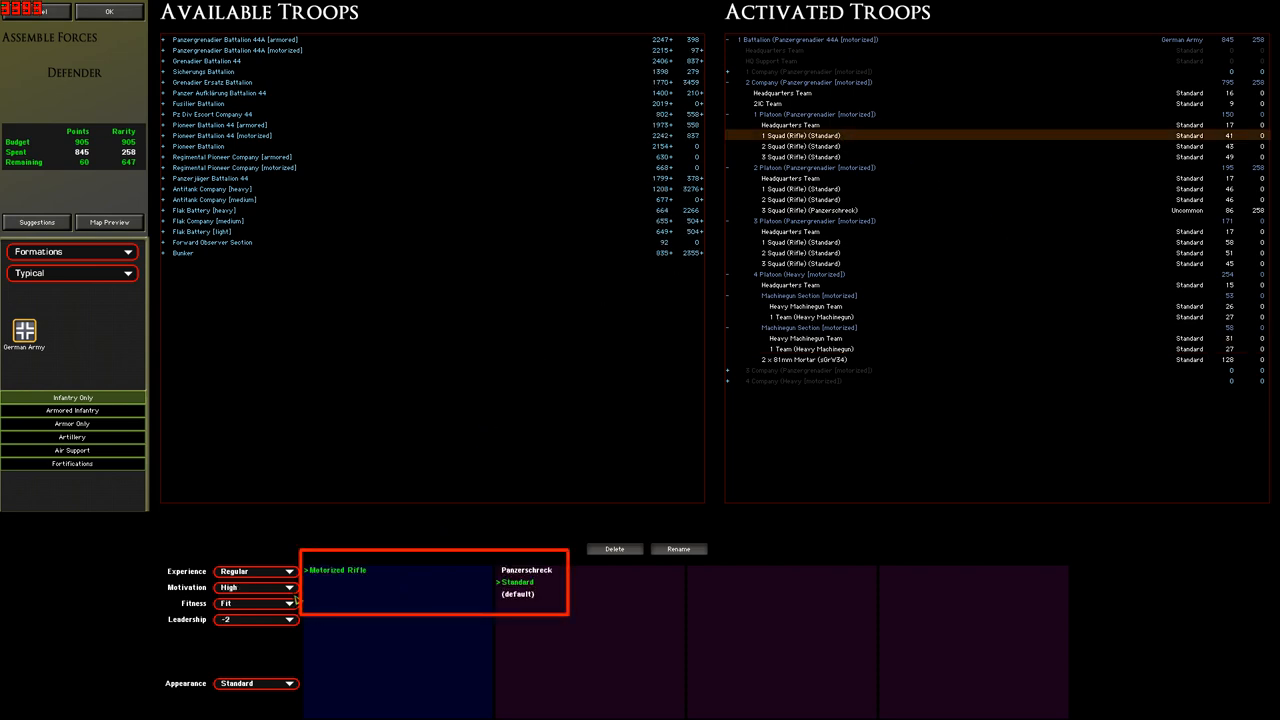
{"action": "mouse_move", "coordinate": [420, 608]}
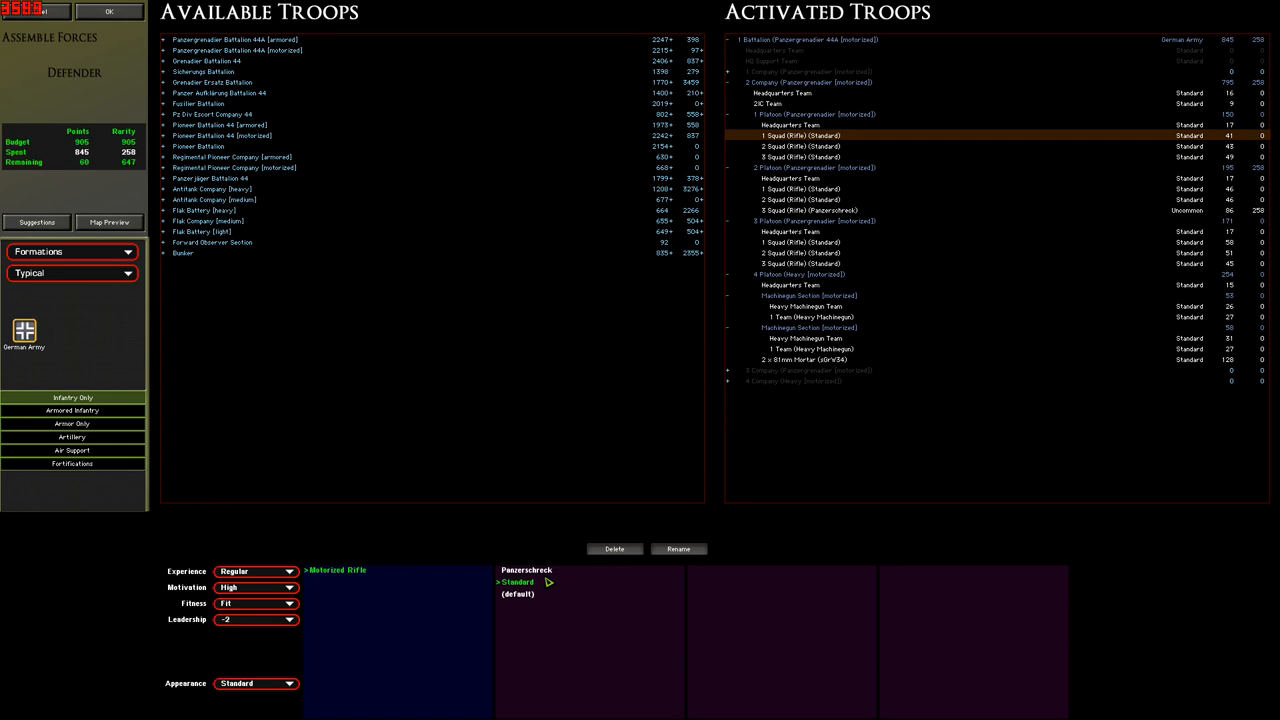
{"action": "mouse_move", "coordinate": [552, 576]}
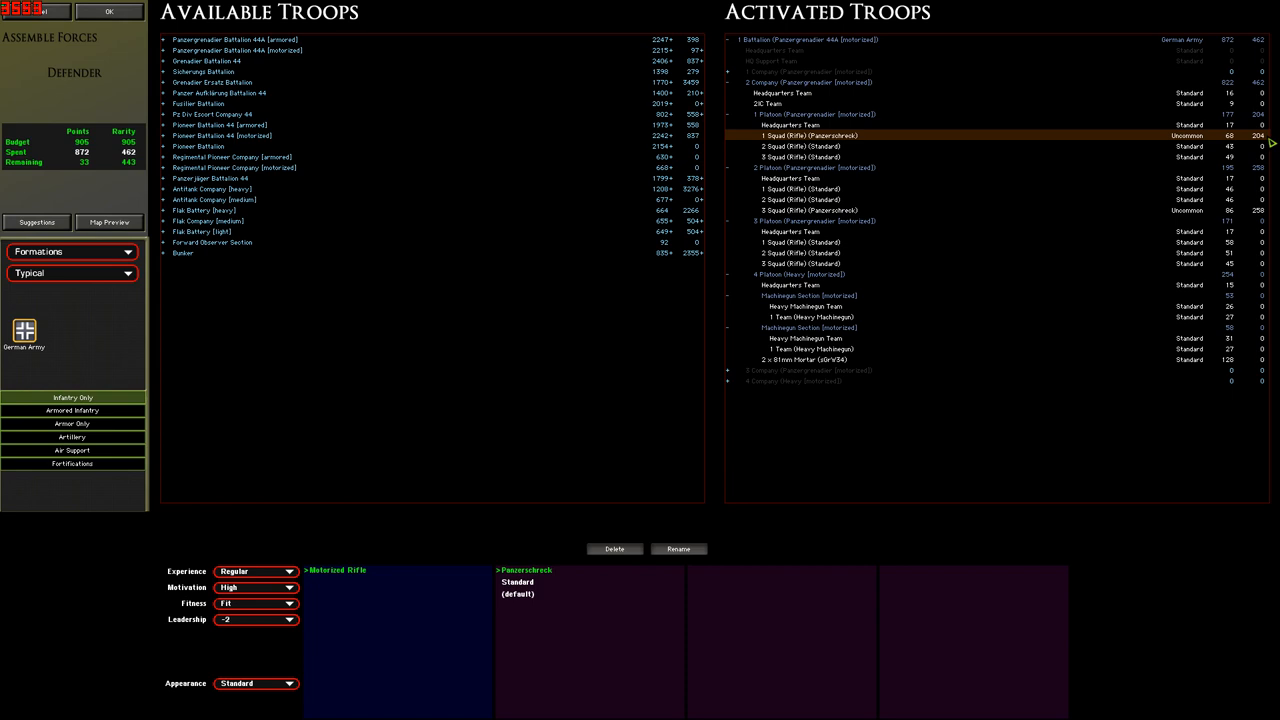
{"action": "mouse_move", "coordinate": [1184, 140]}
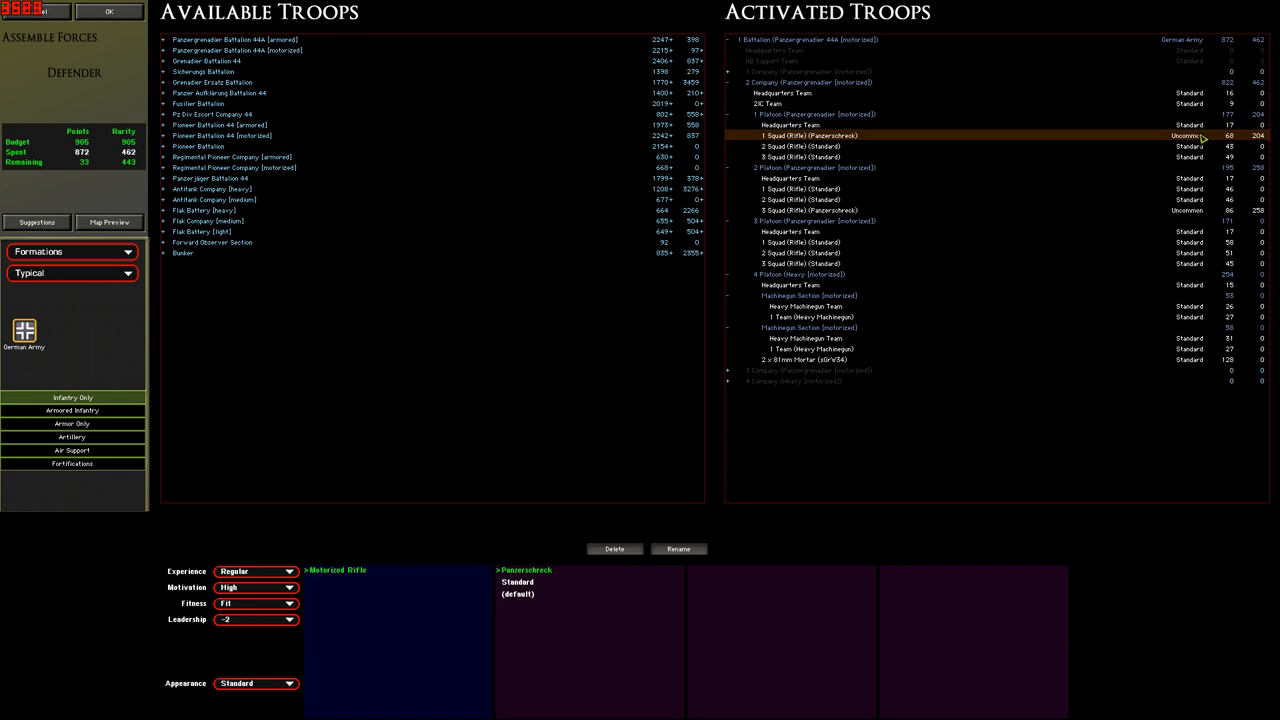
{"action": "left_click", "coordinate": [800, 82]}
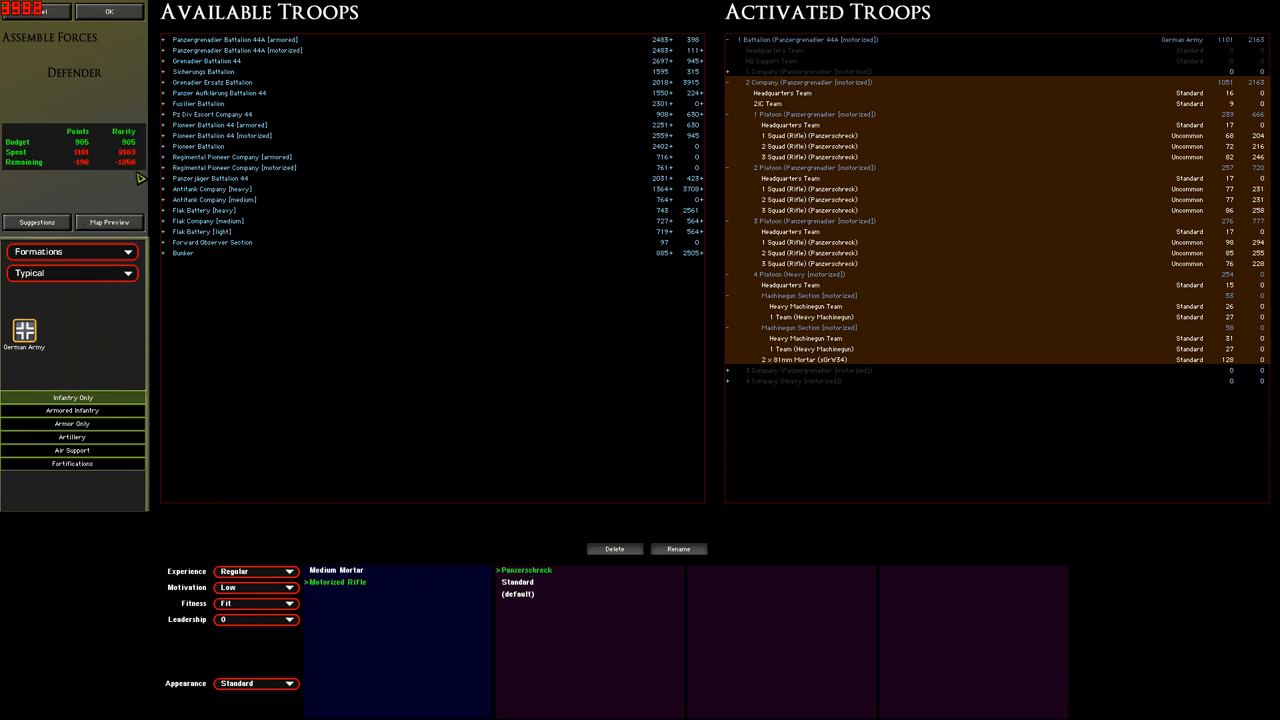
{"action": "left_click", "coordinate": [508, 582]}
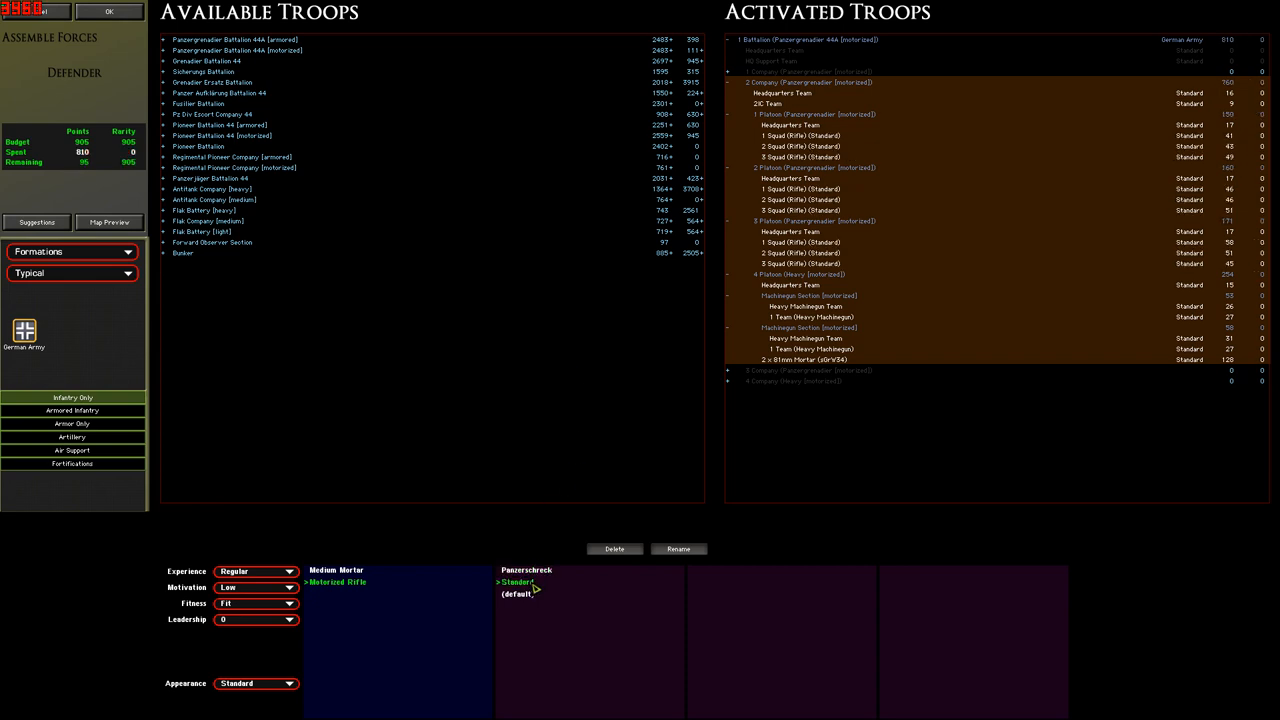
{"action": "mouse_move", "coordinate": [834, 432]}
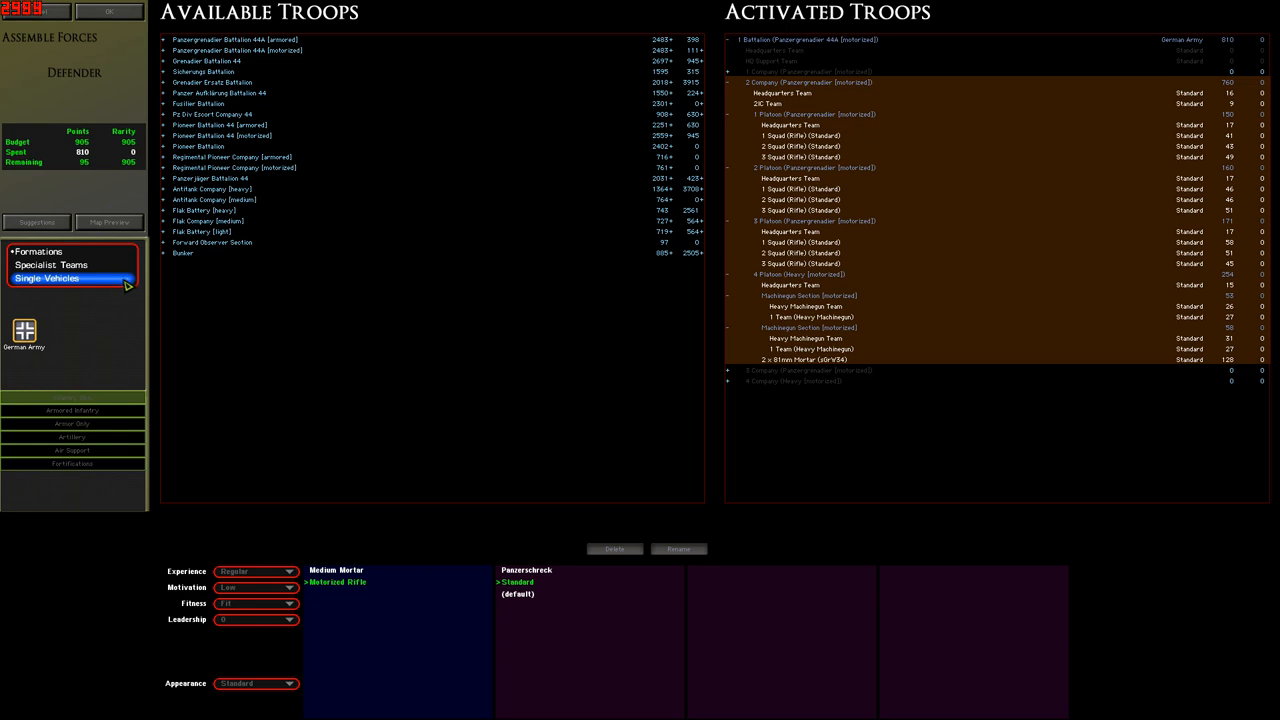
Buy a Panzerschreck Team from Specialist Teams for 2 Company and delete the misplaced copy.
{"action": "left_click", "coordinate": [50, 264]}
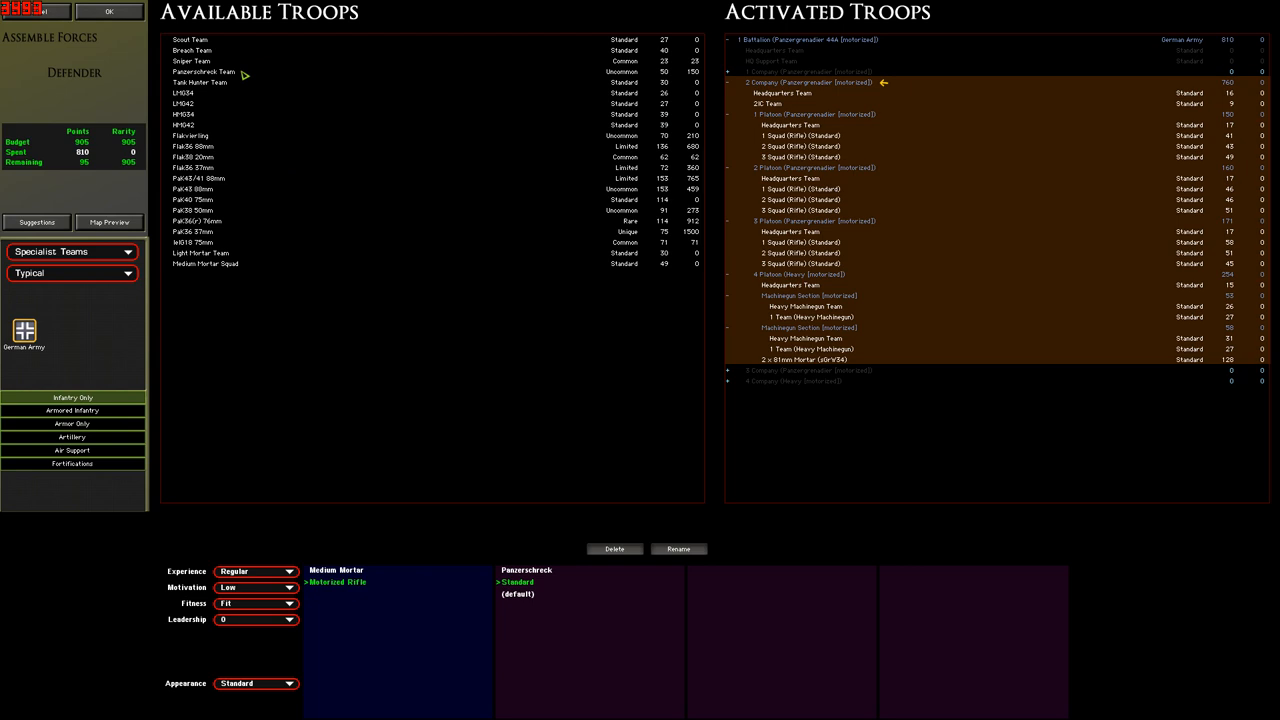
{"action": "mouse_move", "coordinate": [248, 76]}
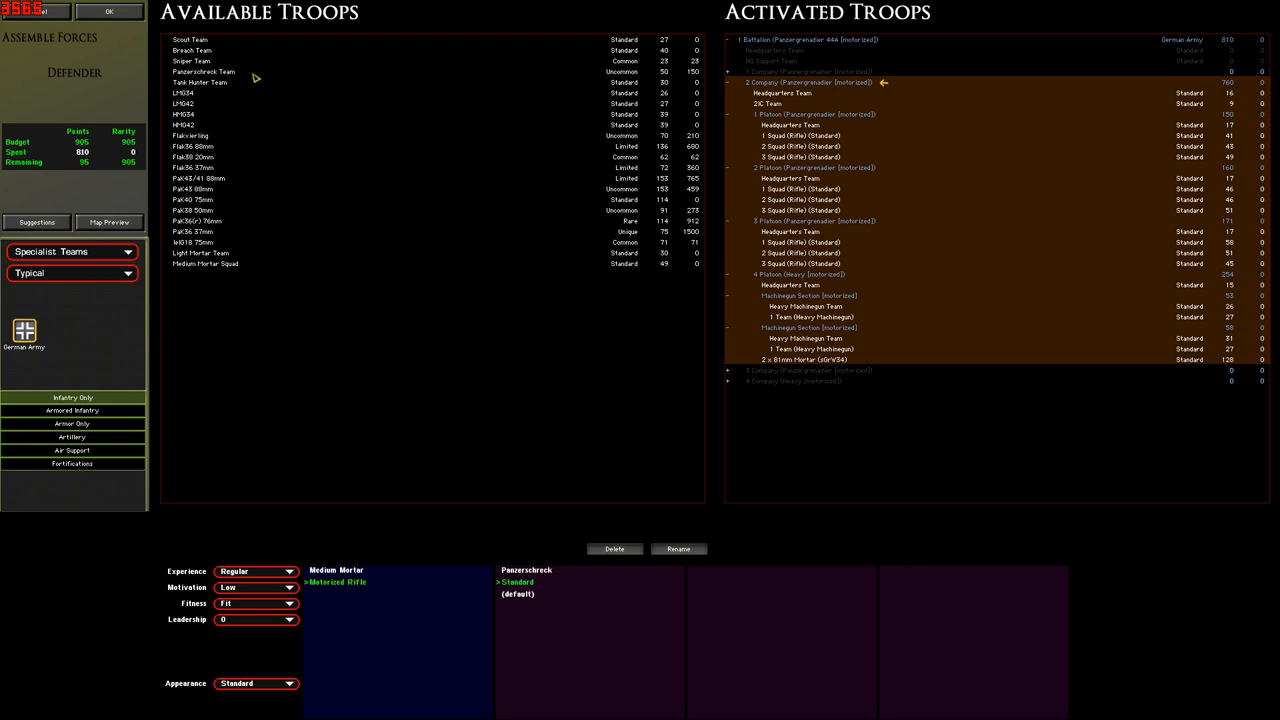
{"action": "left_click", "coordinate": [200, 72]}
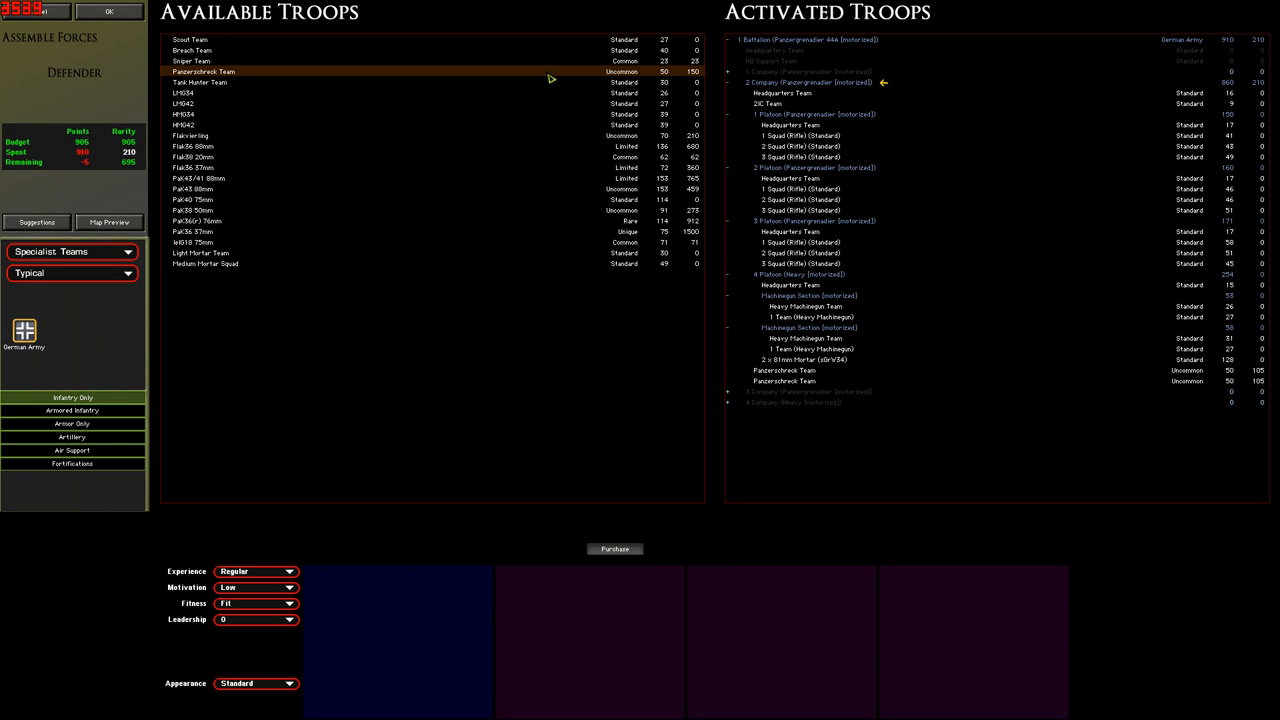
{"action": "mouse_move", "coordinate": [568, 80]}
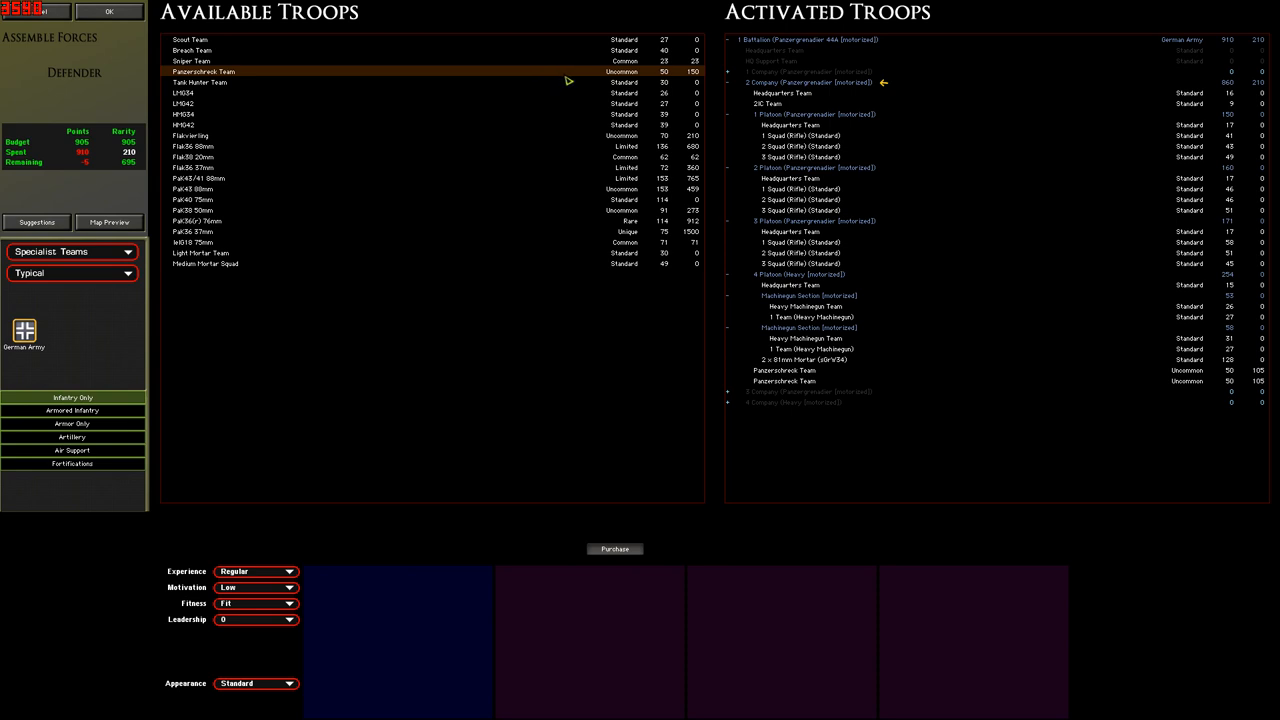
{"action": "mouse_move", "coordinate": [900, 200]}
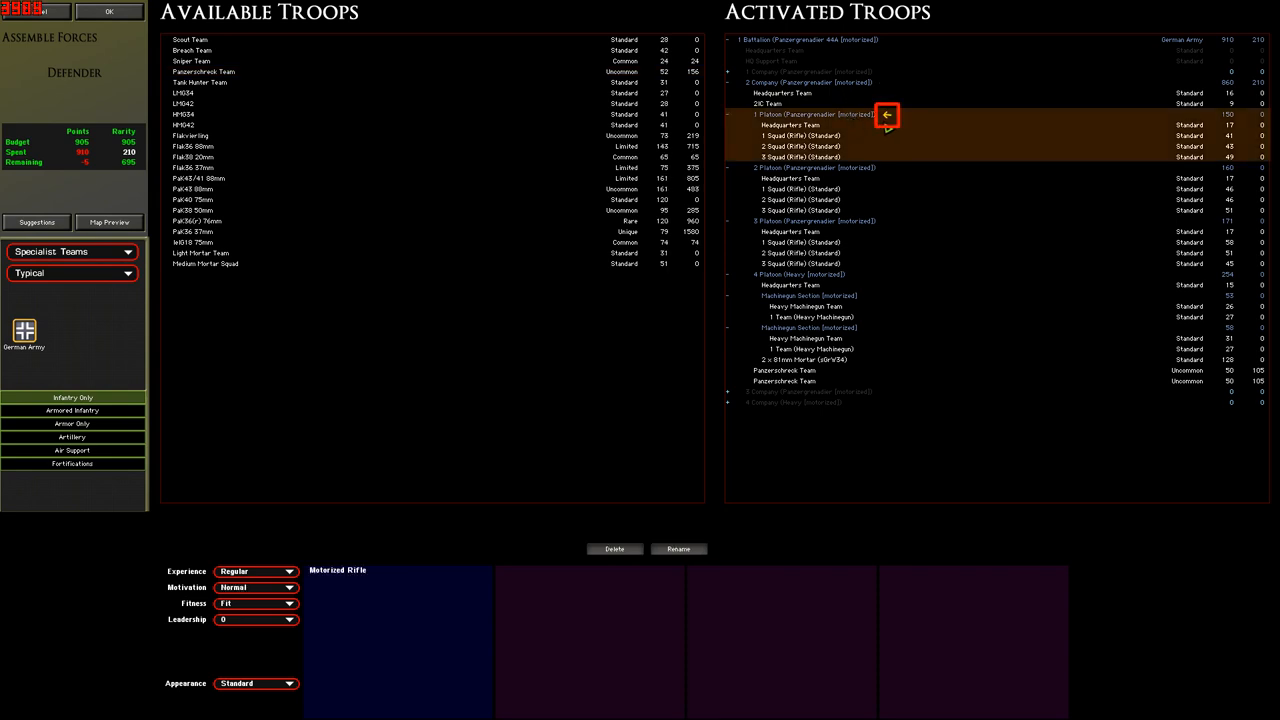
{"action": "mouse_move", "coordinate": [912, 122]}
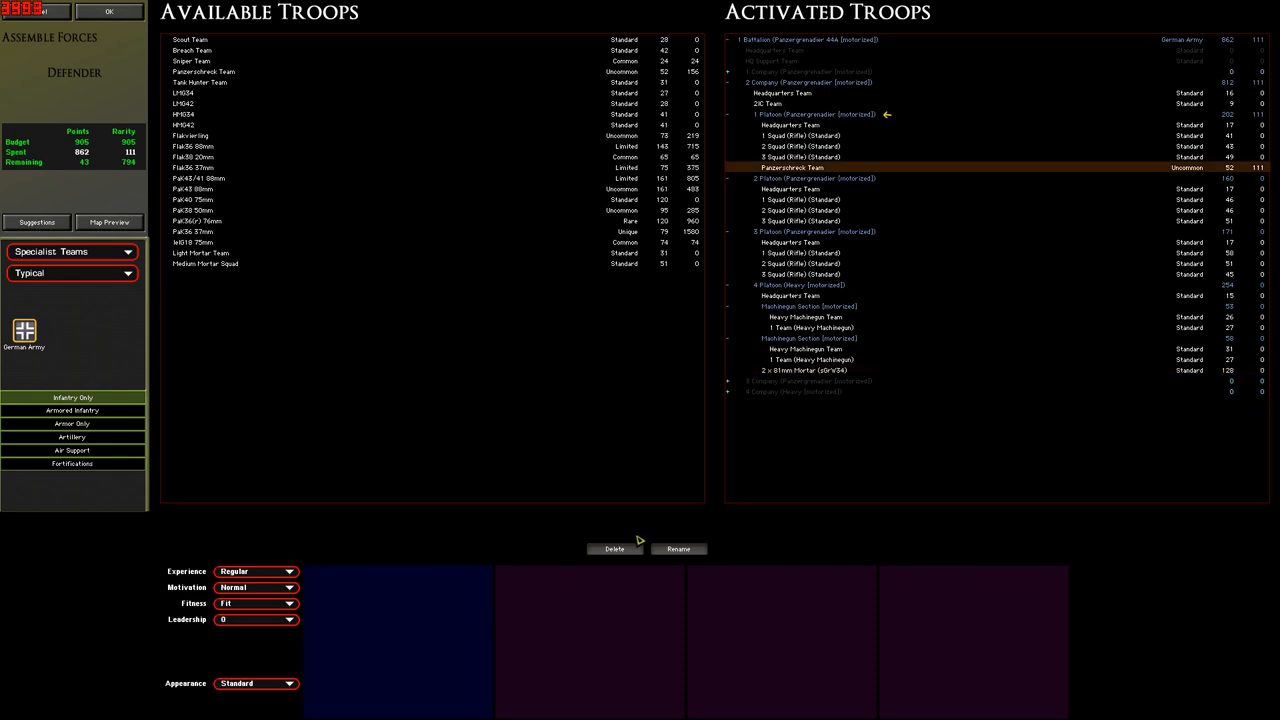
{"action": "left_click", "coordinate": [790, 84]}
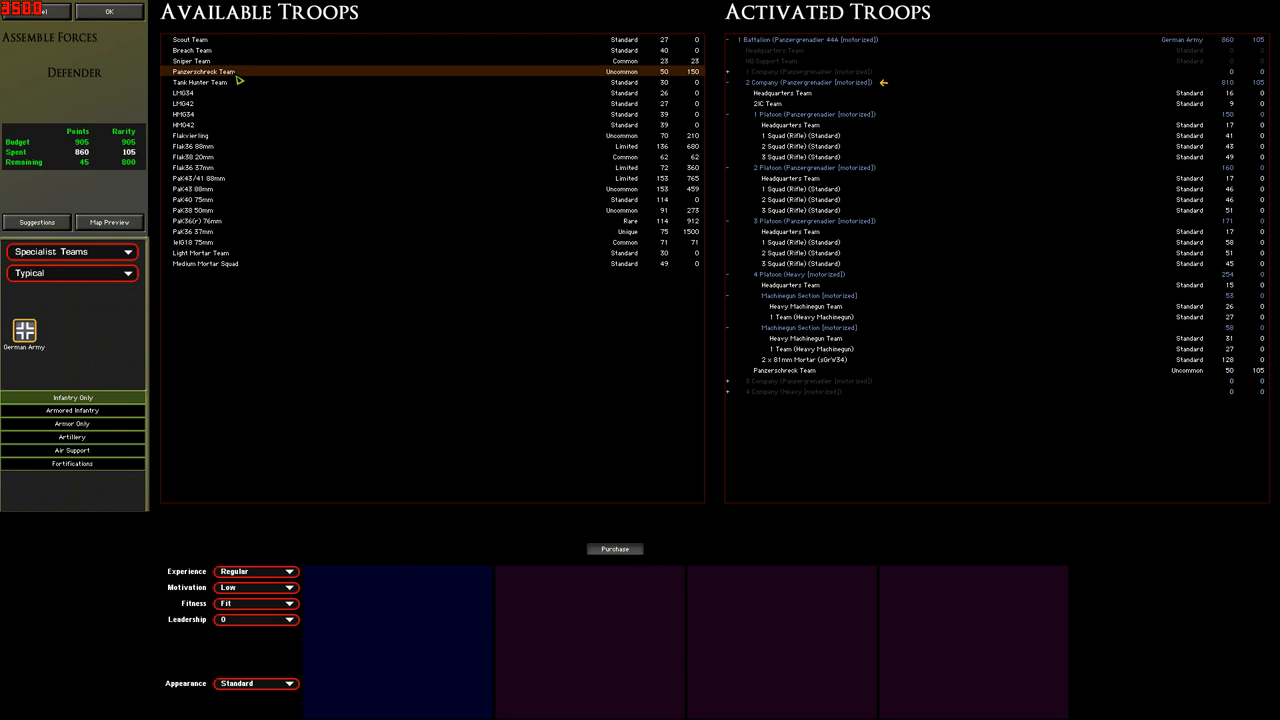
{"action": "mouse_move", "coordinate": [888, 418]}
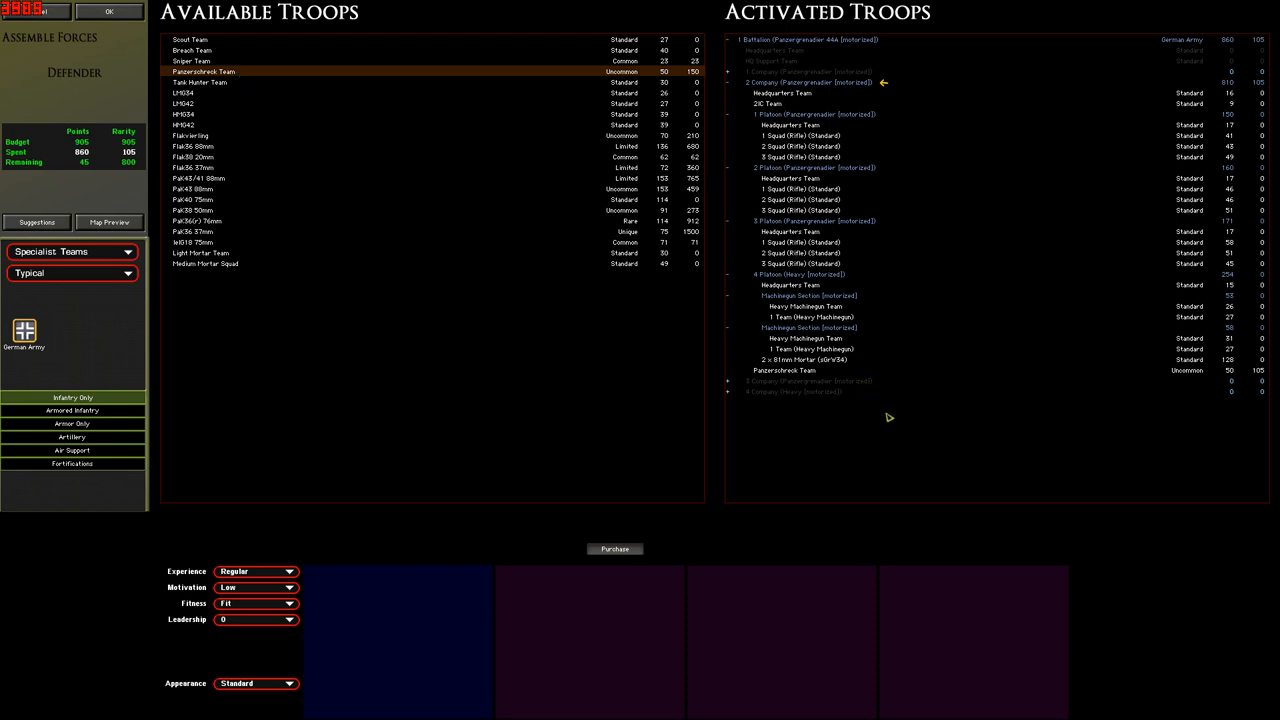
{"action": "mouse_move", "coordinate": [906, 442]}
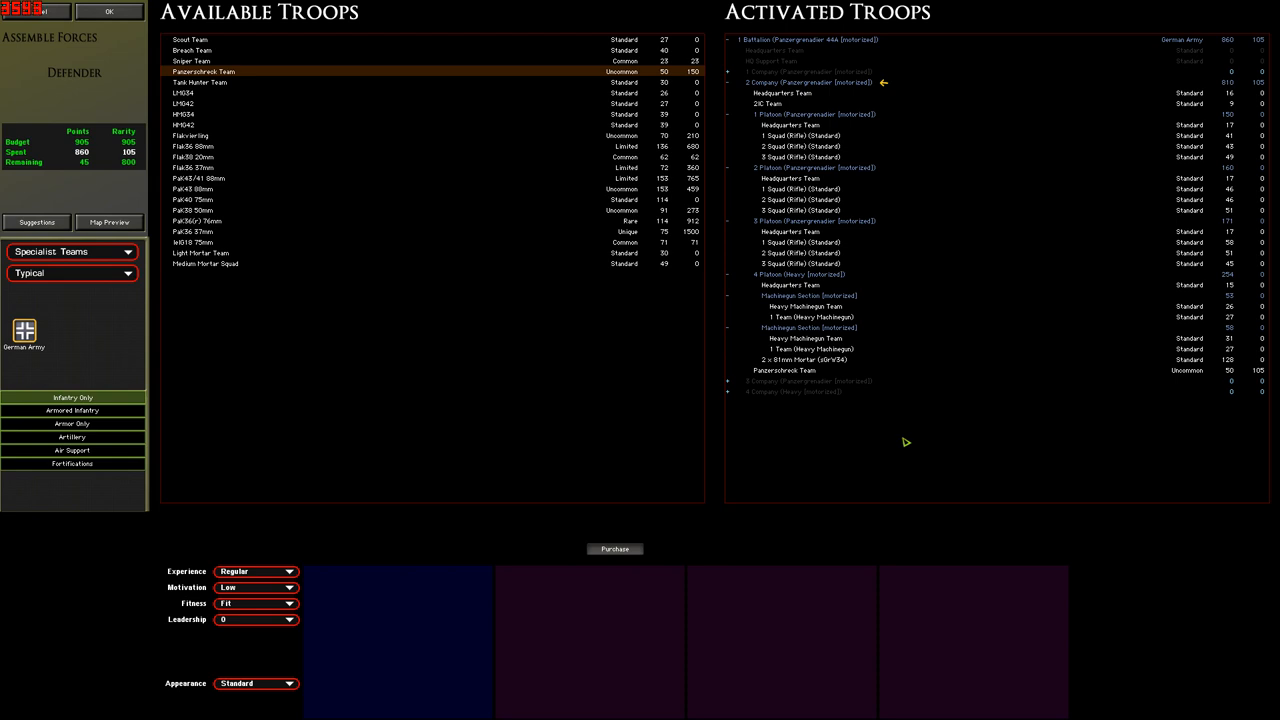
{"action": "mouse_move", "coordinate": [892, 436]}
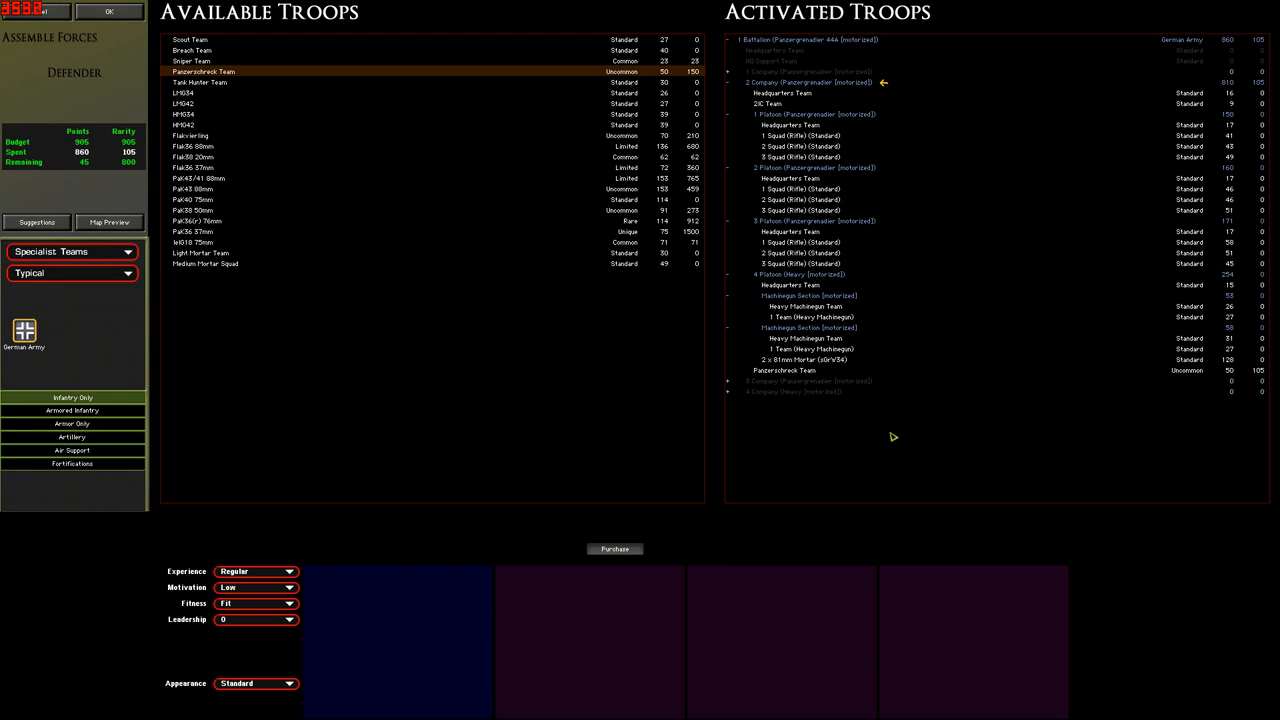
{"action": "left_click", "coordinate": [70, 252]}
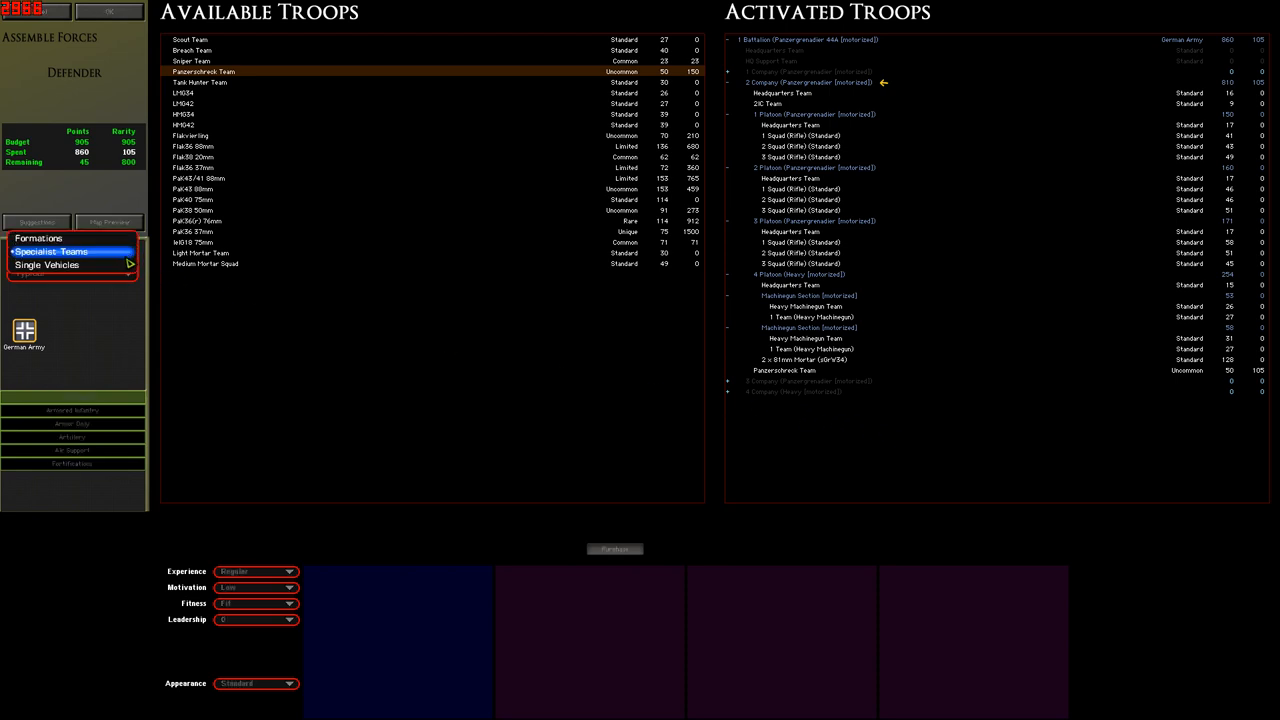
Switch the purchase list to Single Vehicles, showing the Kübelwagen.
{"action": "left_click", "coordinate": [48, 264]}
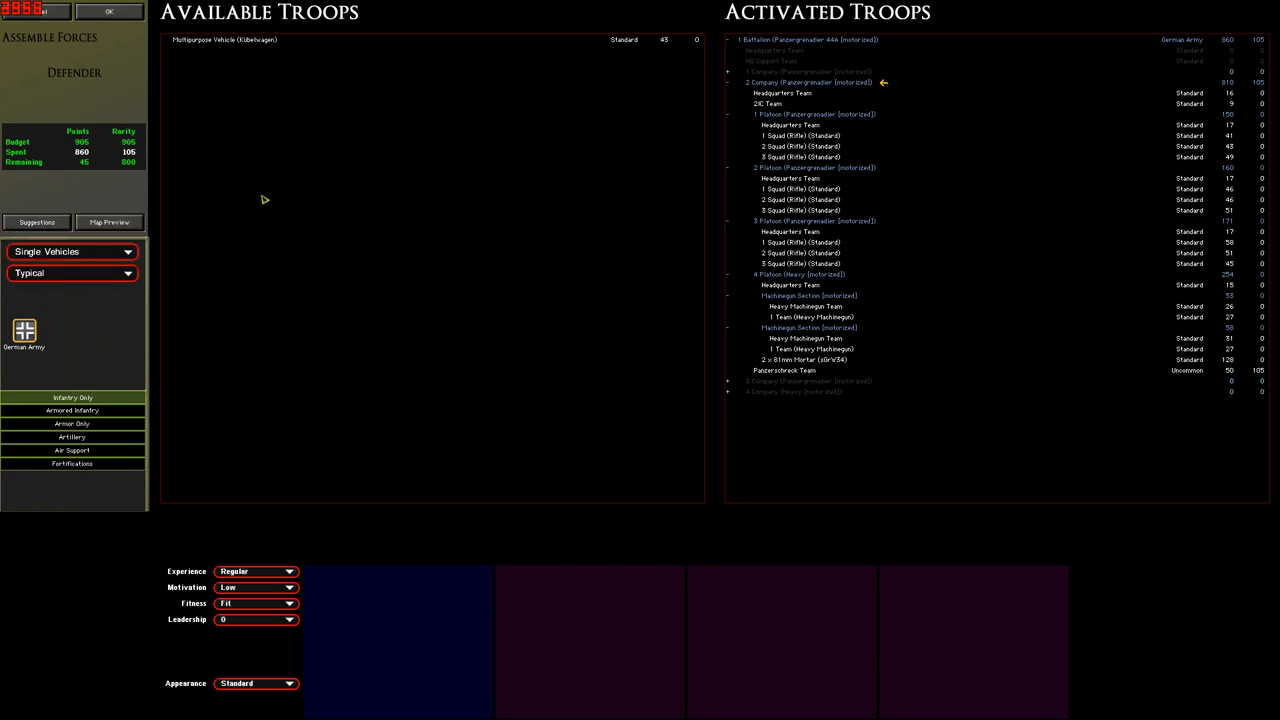
{"action": "mouse_move", "coordinate": [216, 66]}
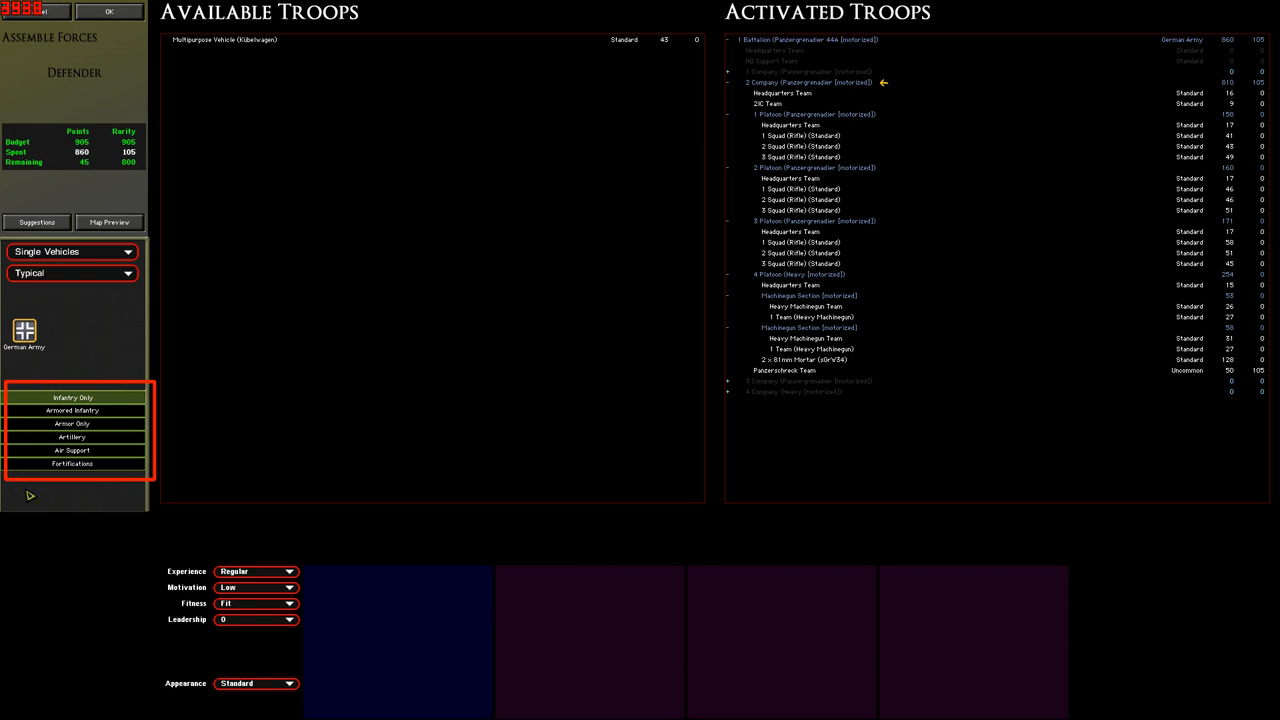
{"action": "mouse_move", "coordinate": [62, 396]}
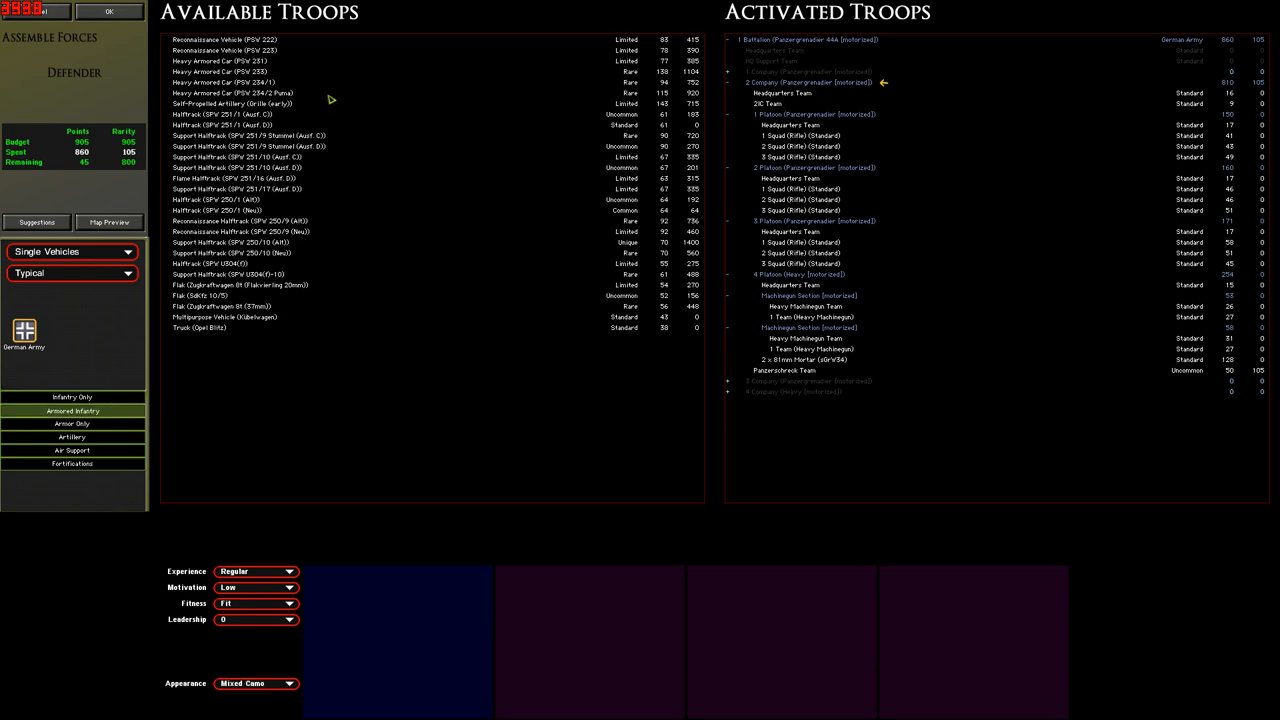
{"action": "mouse_move", "coordinate": [372, 390]}
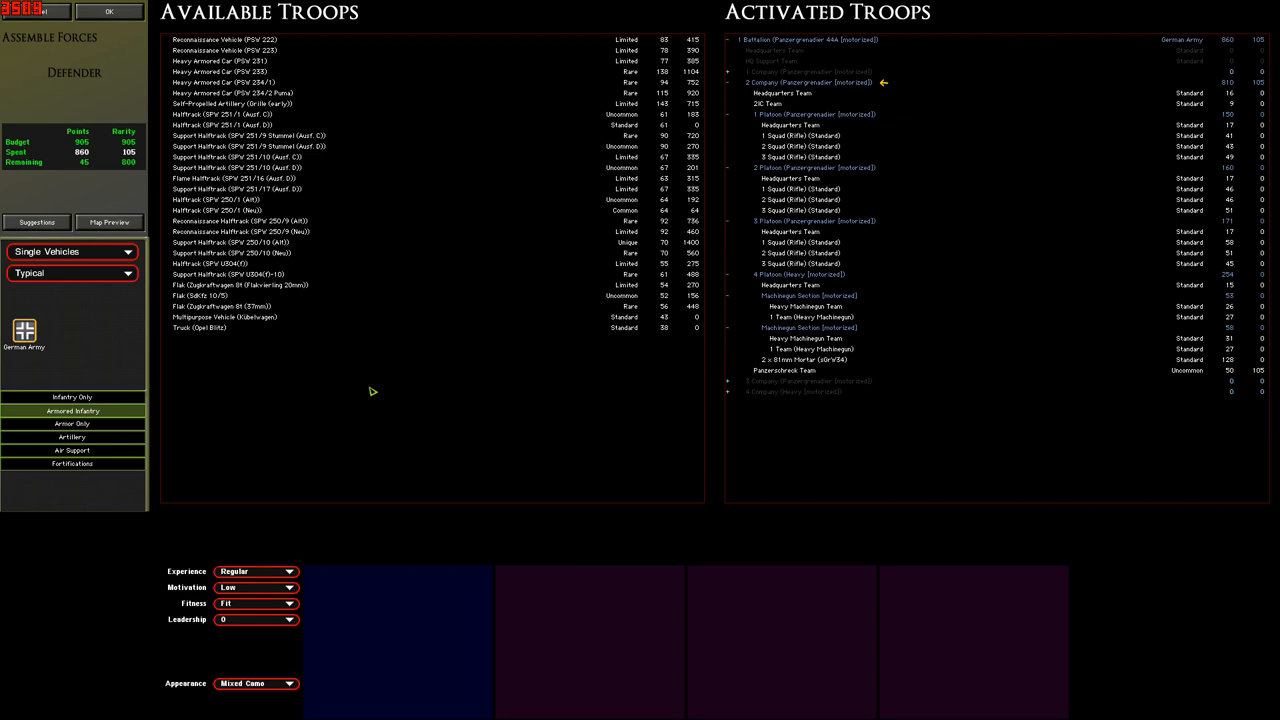
{"action": "mouse_move", "coordinate": [366, 404]}
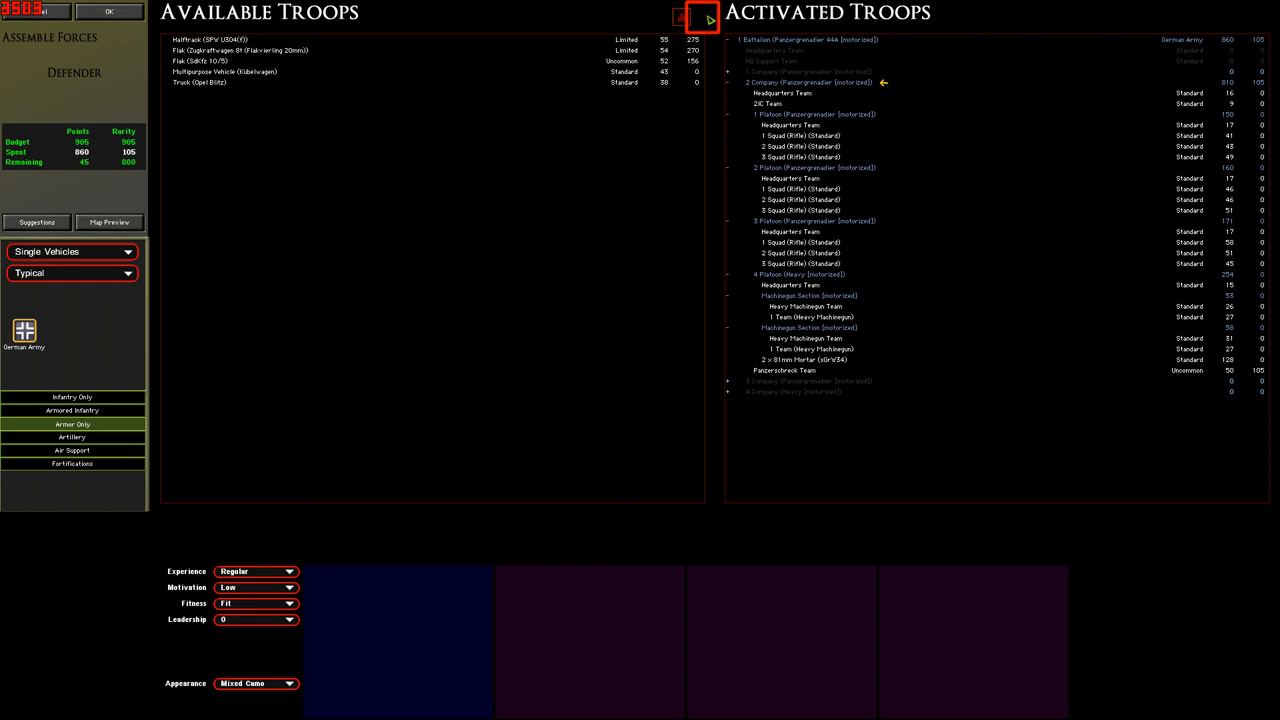
Filter to Armor Only, buy a Marder tank destroyer, then remove it as over budget.
{"action": "left_click", "coordinate": [704, 22]}
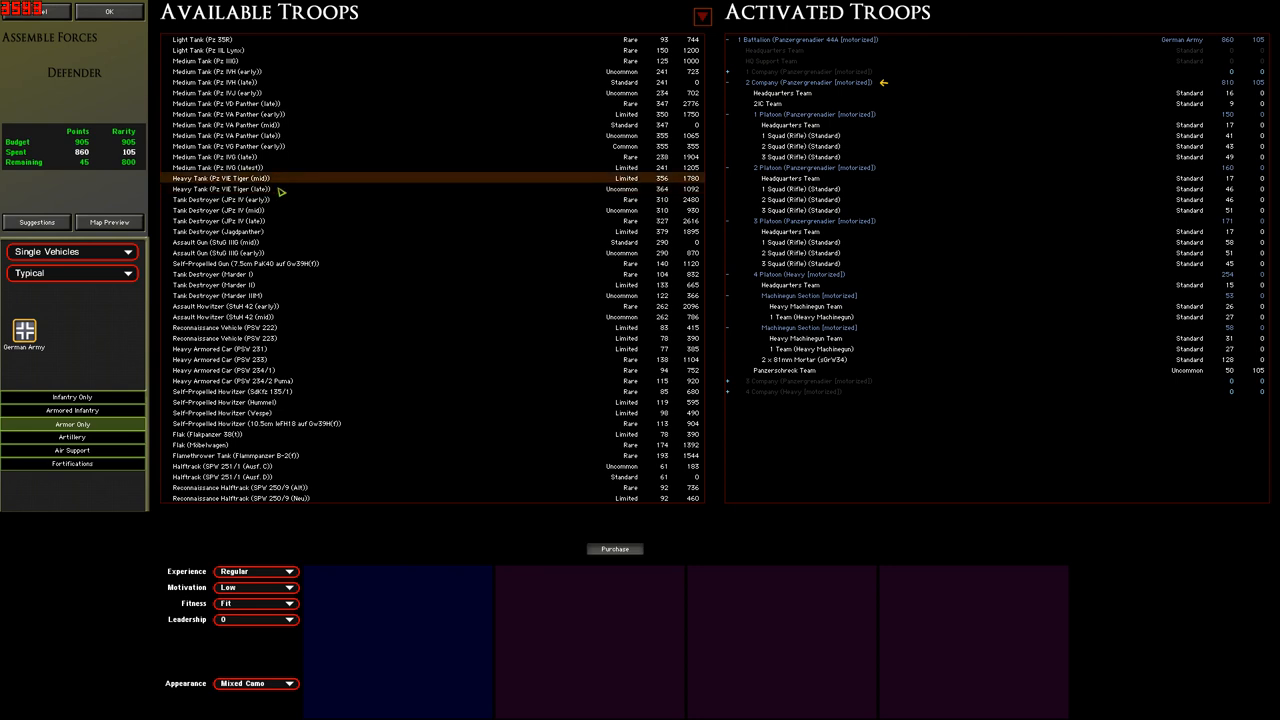
{"action": "left_click", "coordinate": [220, 188]}
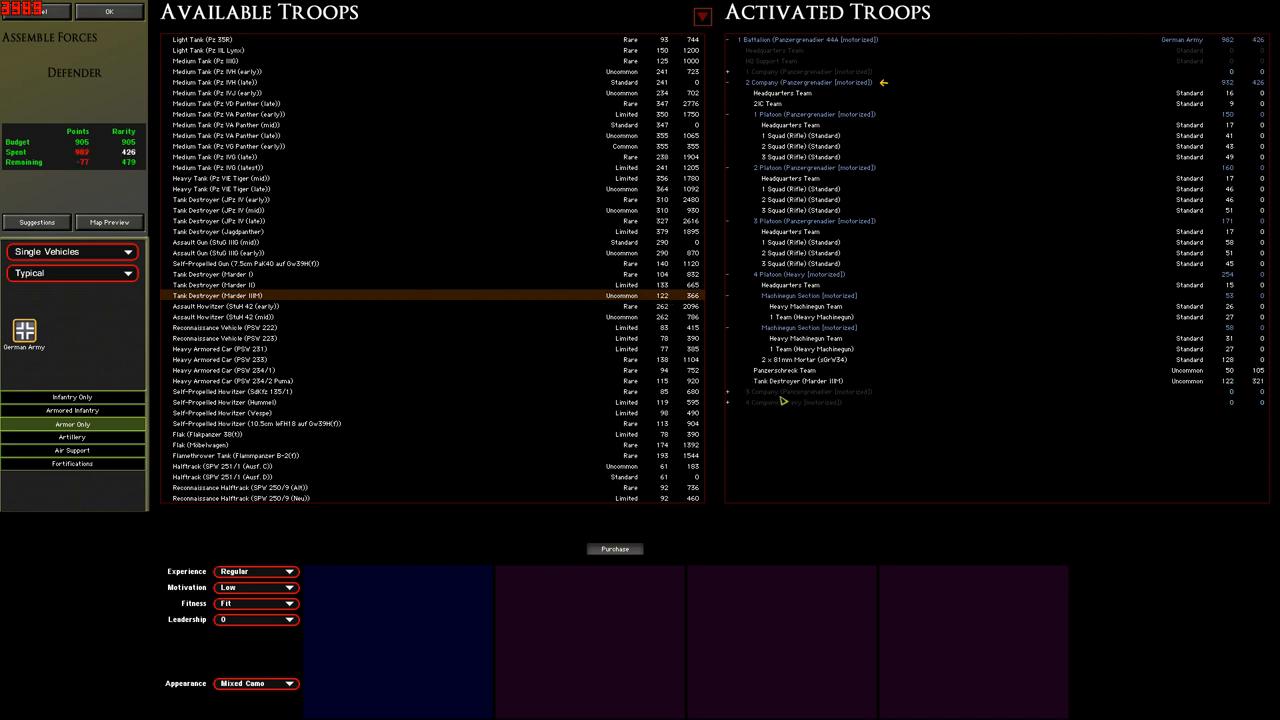
{"action": "left_click", "coordinate": [790, 380]}
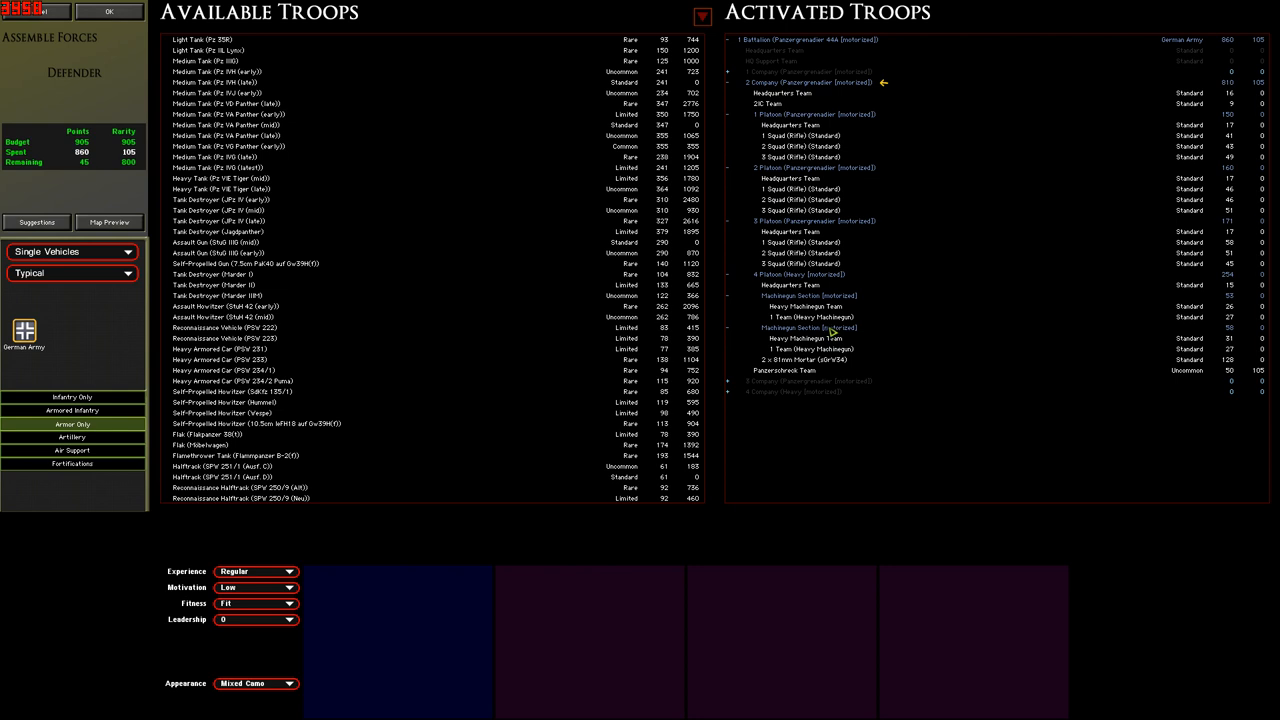
Delete the Panzerschreck Team from the company to make room for a medium tank.
{"action": "left_click", "coordinate": [800, 316]}
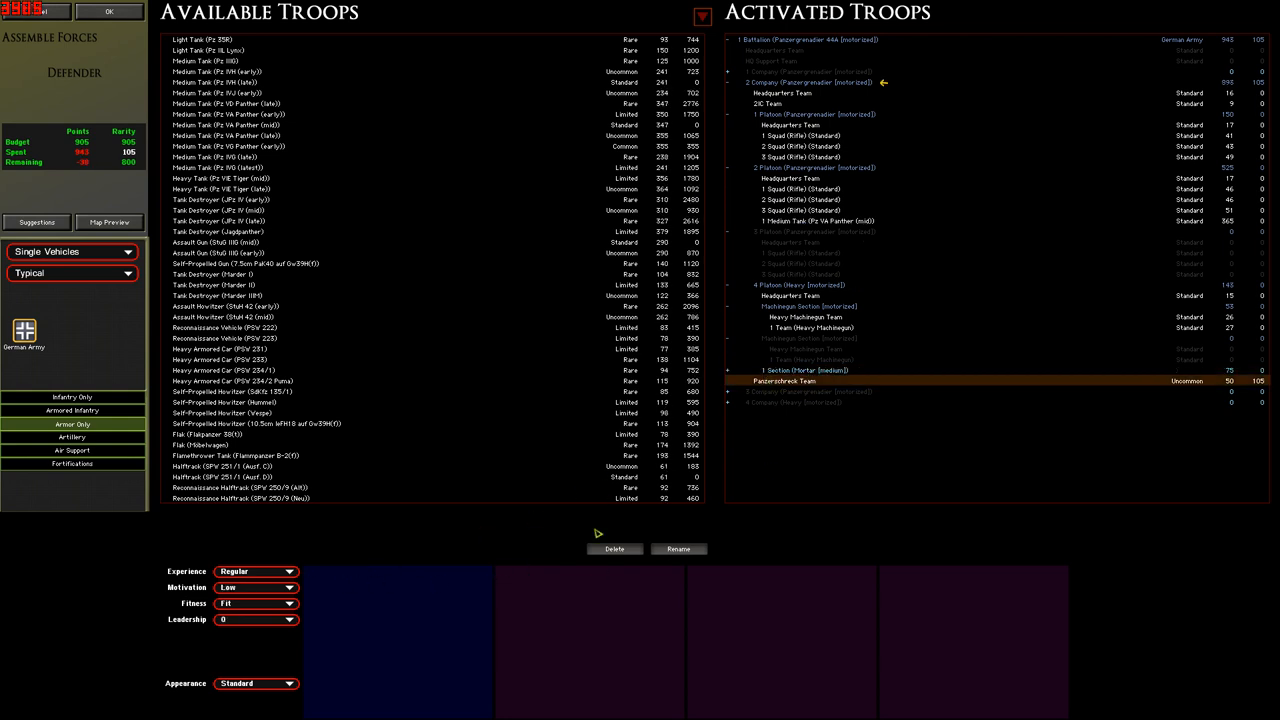
{"action": "left_click", "coordinate": [800, 370]}
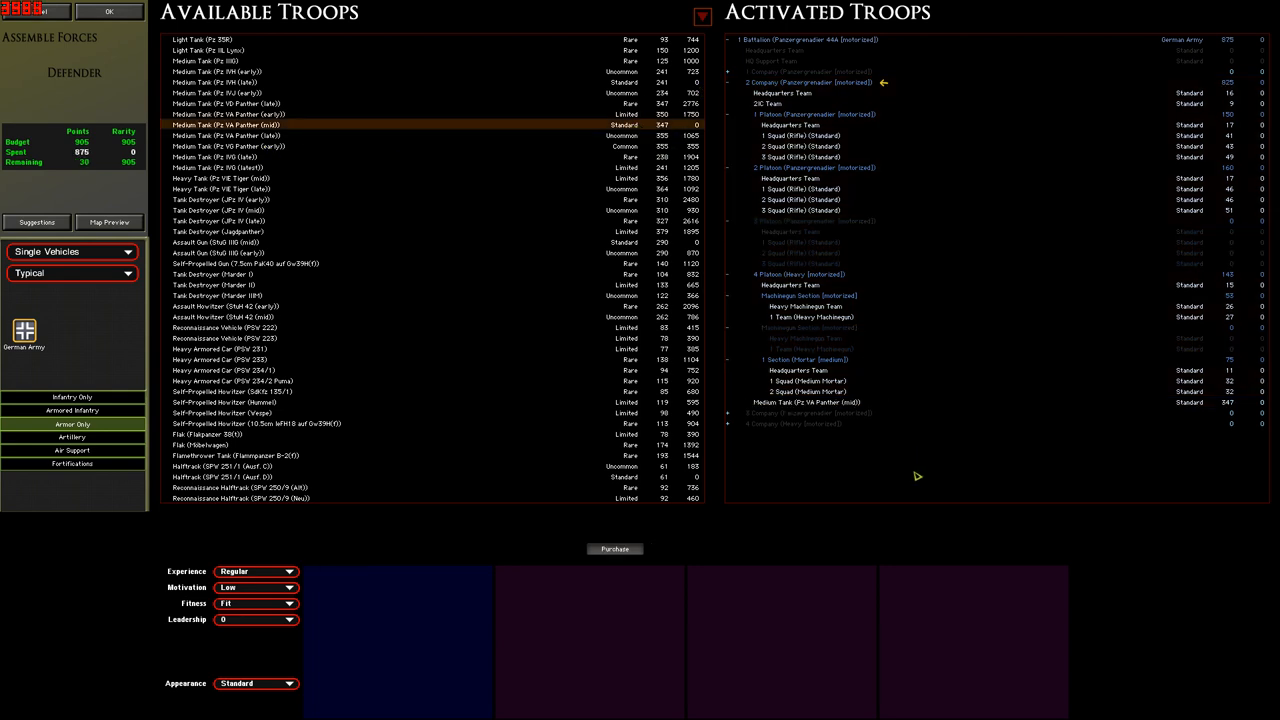
{"action": "mouse_move", "coordinate": [816, 488]}
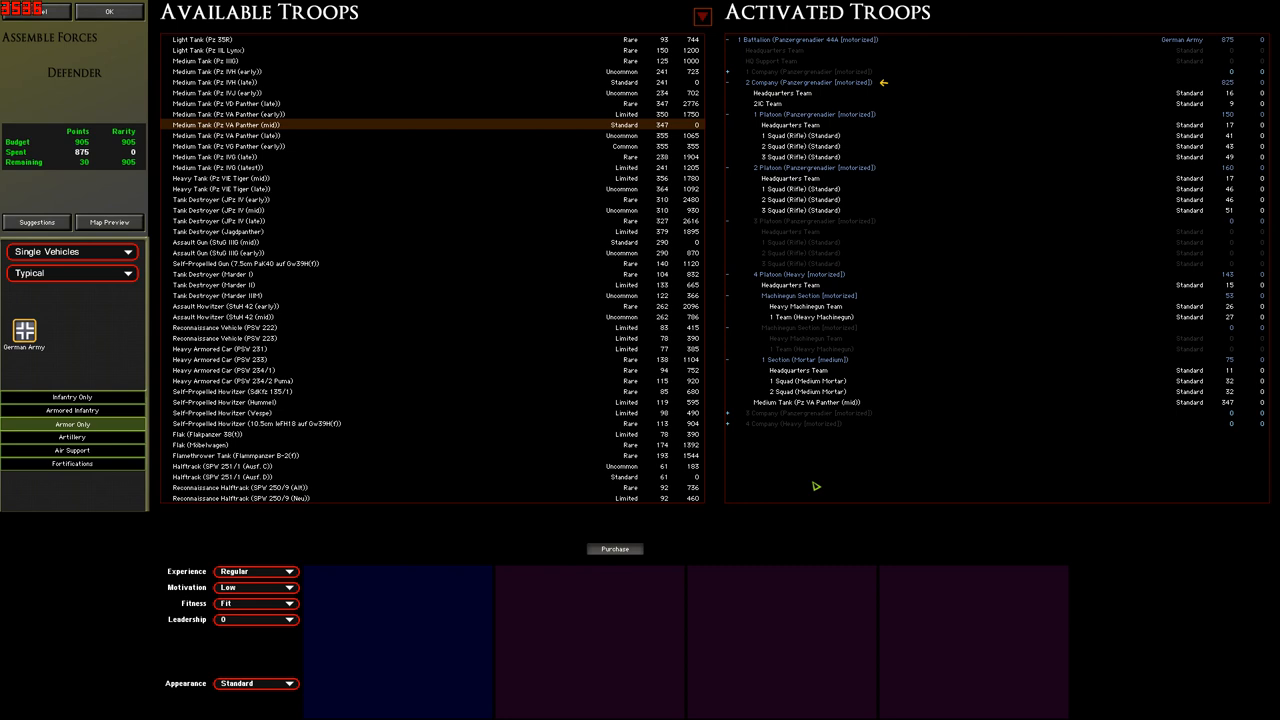
{"action": "mouse_move", "coordinate": [944, 490]}
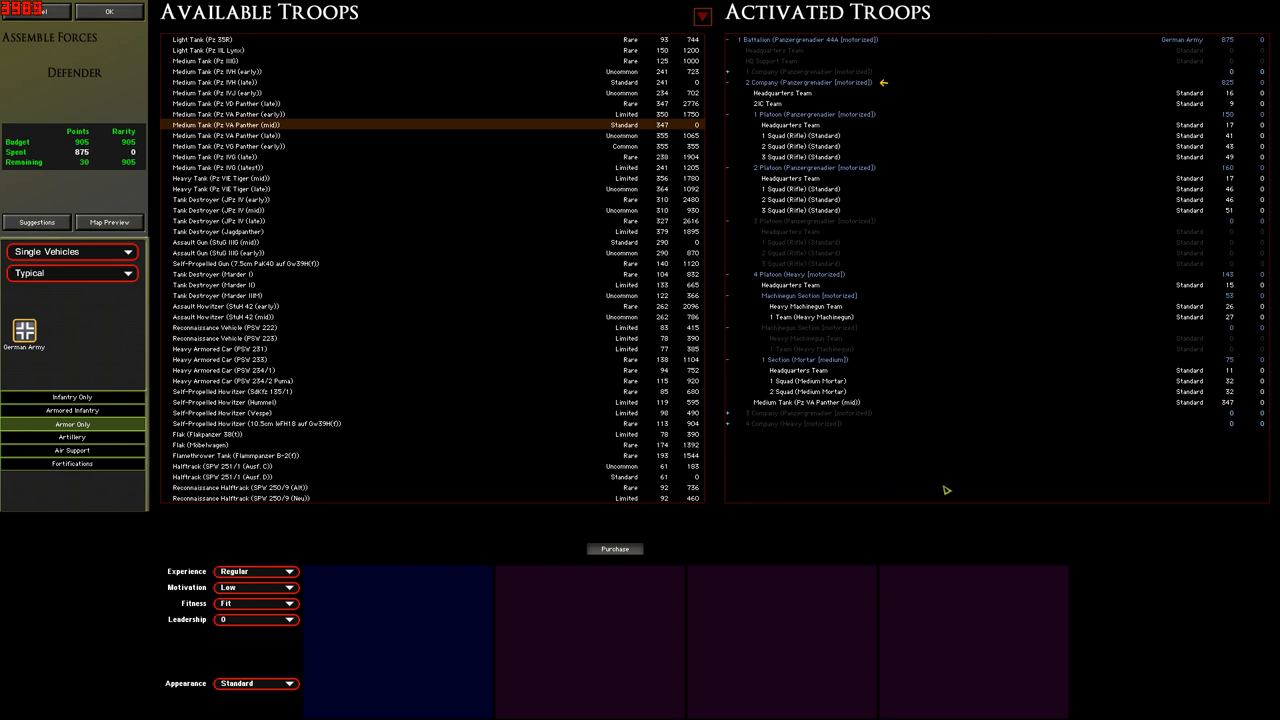
{"action": "mouse_move", "coordinate": [1248, 142]}
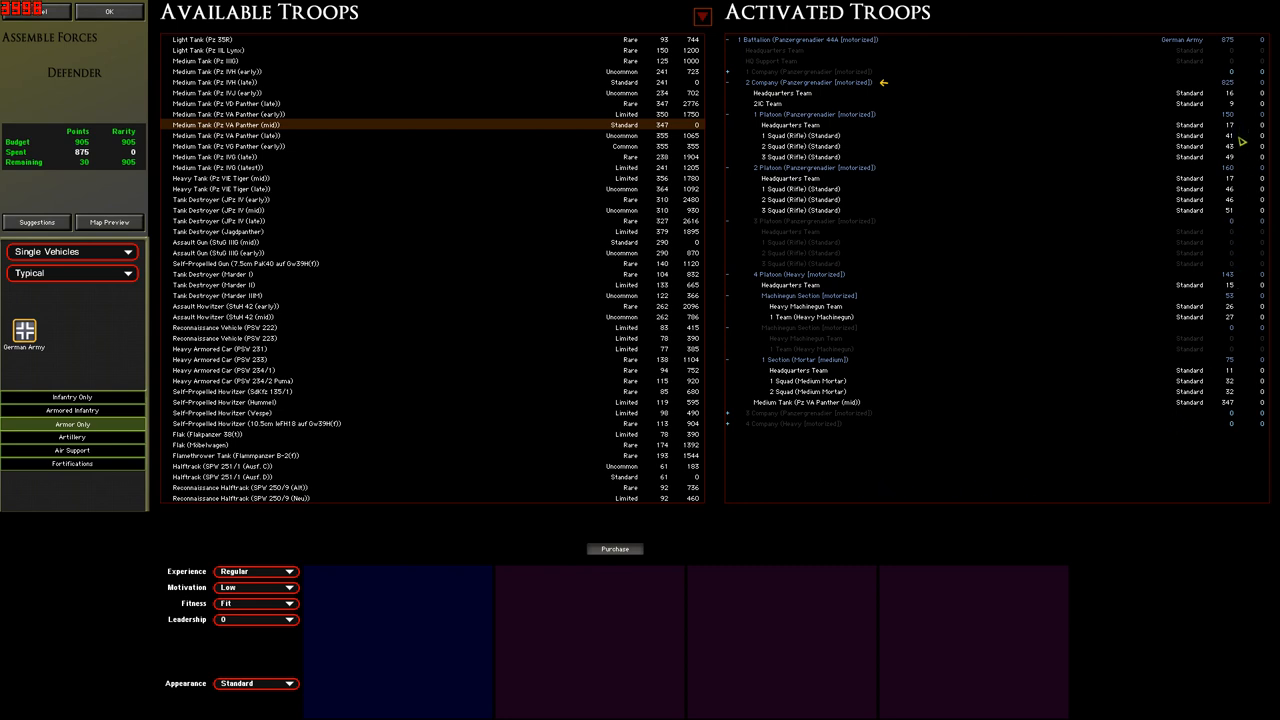
{"action": "mouse_move", "coordinate": [1246, 206]}
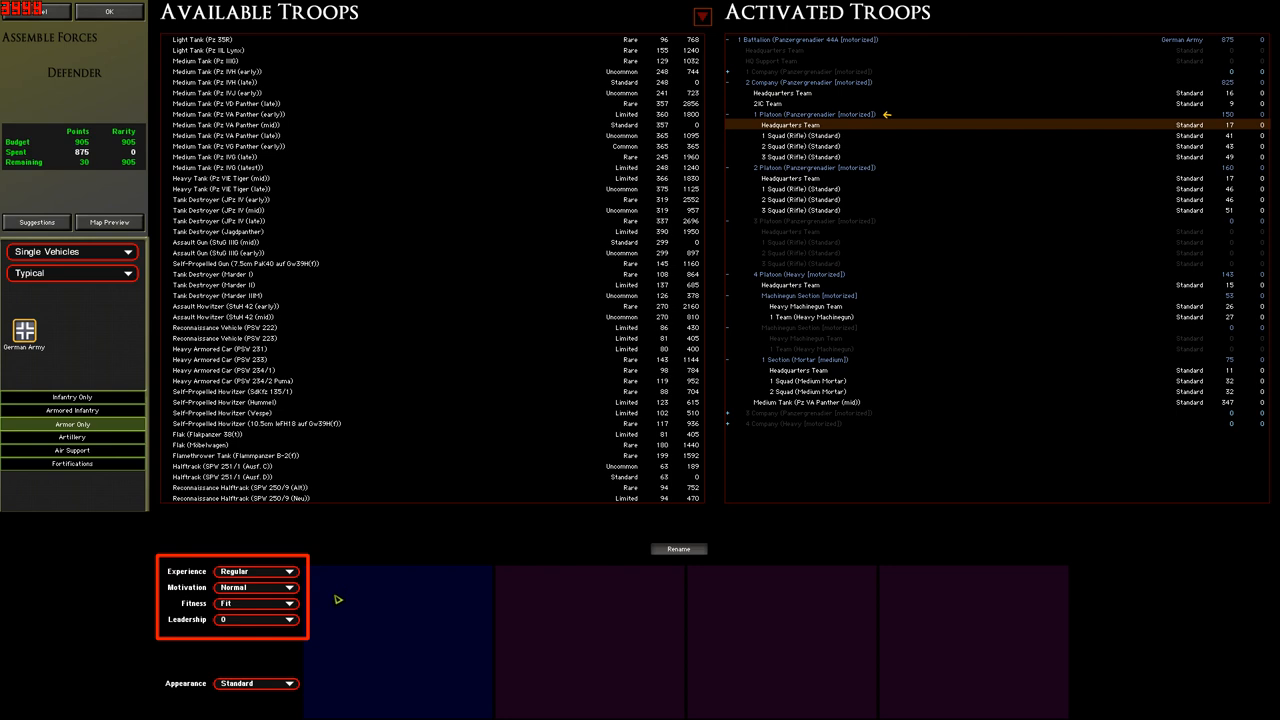
{"action": "mouse_move", "coordinate": [996, 316]}
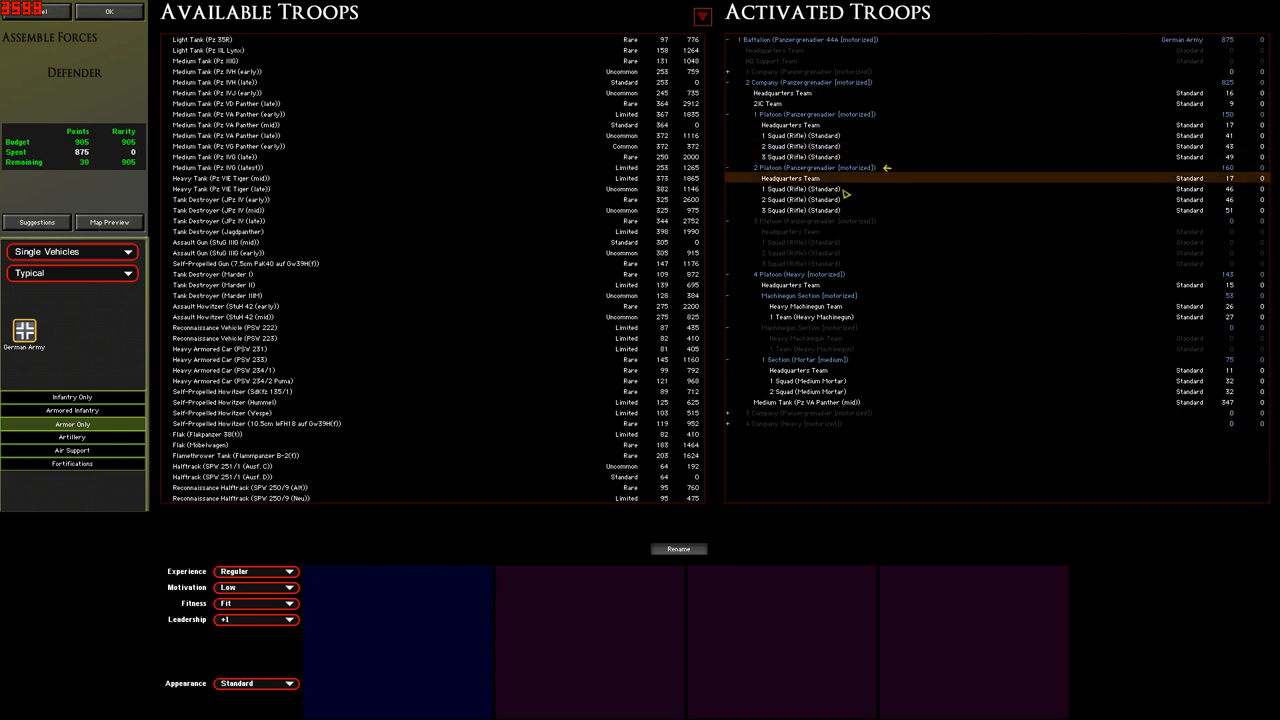
Select 1 Squad (Rifles) to view its motivation and leadership ratings.
{"action": "left_click", "coordinate": [784, 200]}
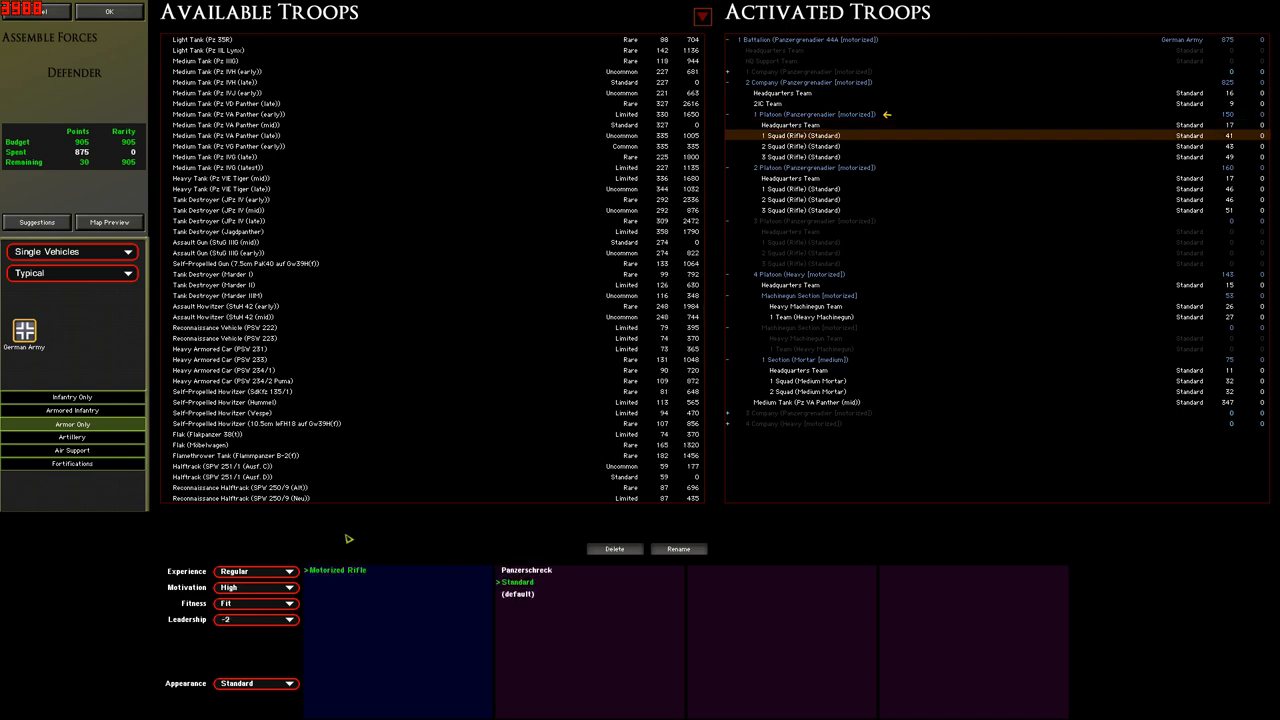
Give the rifle squad Elite then Conscript experience, then move to the Panther medium tank.
{"action": "left_click", "coordinate": [256, 588]}
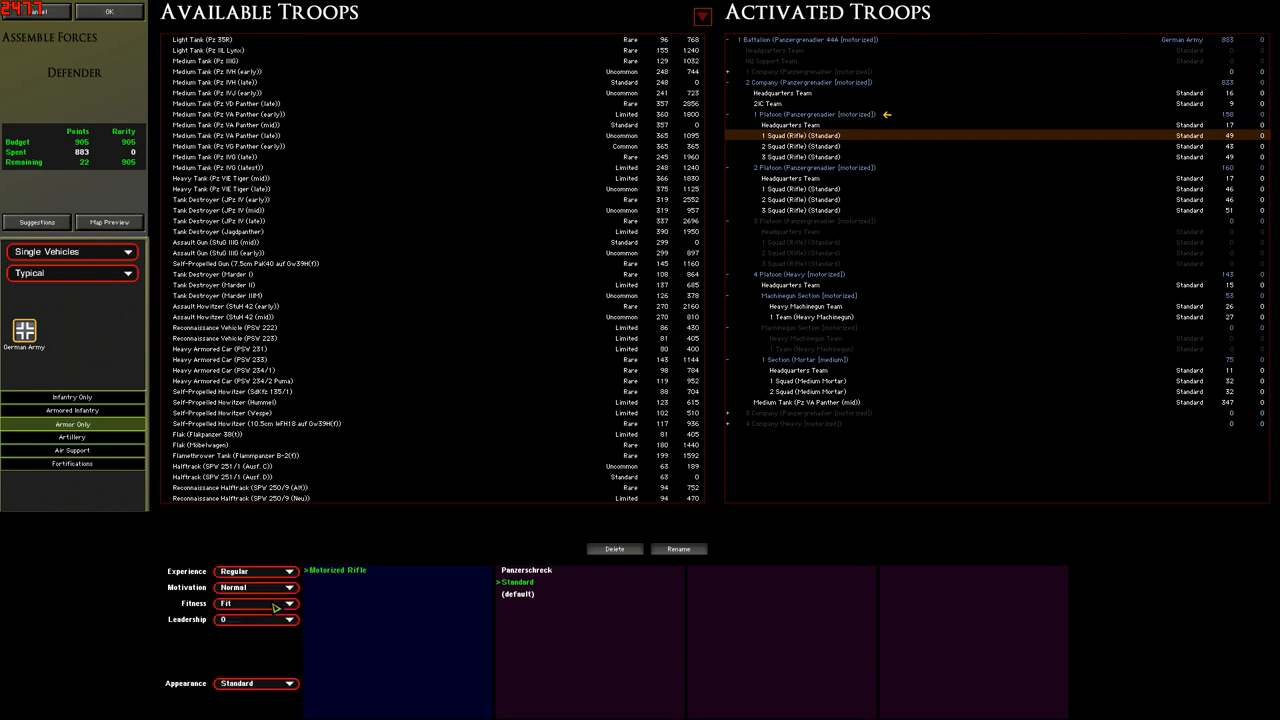
{"action": "left_click", "coordinate": [290, 572]}
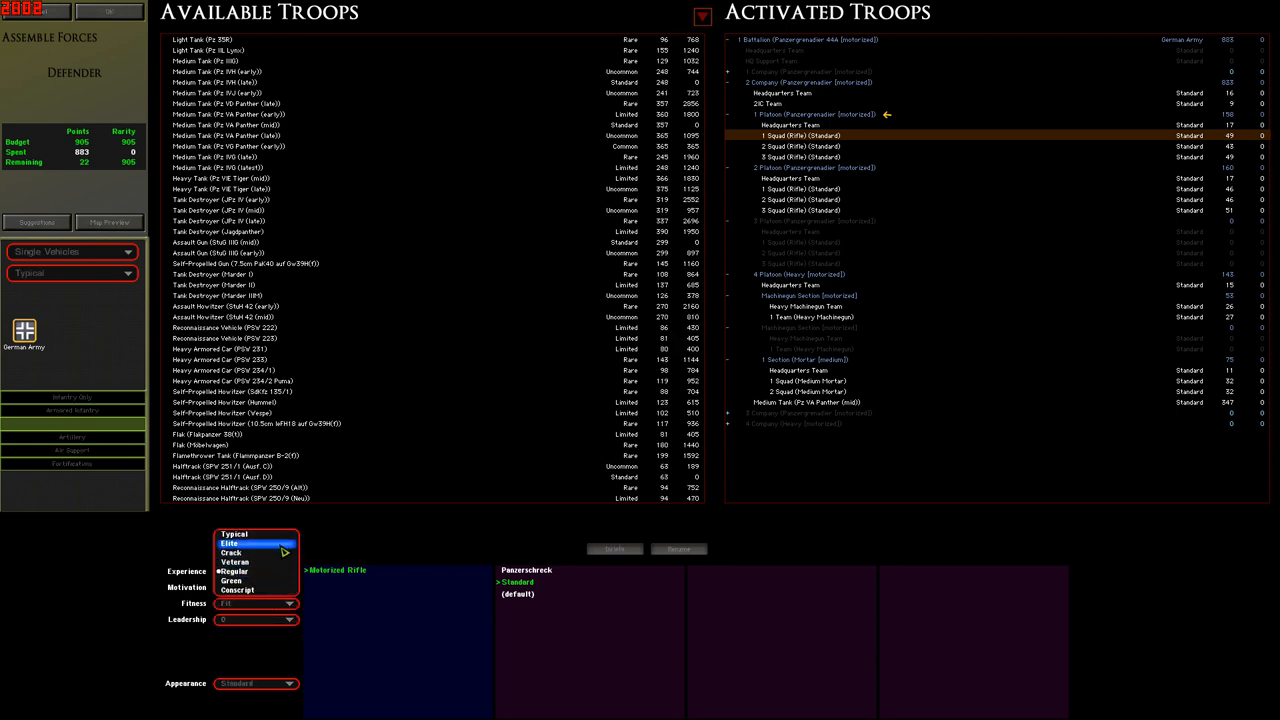
{"action": "left_click", "coordinate": [240, 544]}
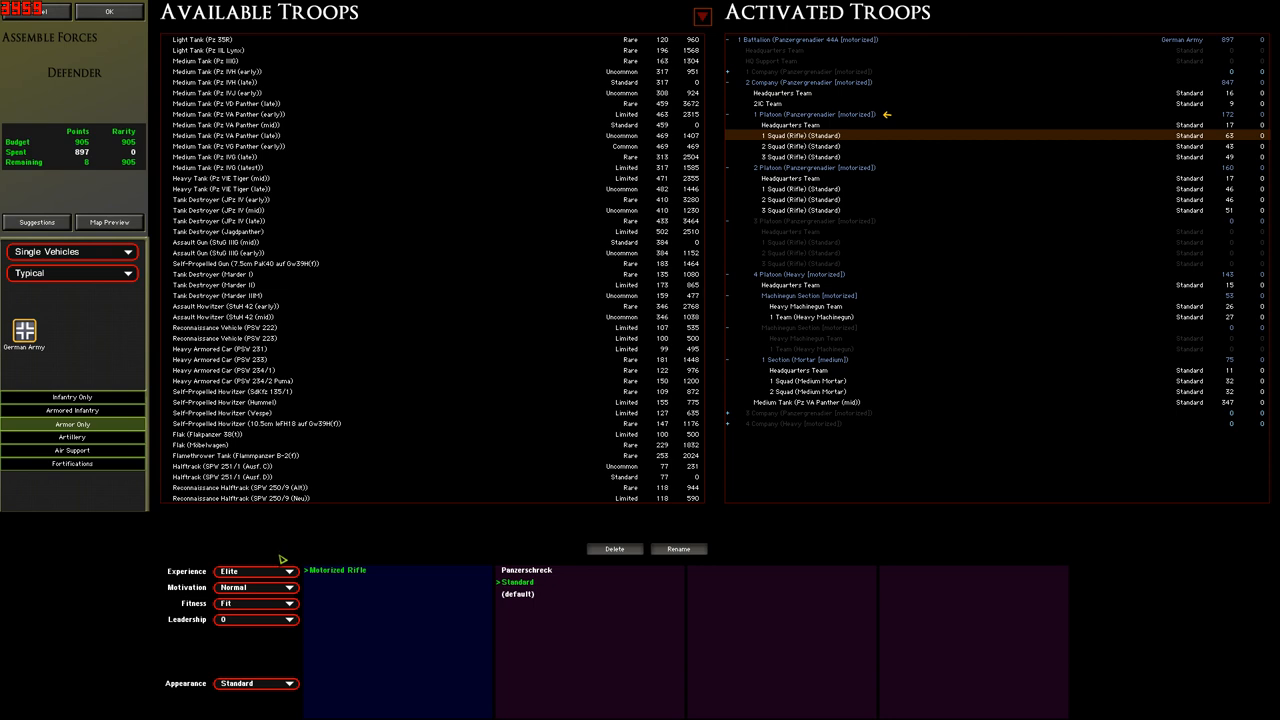
{"action": "left_click", "coordinate": [256, 570]}
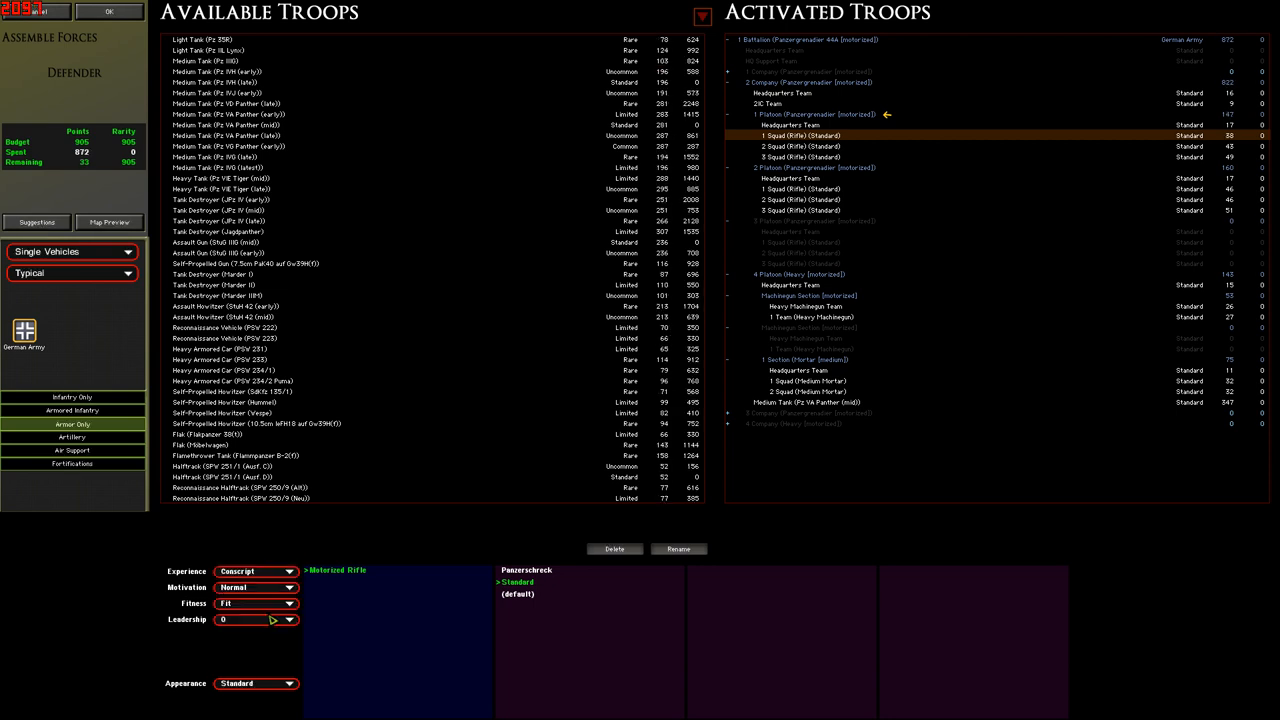
{"action": "left_click", "coordinate": [290, 572]}
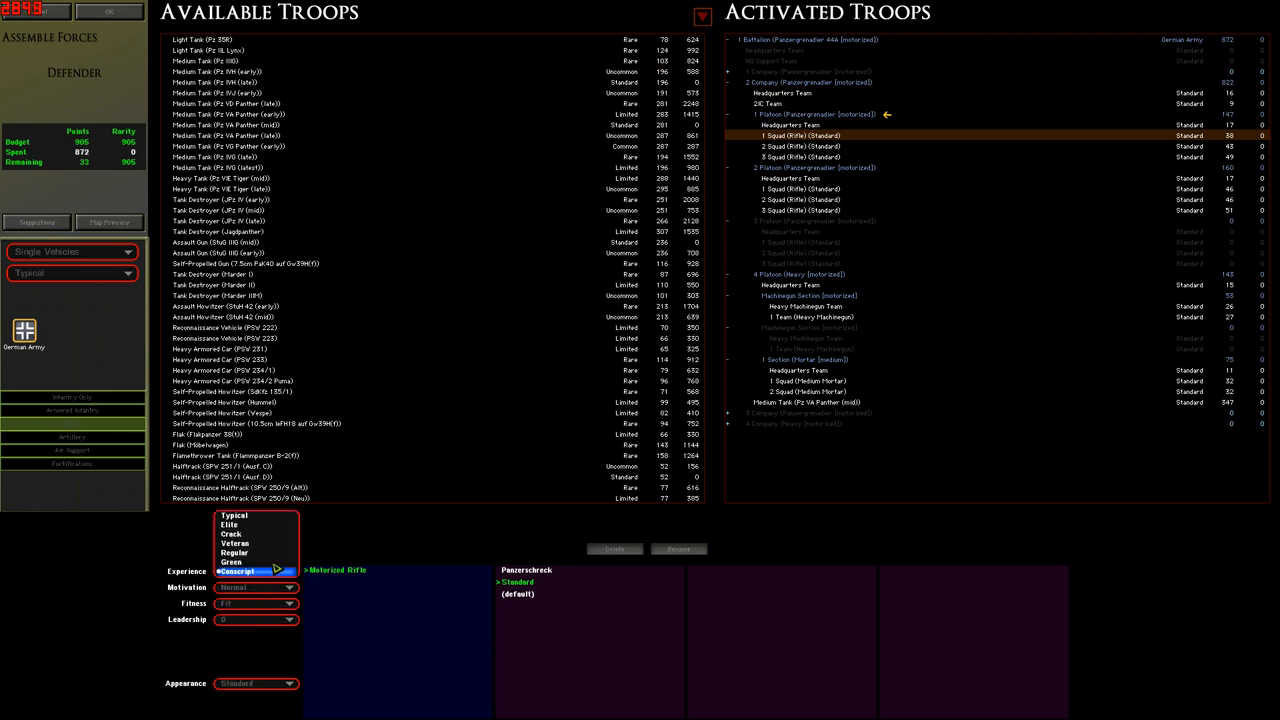
{"action": "left_click", "coordinate": [240, 552]}
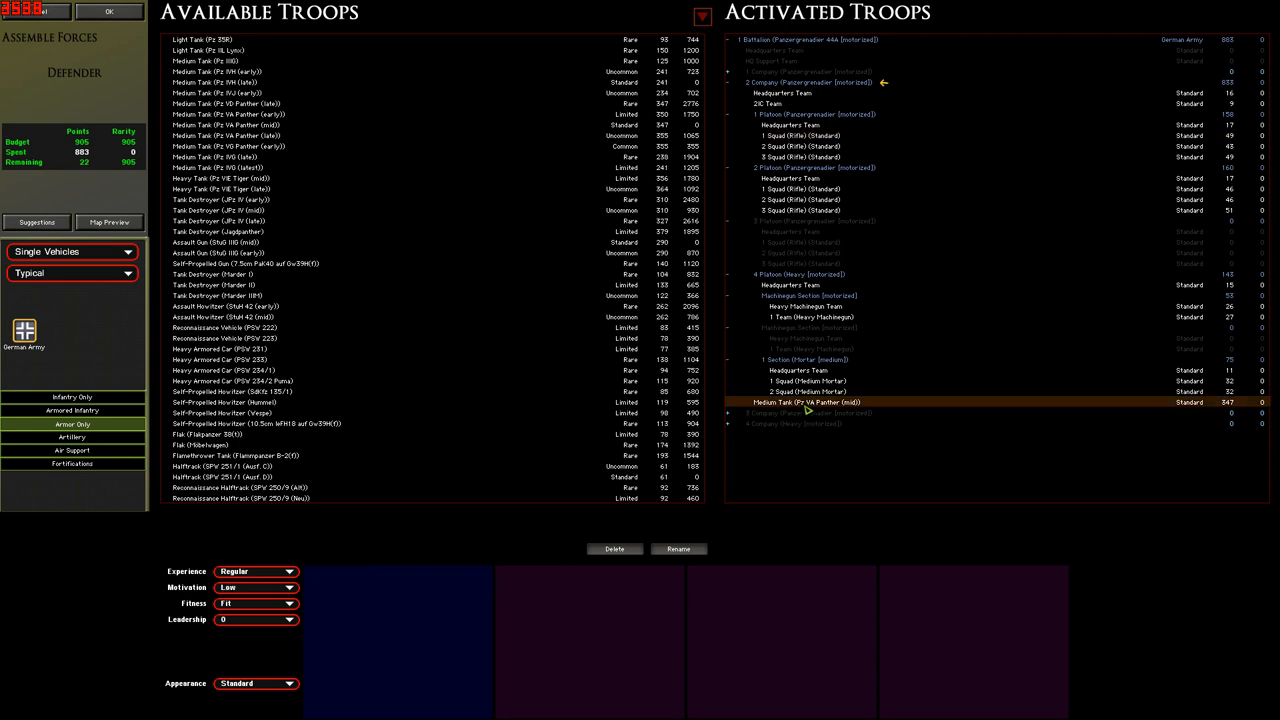
{"action": "left_click", "coordinate": [288, 588]}
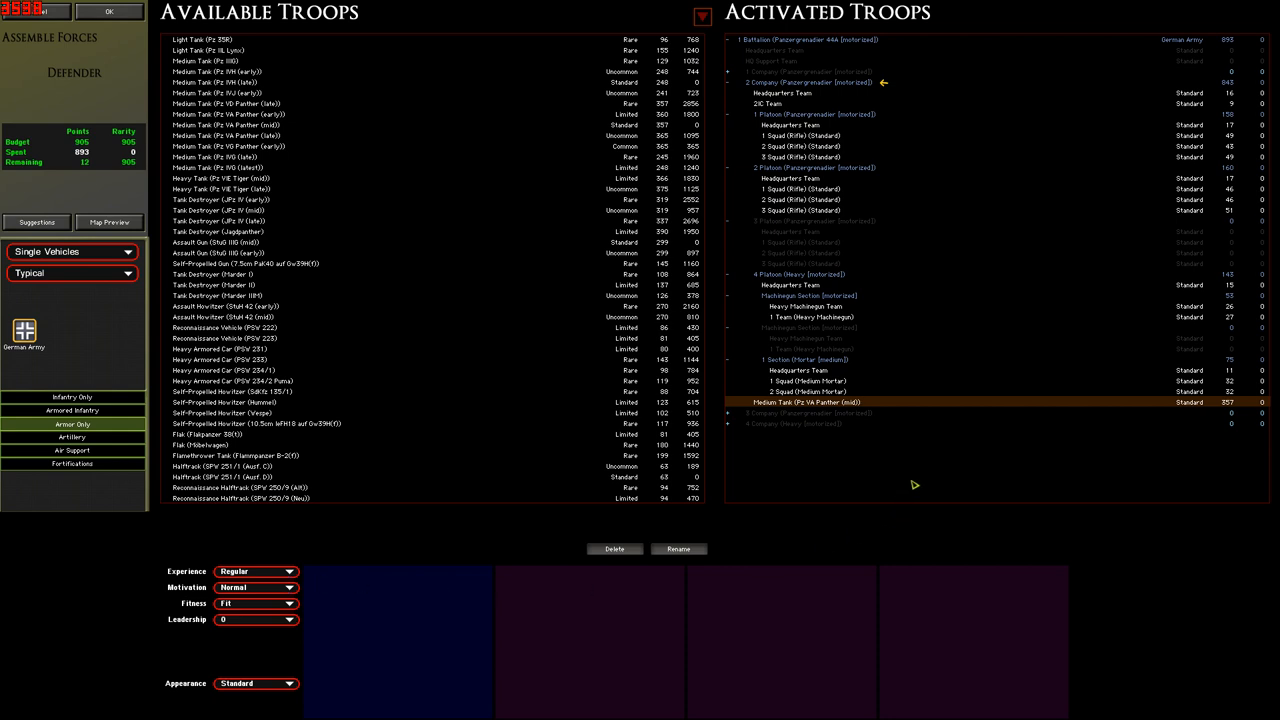
{"action": "mouse_move", "coordinate": [878, 476]}
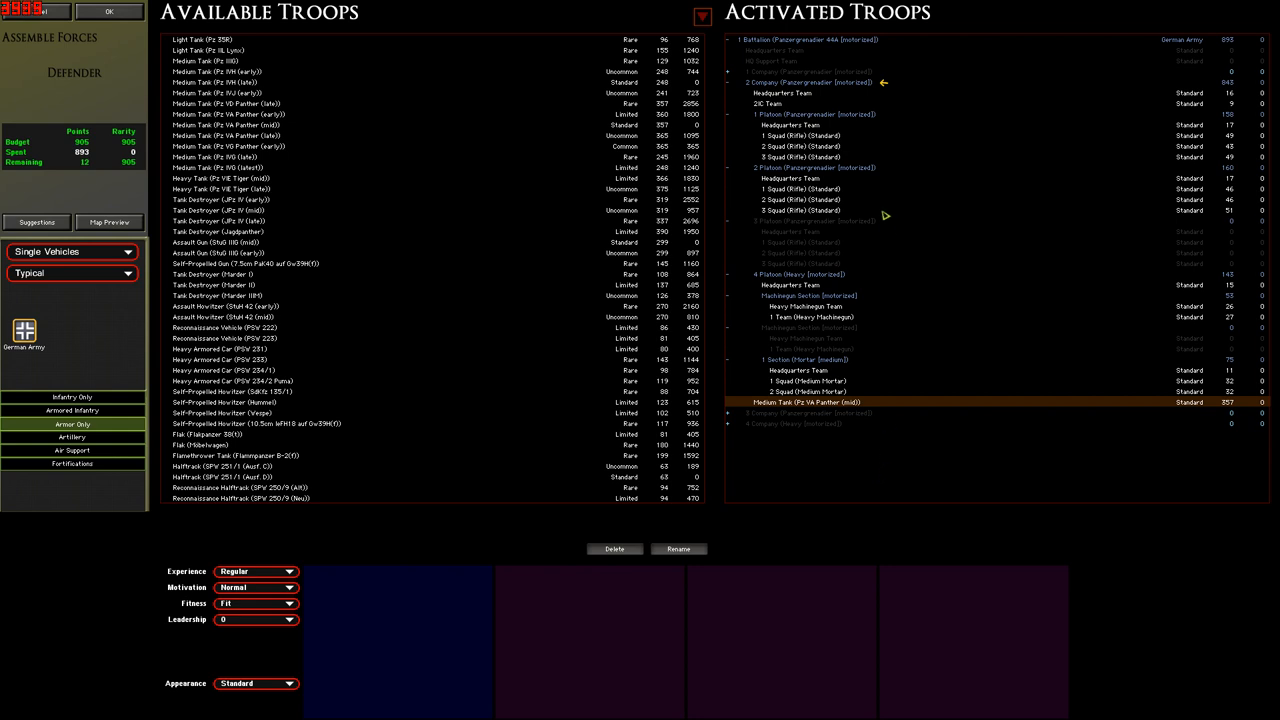
Dress the entire Panzergrenadier company in Mixed Camo uniforms.
{"action": "left_click", "coordinate": [800, 168]}
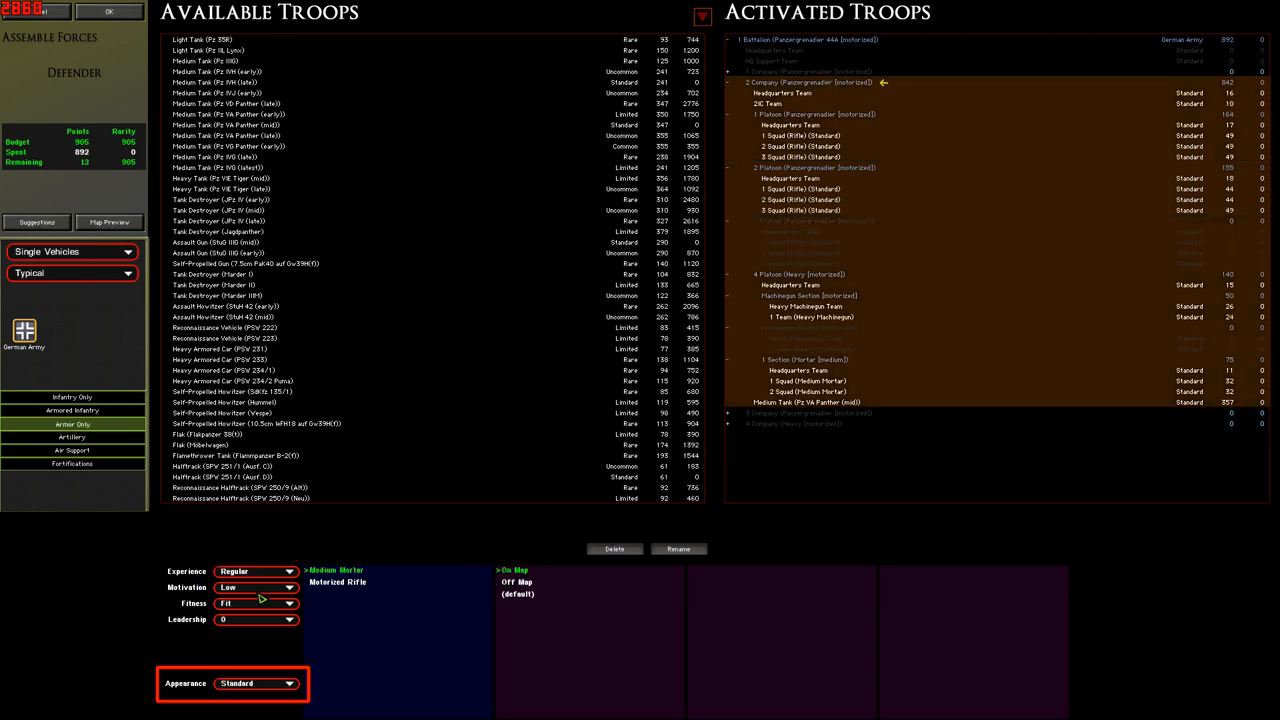
{"action": "left_click", "coordinate": [250, 588]}
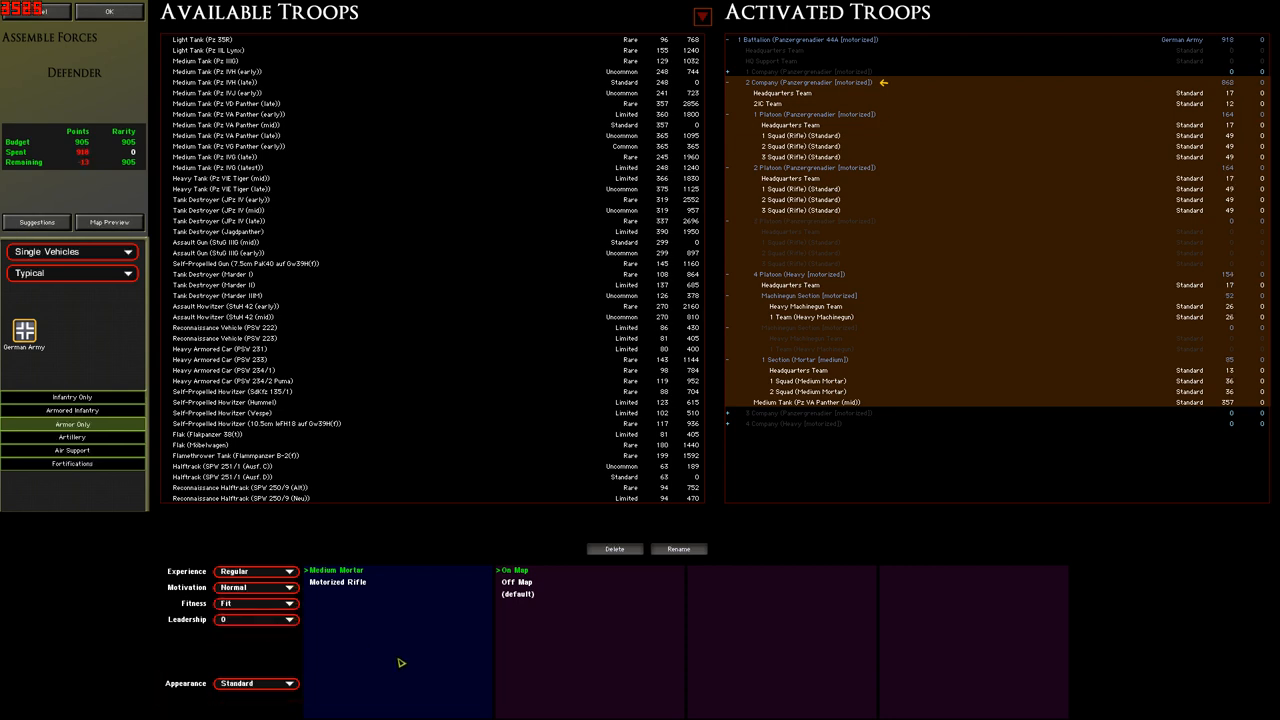
{"action": "left_click", "coordinate": [292, 686]}
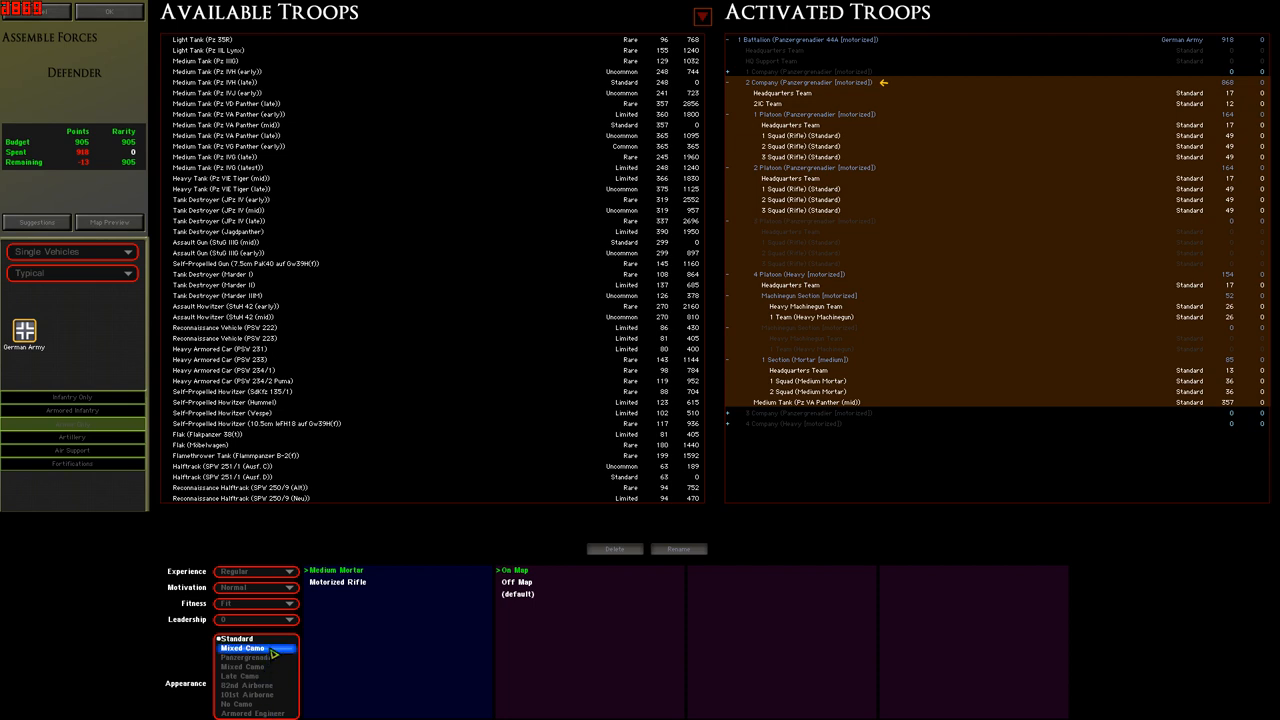
{"action": "left_click", "coordinate": [248, 646]}
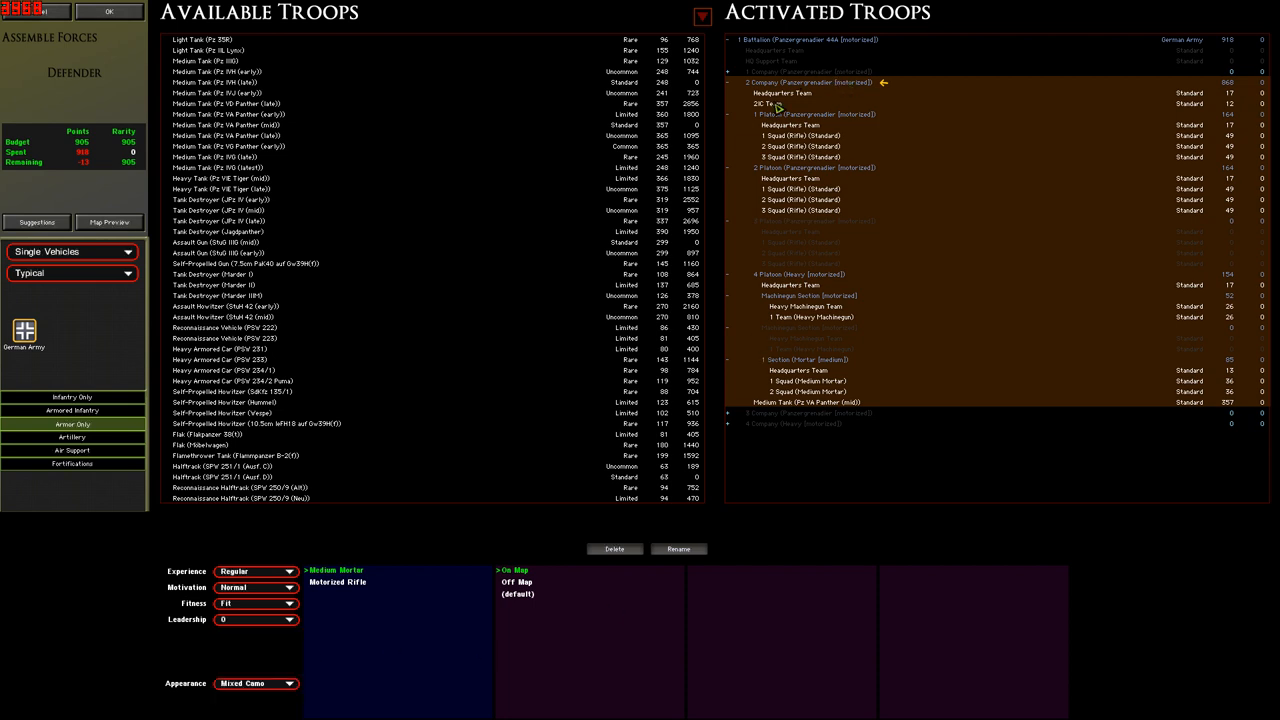
{"action": "left_click", "coordinate": [776, 102]}
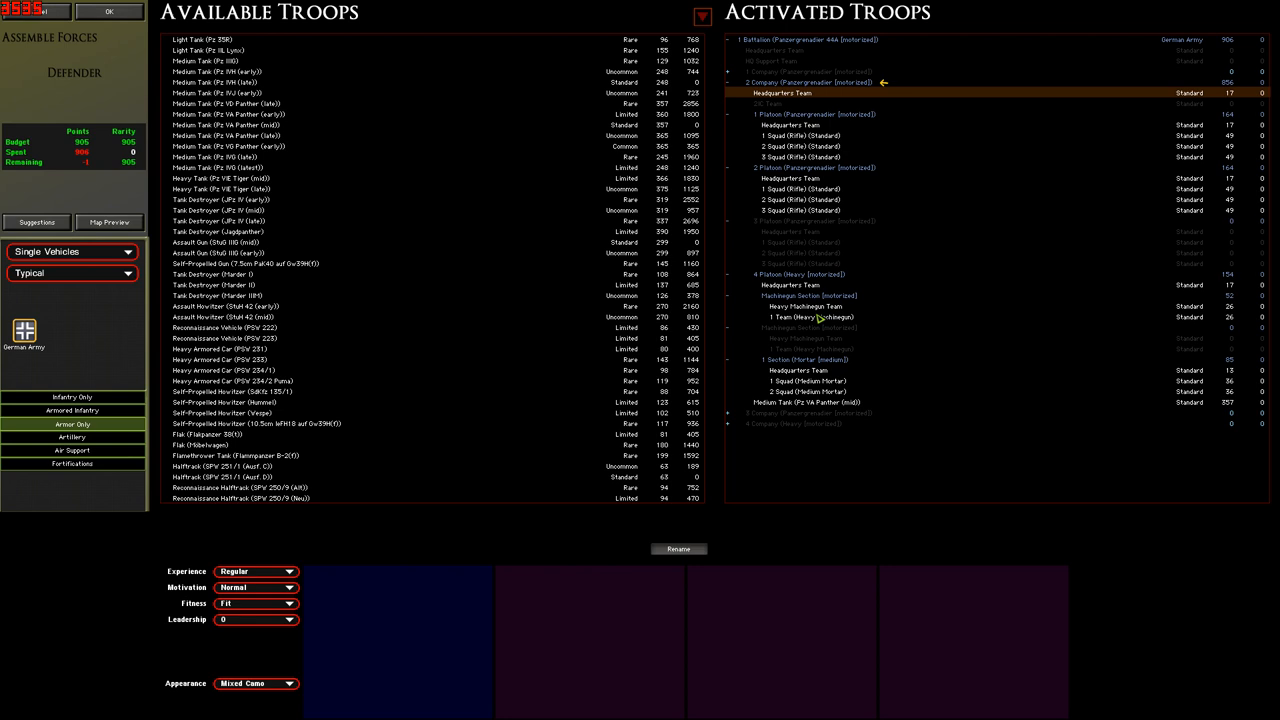
With the heavy platoon selected, ask the computer for a suggested force via Suggestions.
{"action": "left_click", "coordinate": [790, 316]}
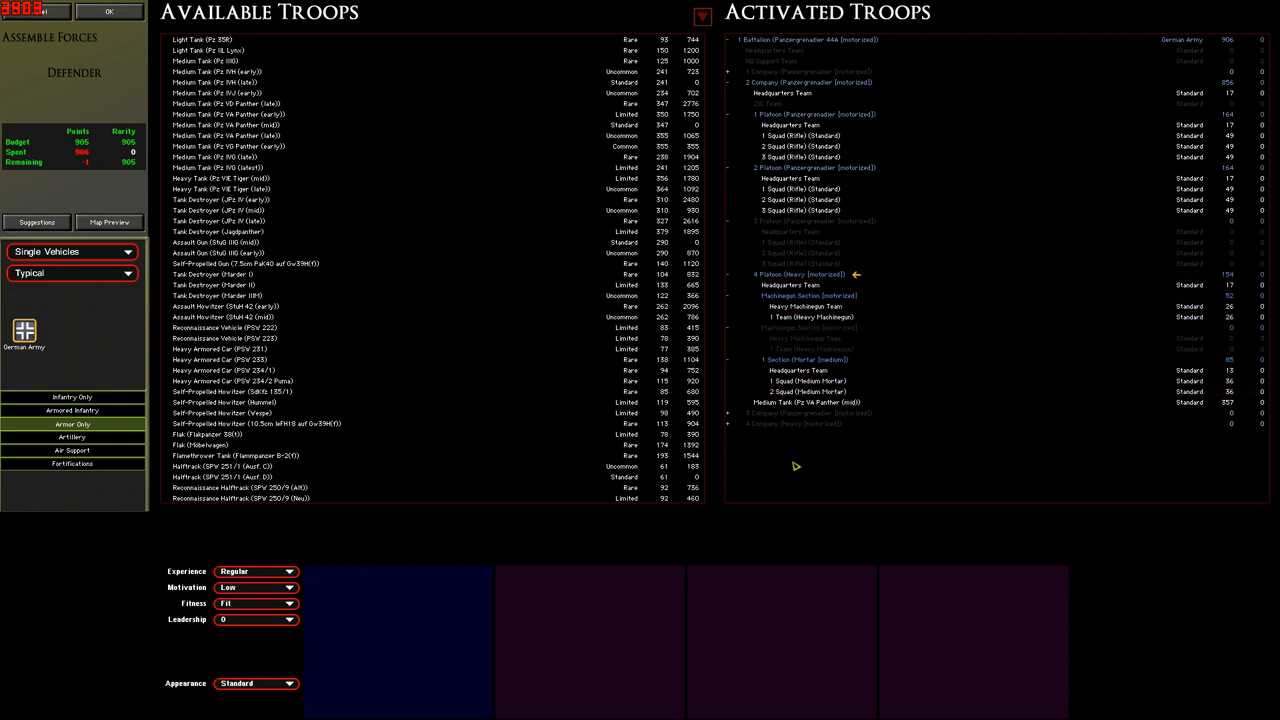
{"action": "left_click", "coordinate": [36, 222]}
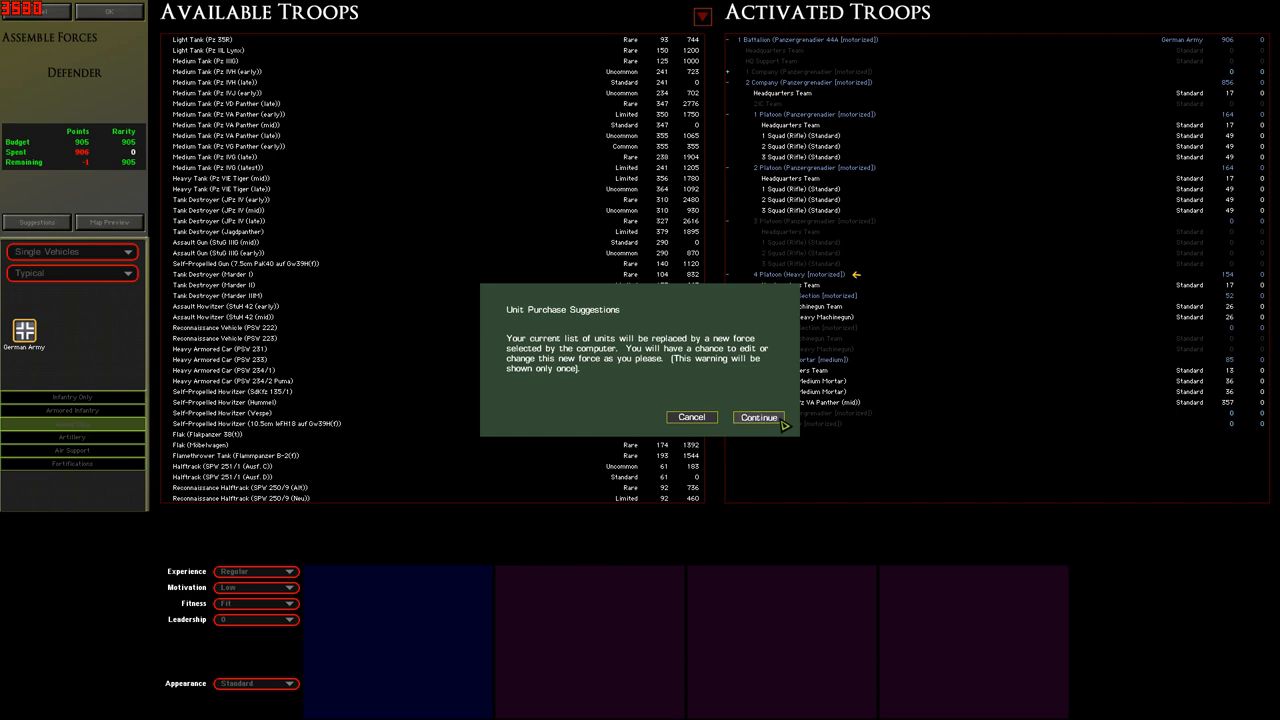
Accept the suggested Ausbildungs Grenadier Battalion and expand its companies and platoons.
{"action": "left_click", "coordinate": [760, 418]}
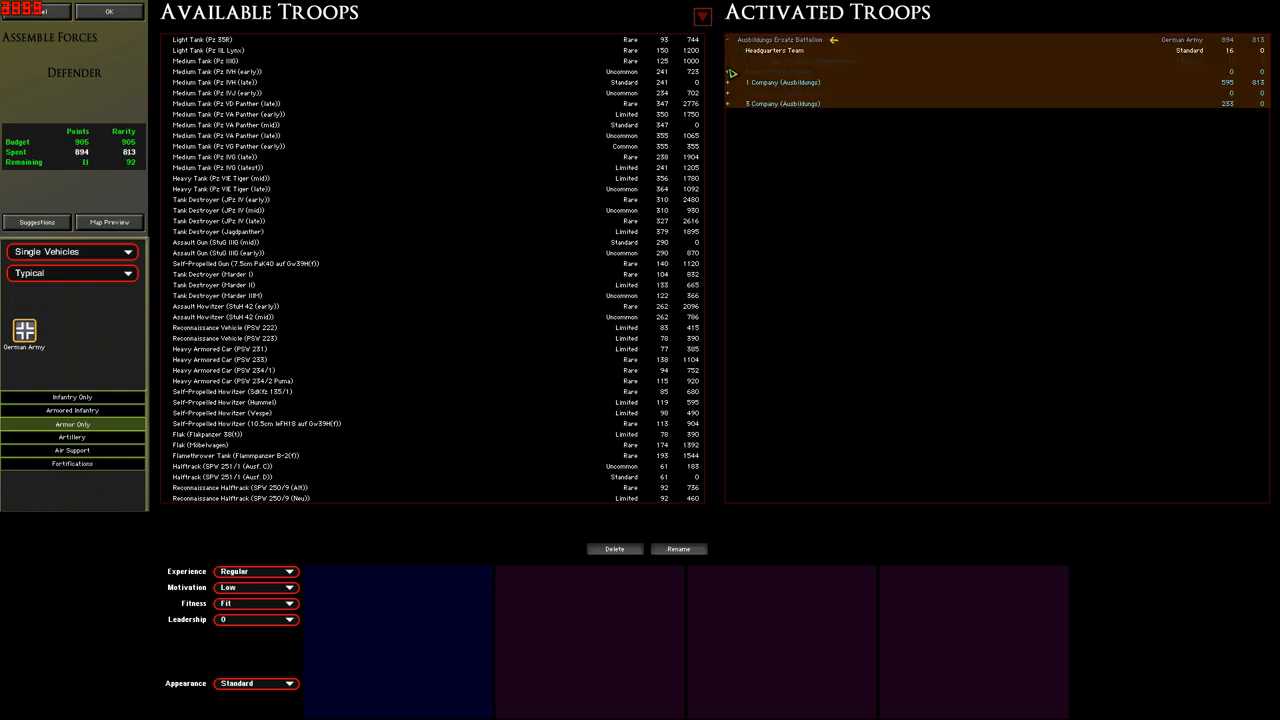
{"action": "left_click", "coordinate": [736, 82]}
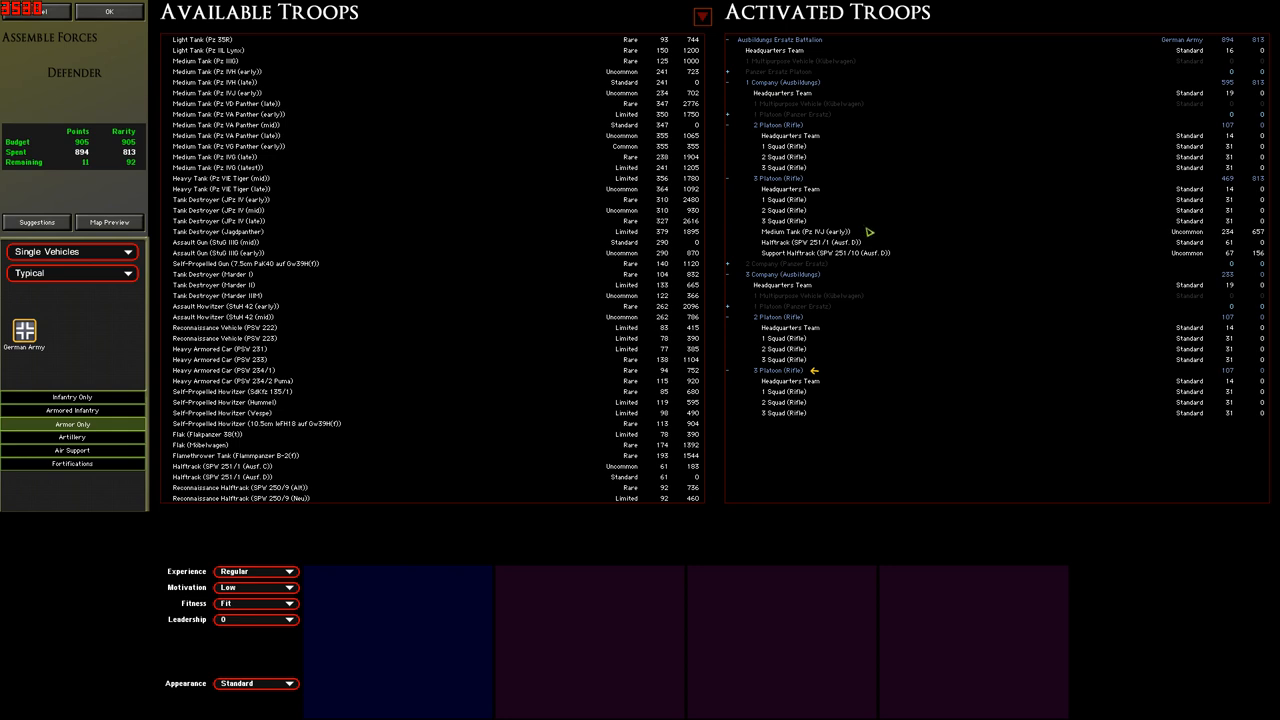
{"action": "left_click", "coordinate": [830, 252]}
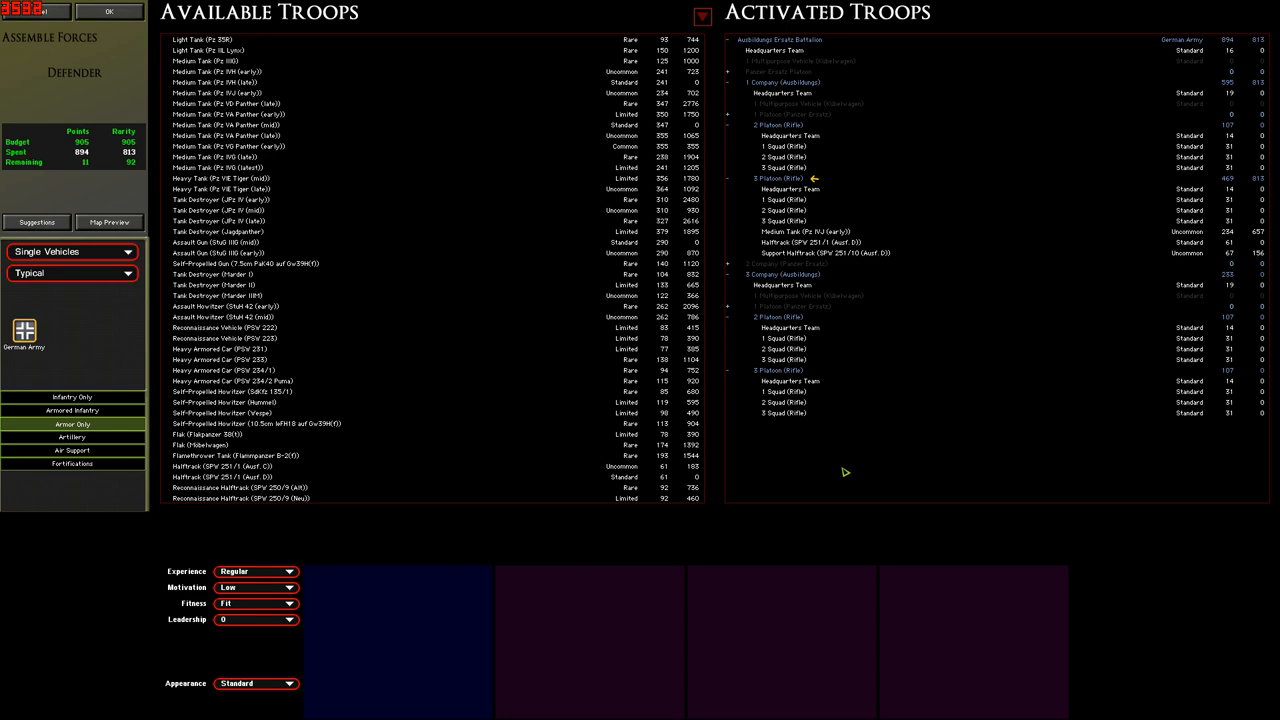
{"action": "mouse_move", "coordinate": [788, 64]}
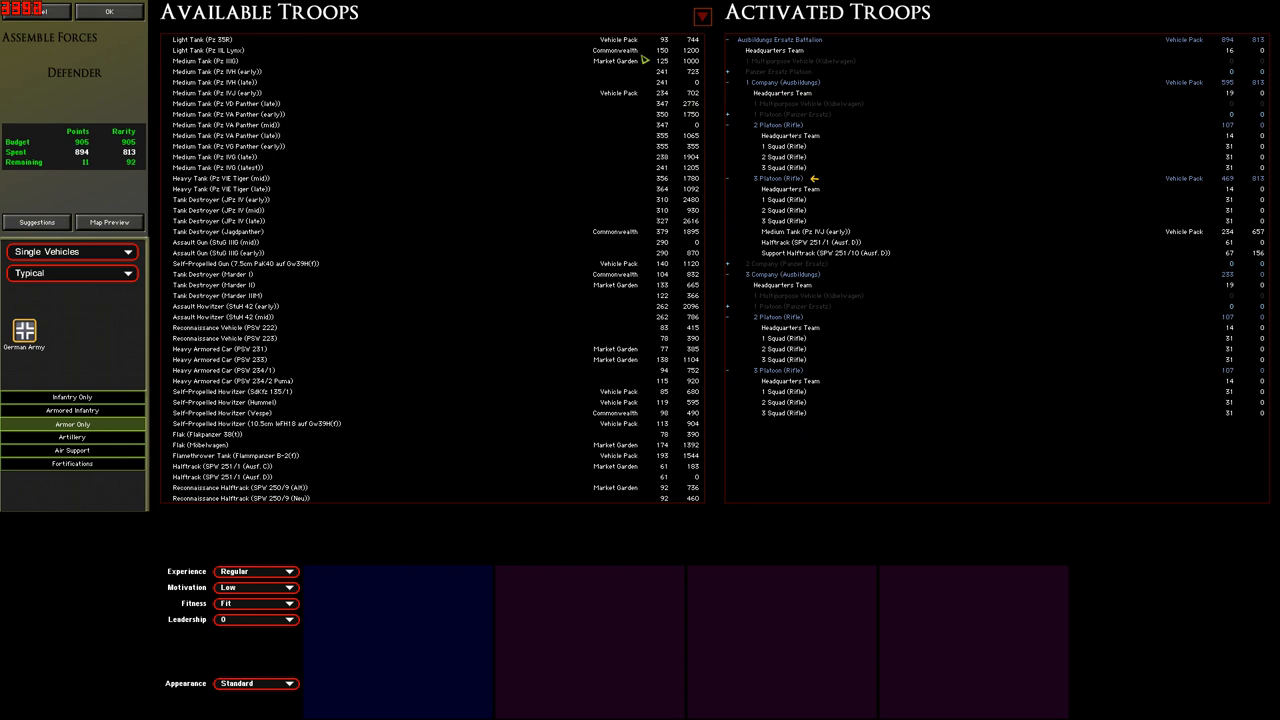
{"action": "mouse_move", "coordinate": [644, 168]}
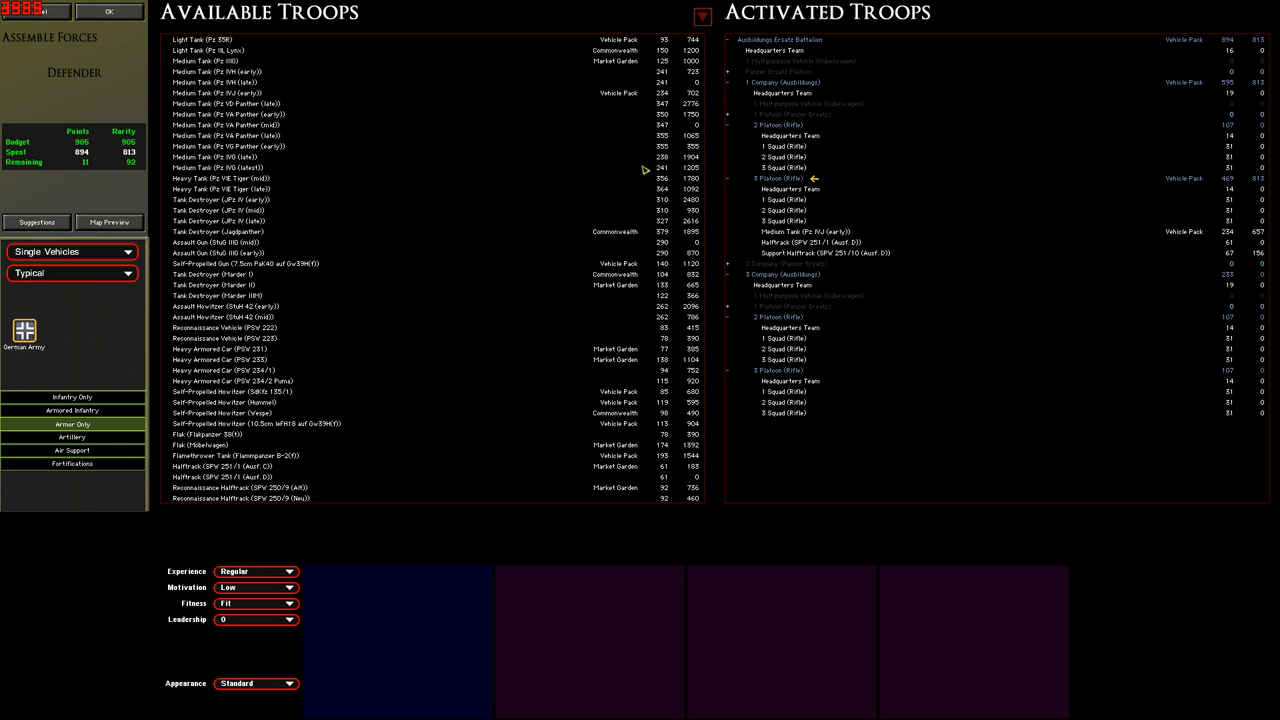
{"action": "mouse_move", "coordinate": [648, 328]}
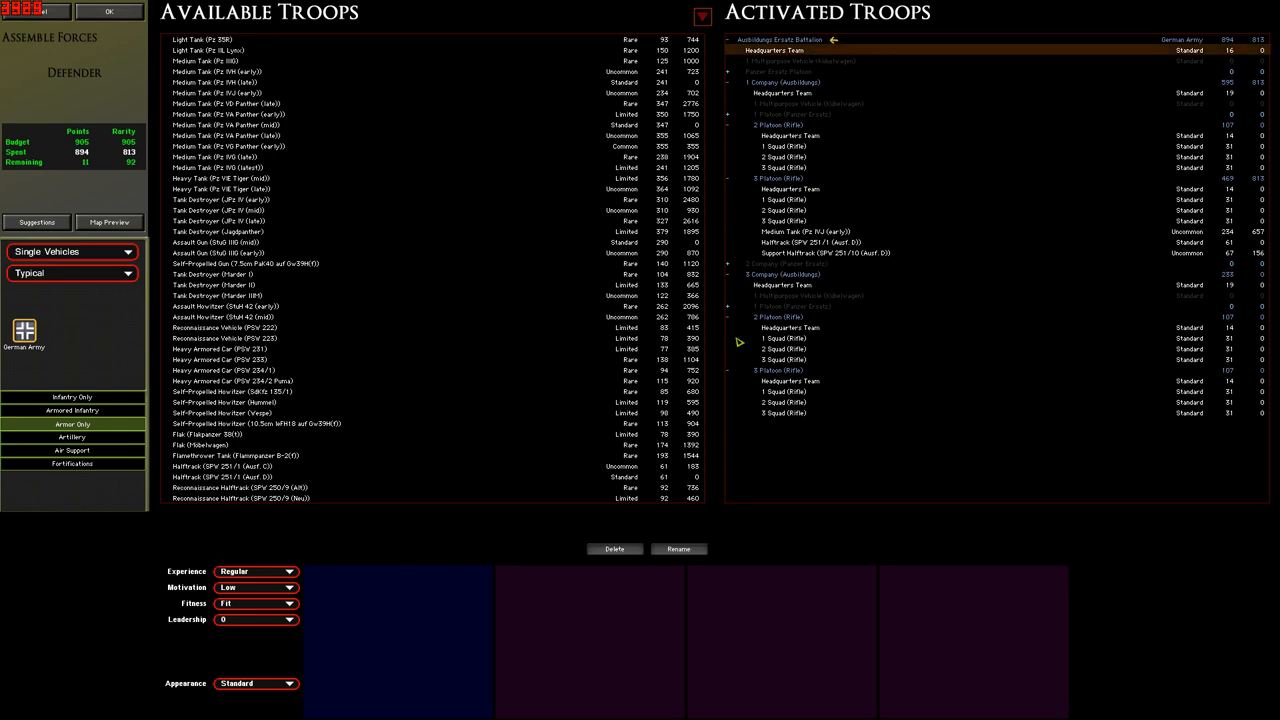
Bring up the Name Leader prompt for the battalion headquarters team.
{"action": "left_click", "coordinate": [680, 548]}
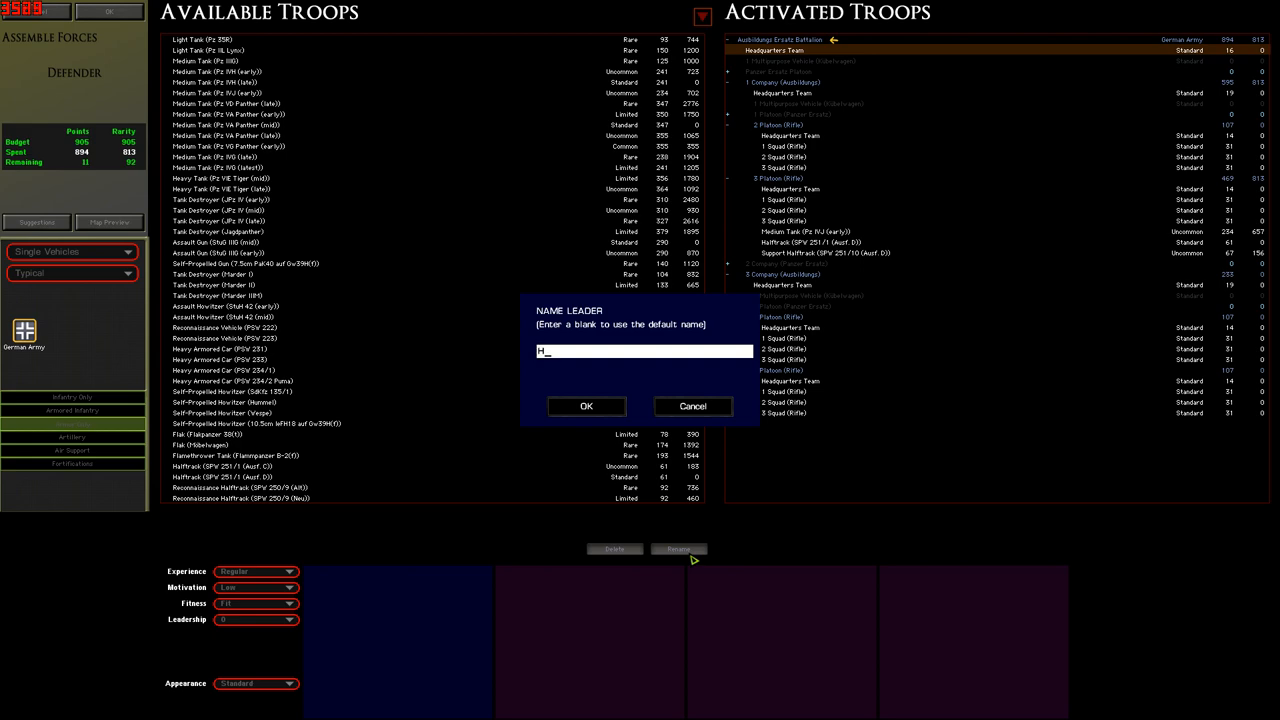